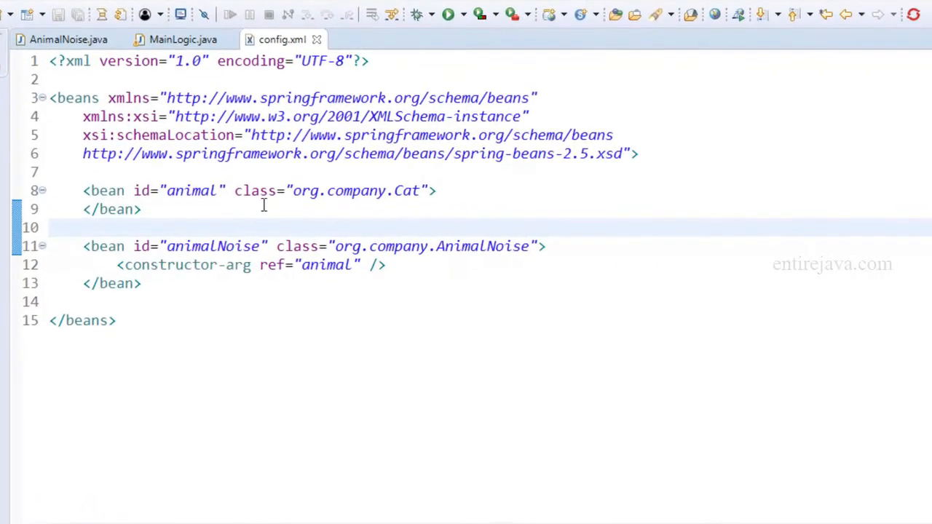
mouse_move(69, 39)
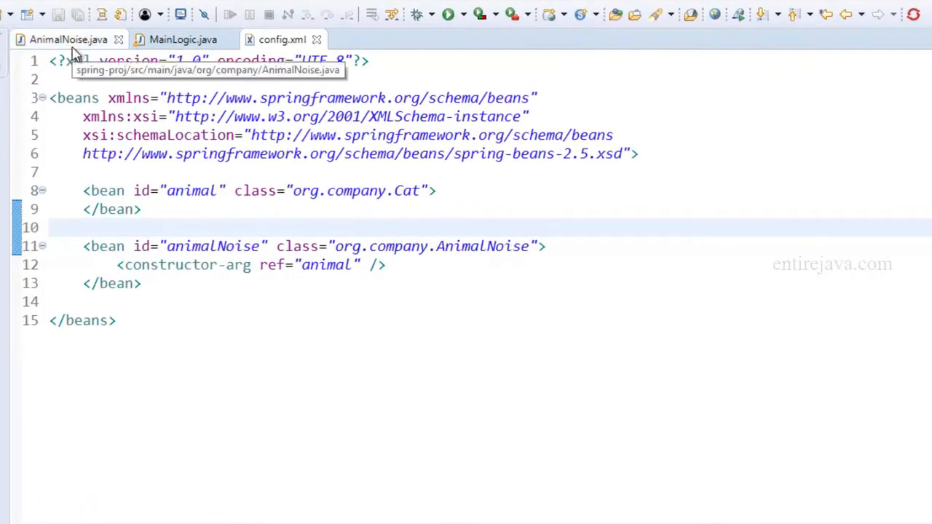
mouse_move(207, 172)
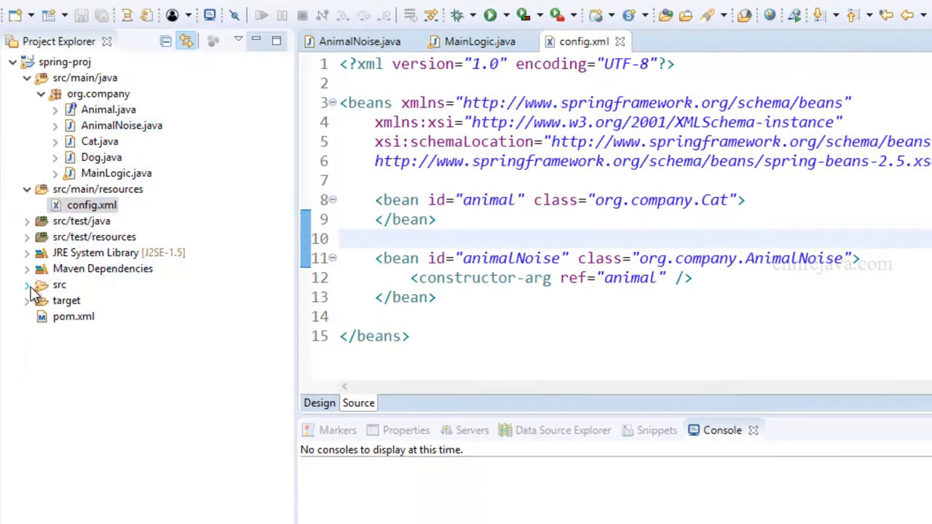
Step: Create a folder named config under src/main/java/org/company
left_click(27, 284)
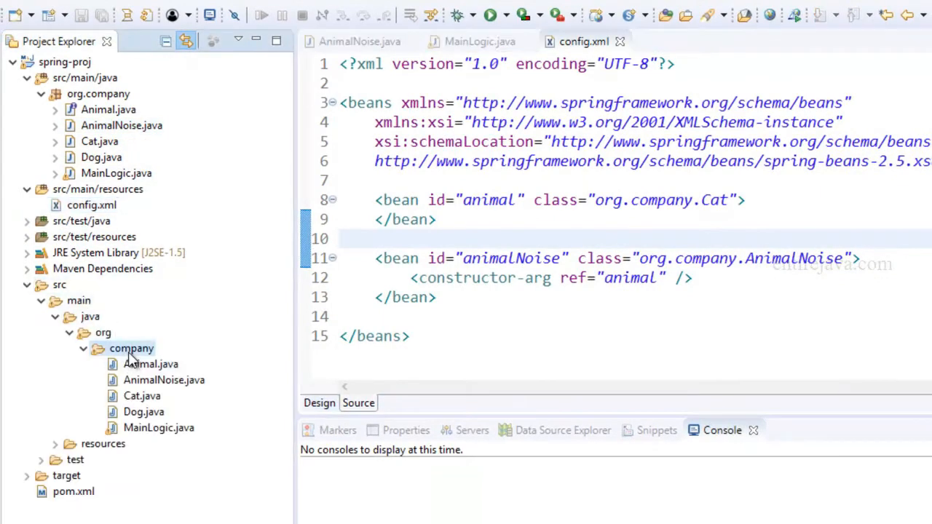
right_click(131, 348)
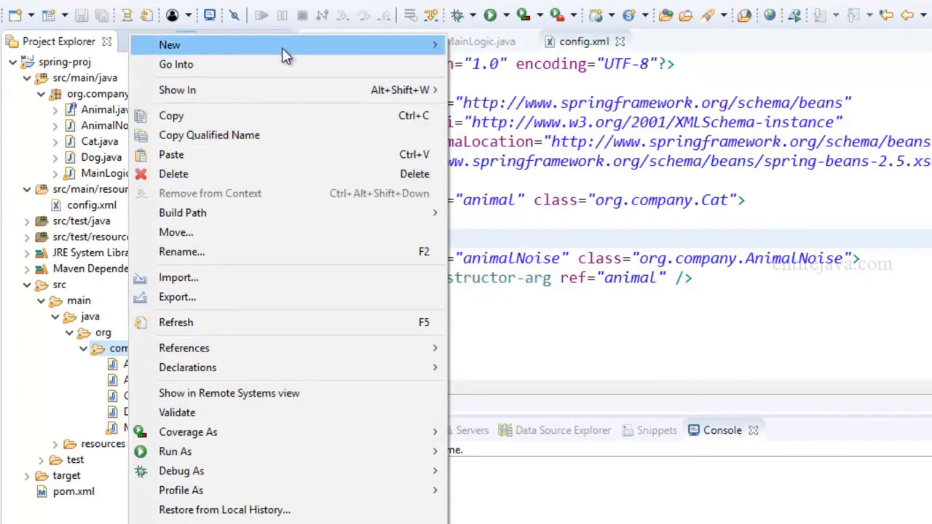
left_click(169, 43)
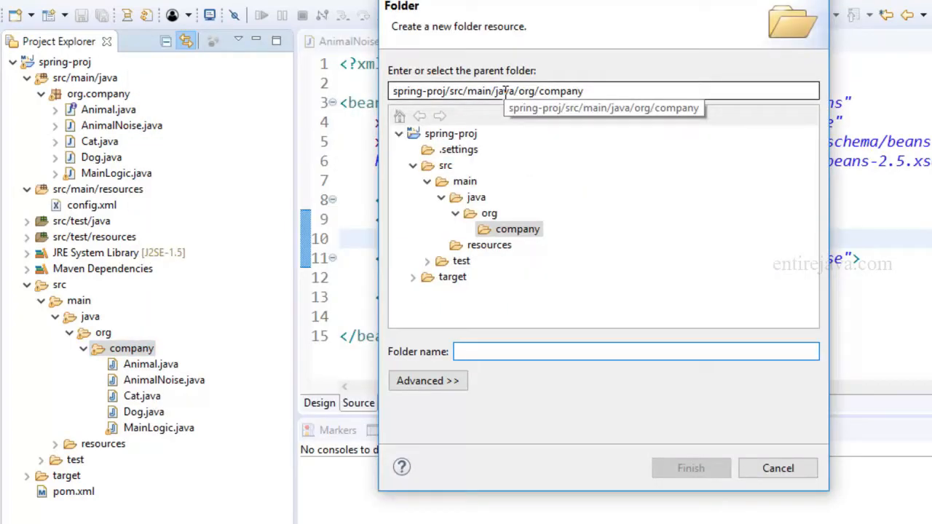
type("config")
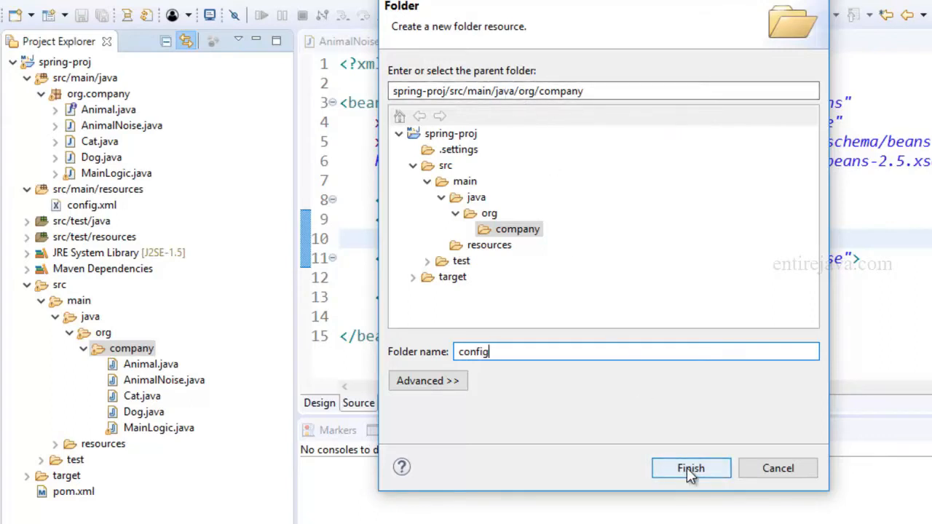
left_click(690, 468)
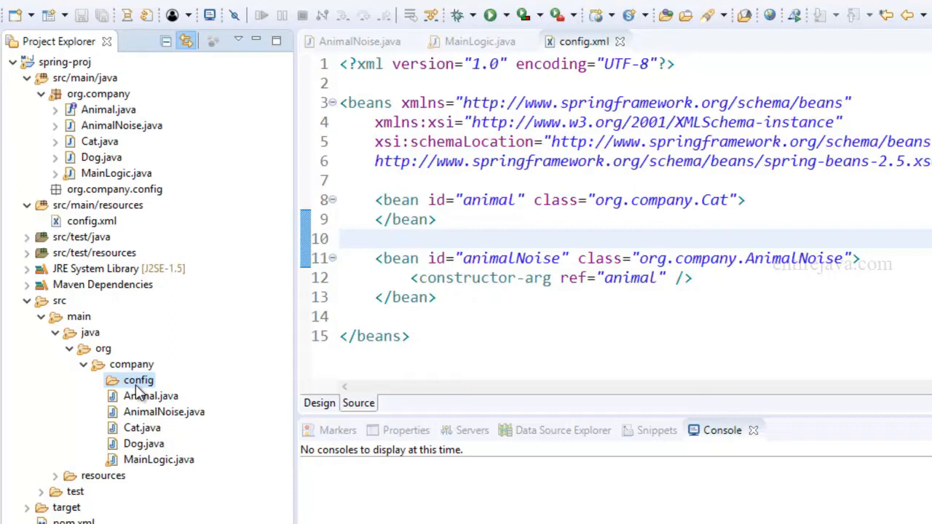
Step: Create a Java class named JavaConfig in the config package
right_click(139, 378)
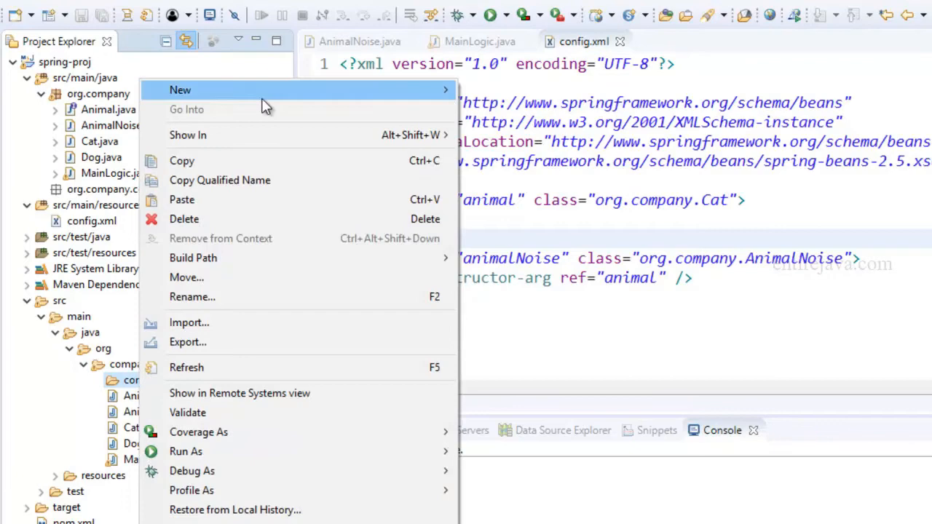
mouse_move(181, 90)
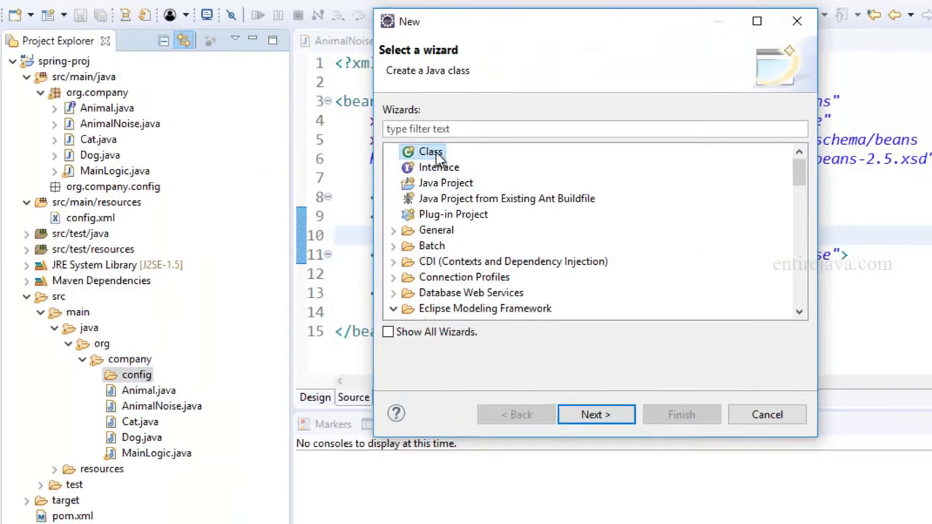
left_click(594, 414)
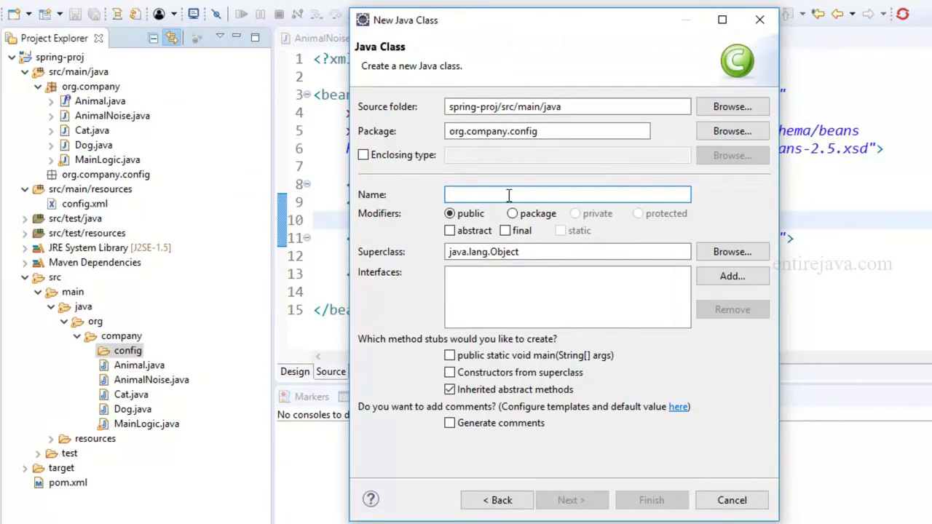
type("JavaC")
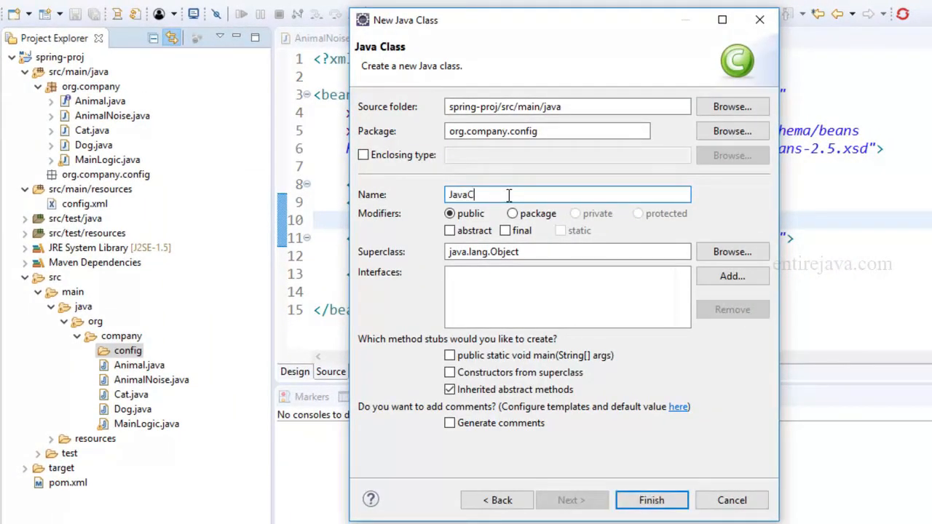
type("onfig")
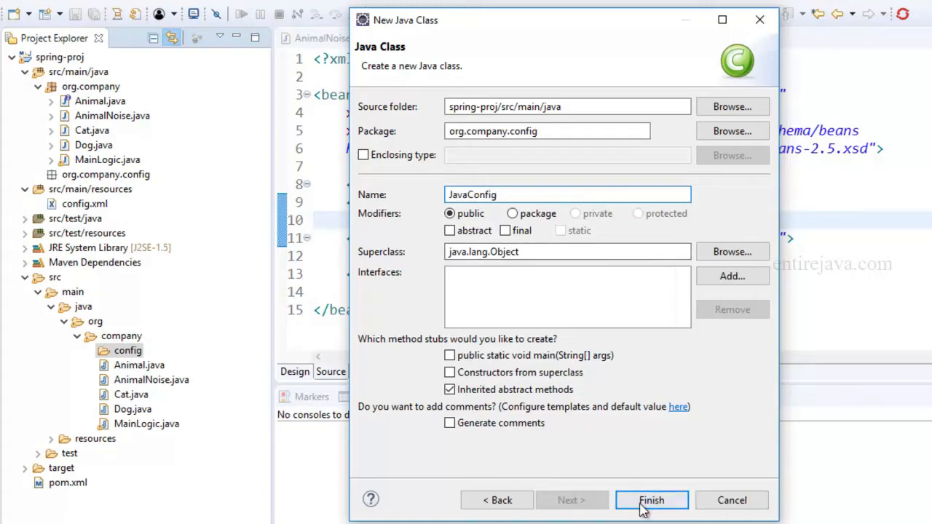
left_click(649, 500)
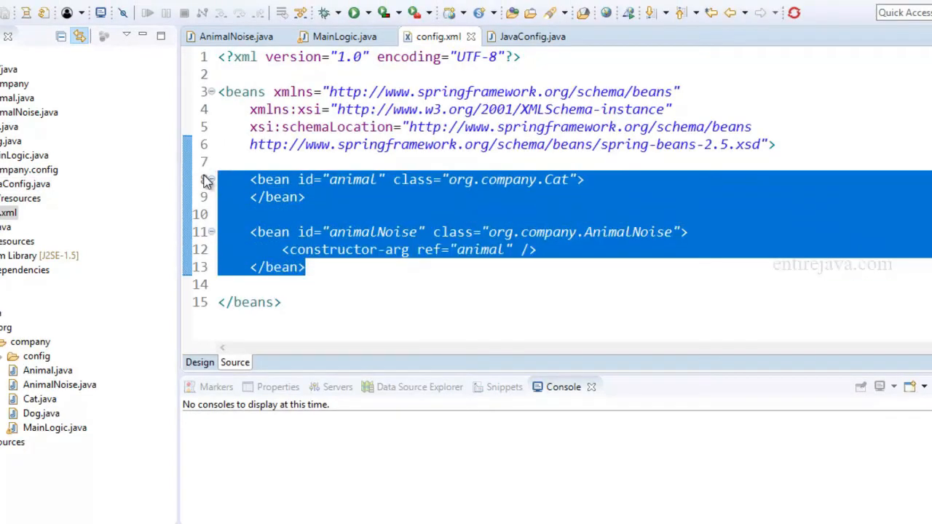
Step: Review the animal bean with class Cat in config.xml, then return to JavaConfig
left_click(309, 196)
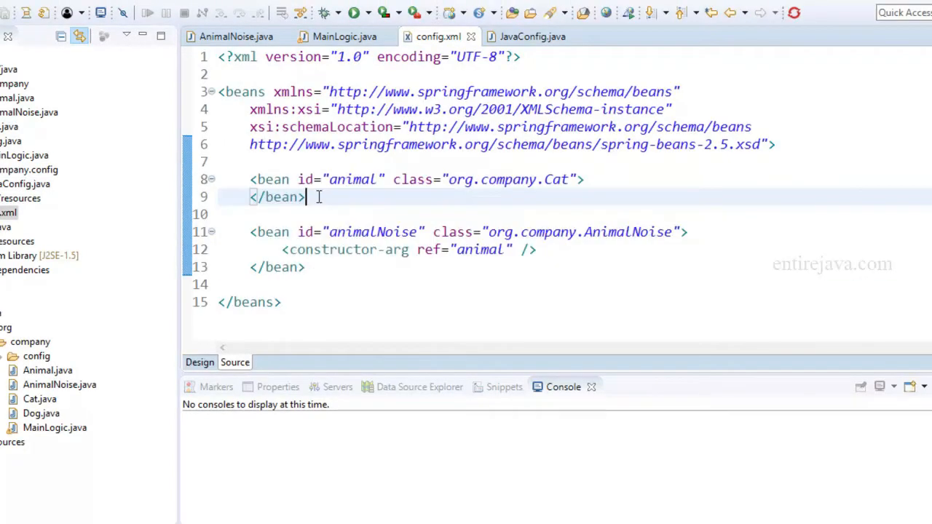
left_click_drag(251, 179, 306, 196)
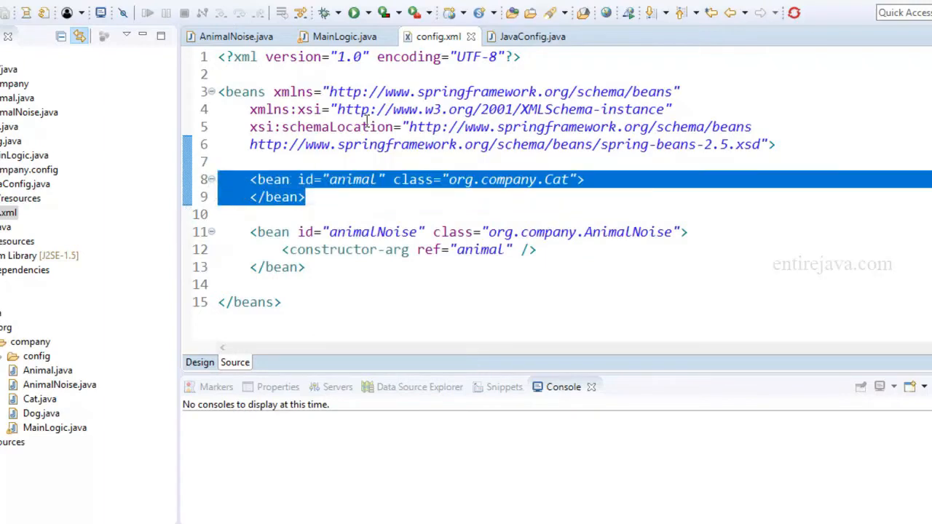
mouse_move(533, 37)
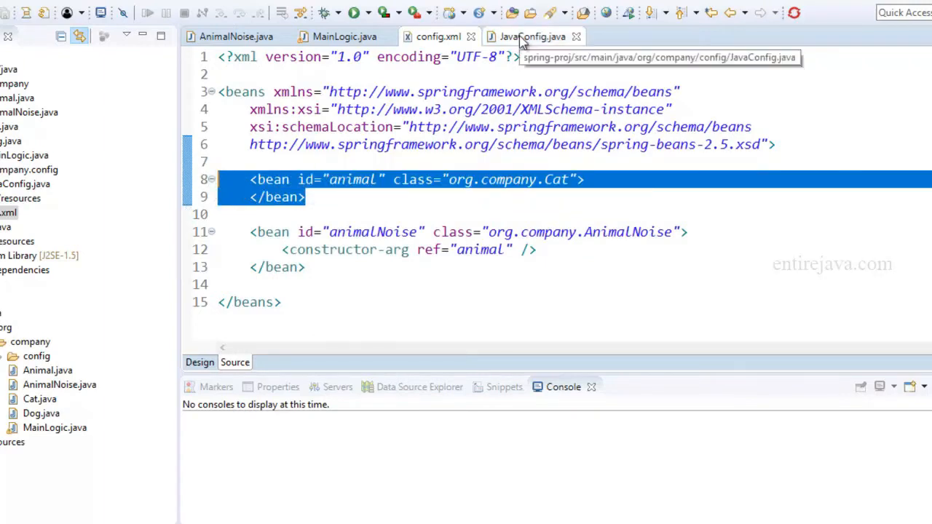
left_click(533, 37)
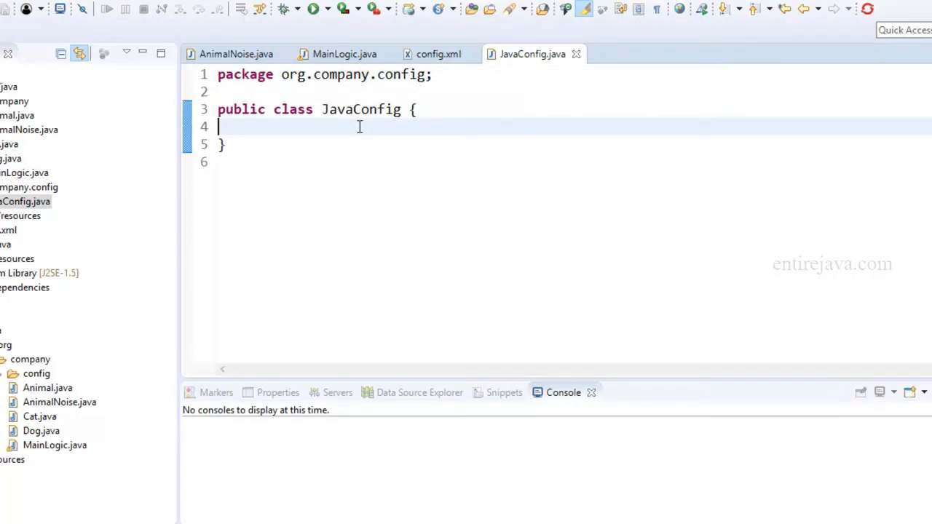
left_click(437, 36)
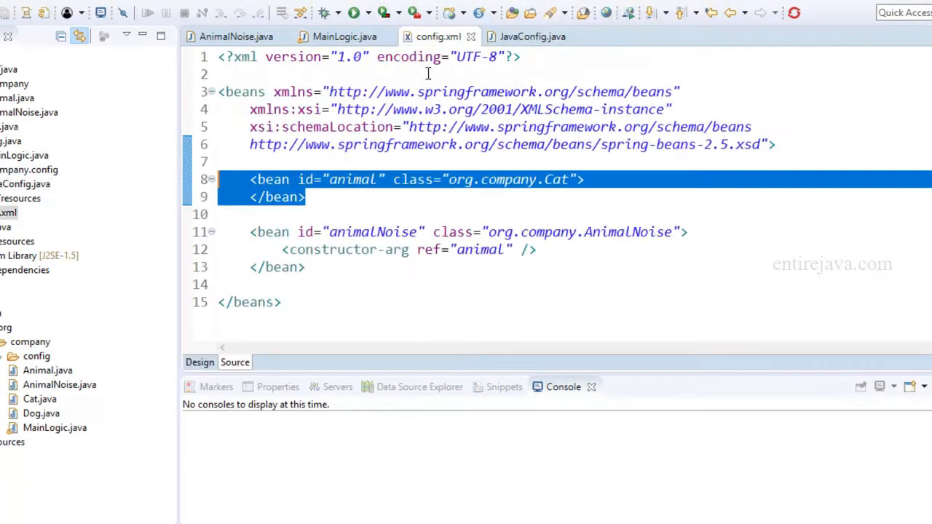
double_click(352, 179)
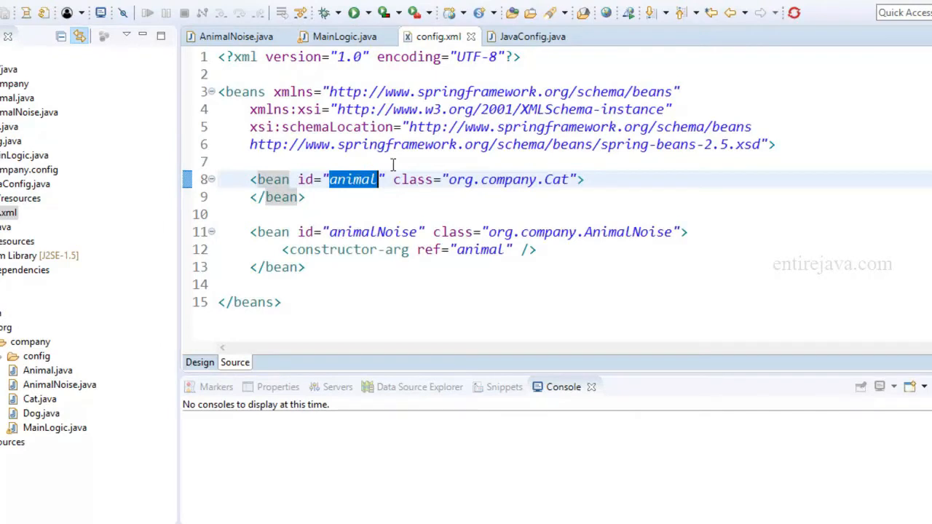
double_click(556, 179)
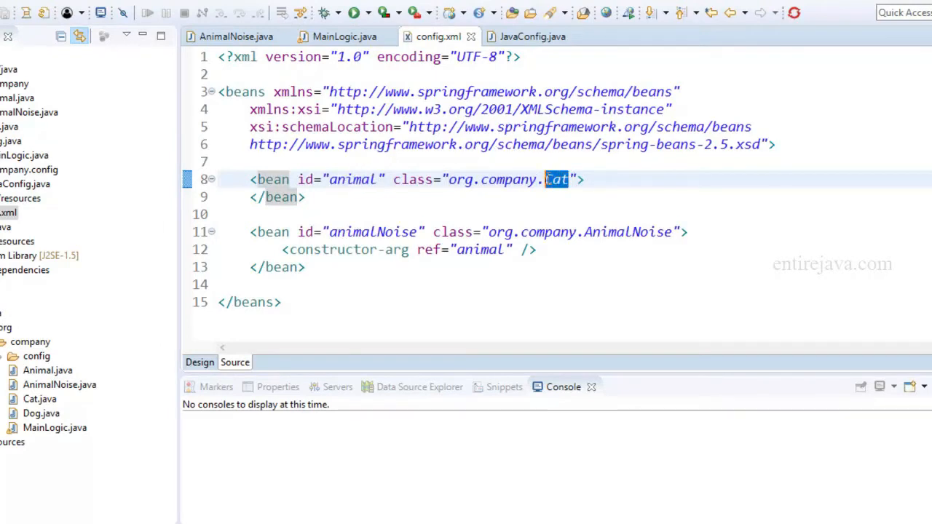
left_click(532, 36)
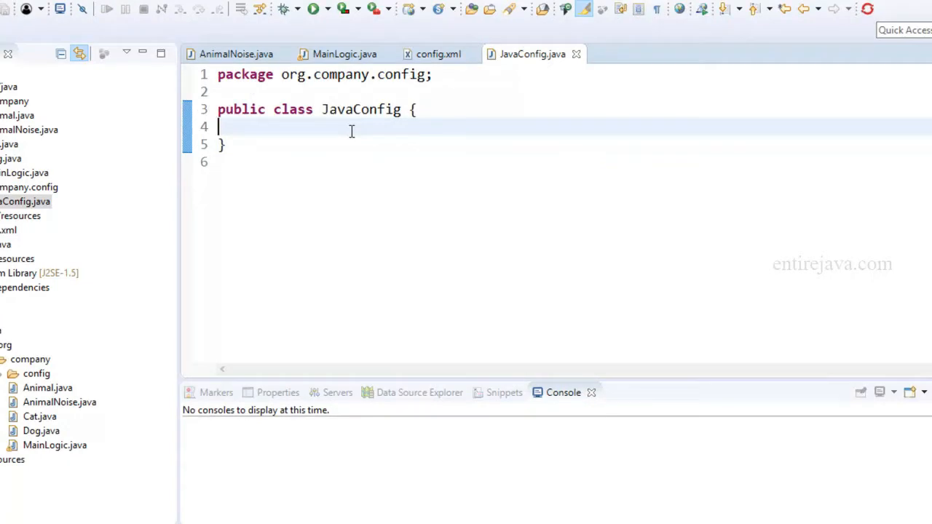
Step: Declare a public Animal animal() method in JavaConfig
type("public")
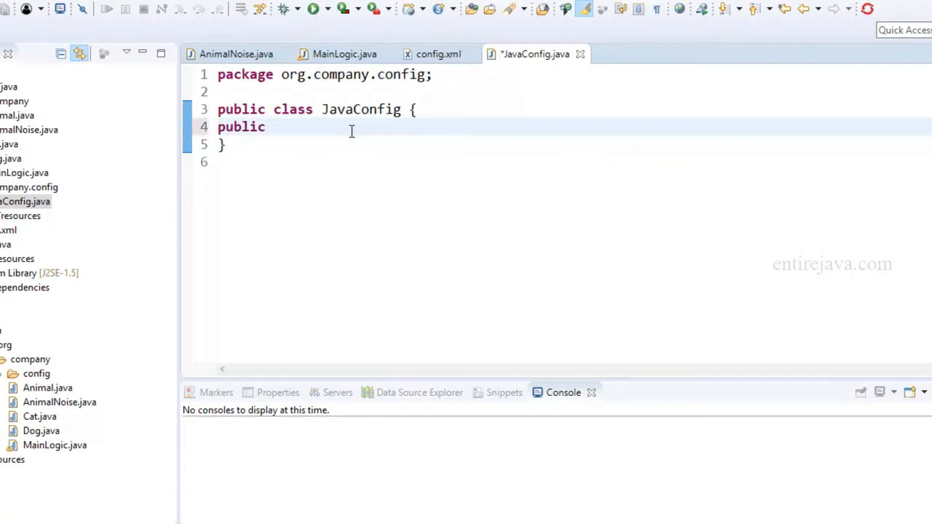
type("A")
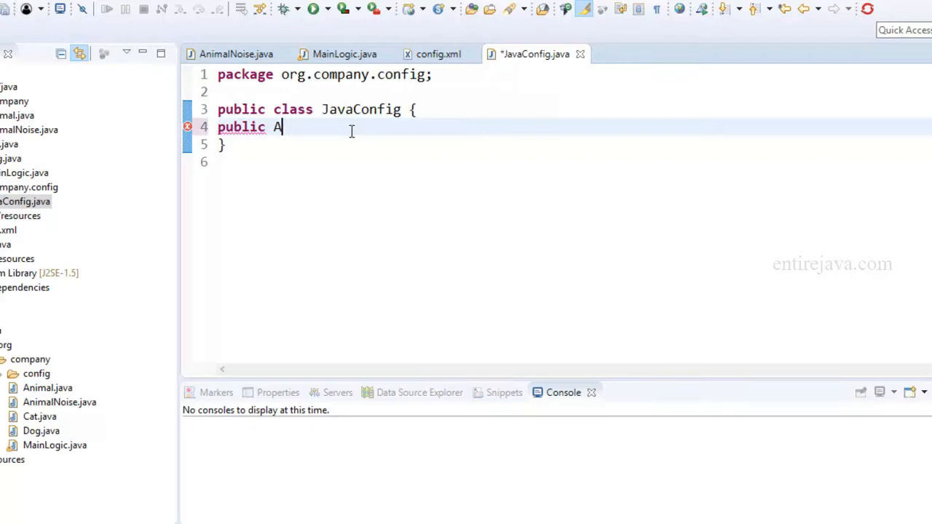
type("n")
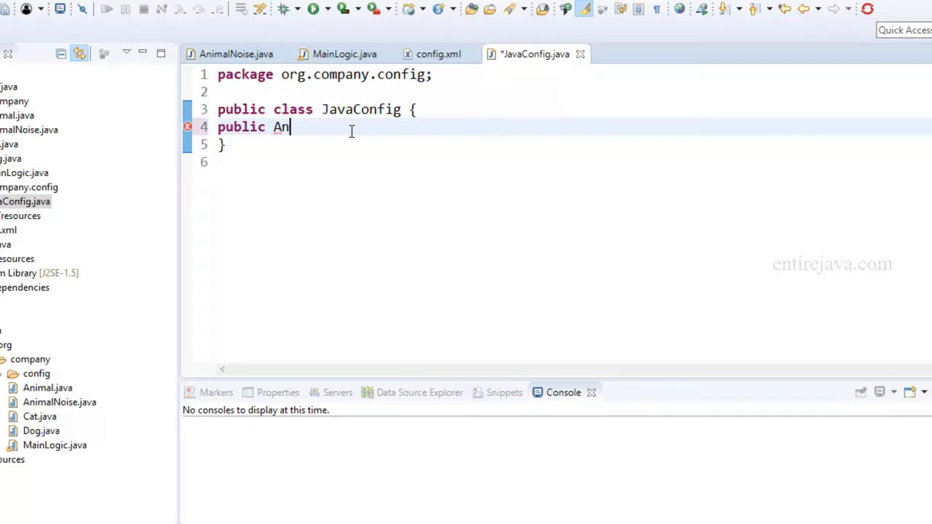
type("imal")
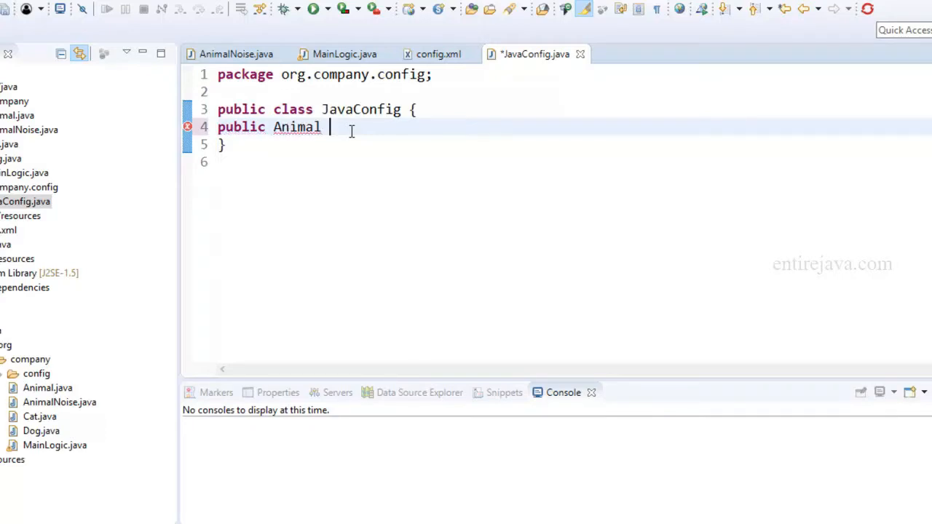
type("anima")
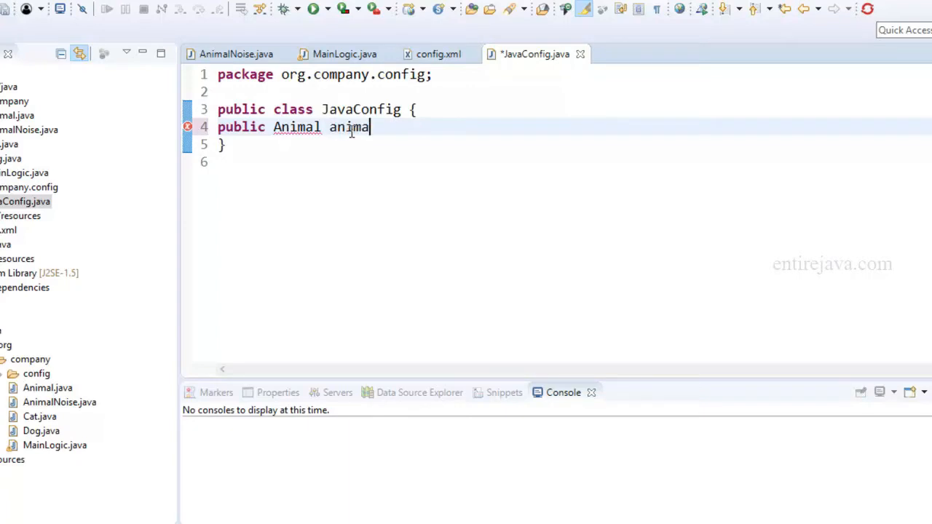
type("l() {")
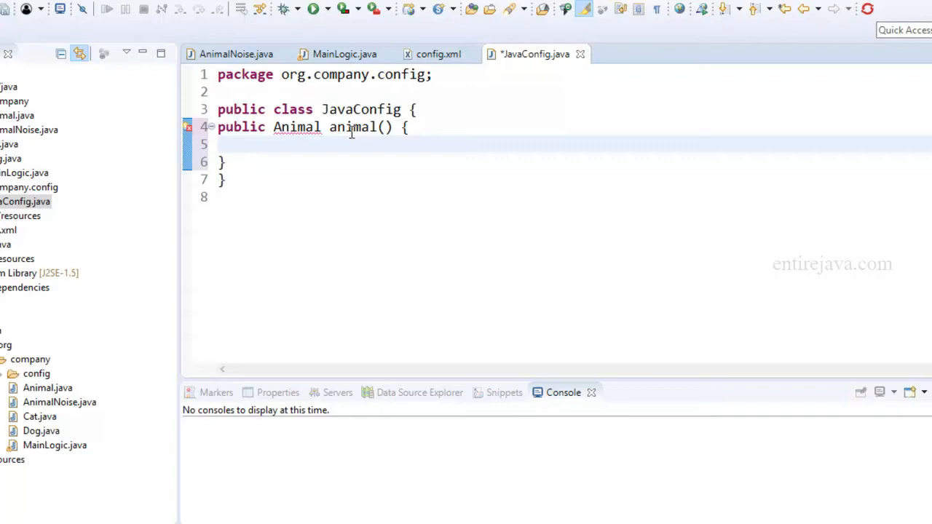
Step: Make animal() return new Dog(), with Animal and Dog imported, and save
type("return")
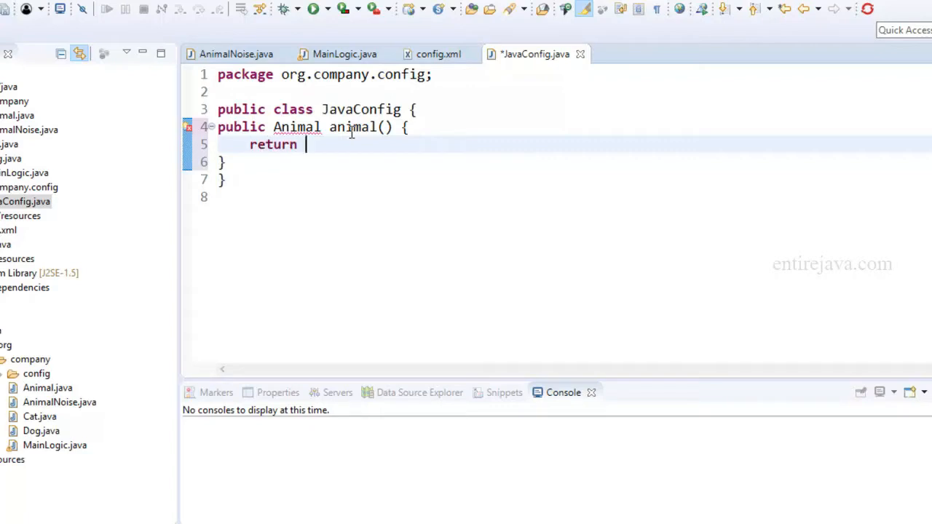
type("new")
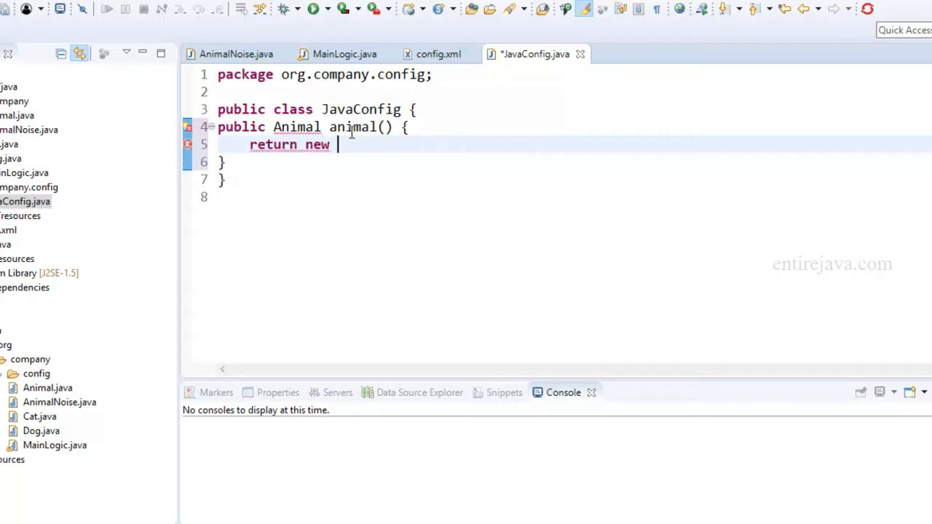
type("Dog")
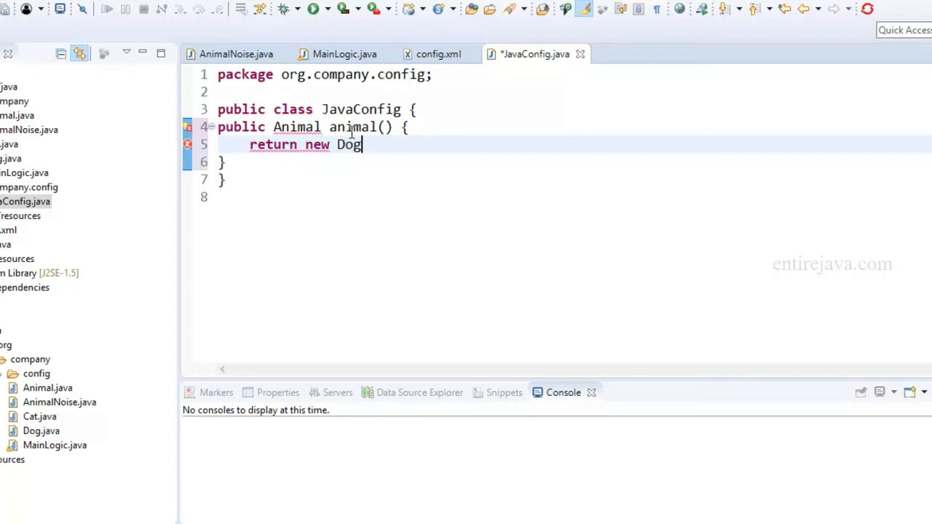
type("()")
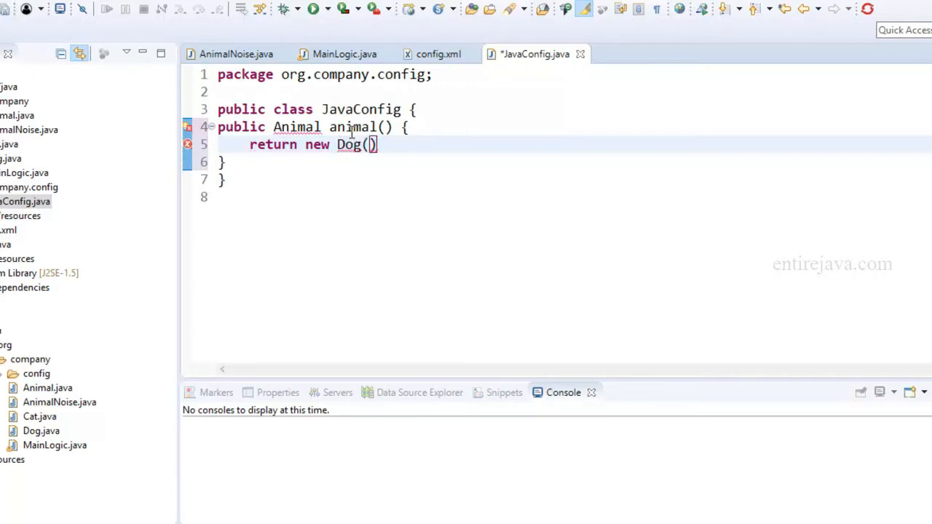
type(";")
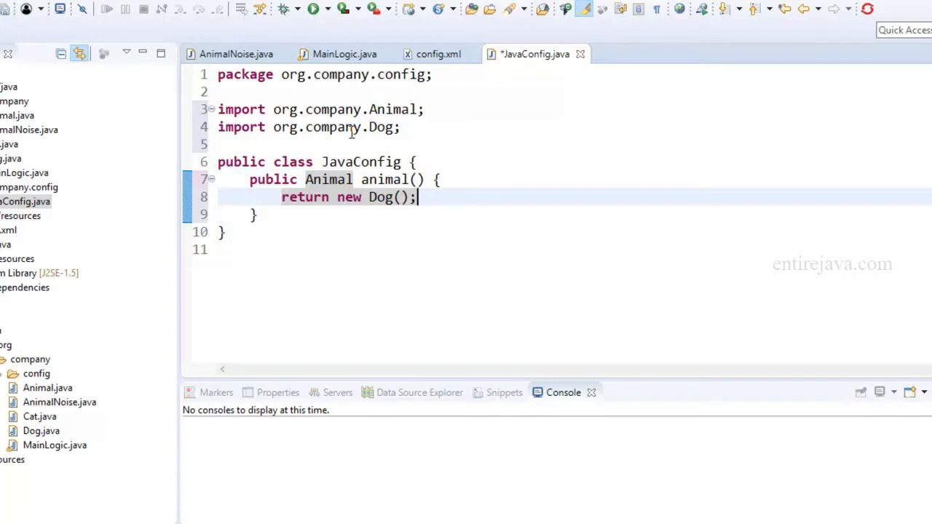
key("ctrl+s")
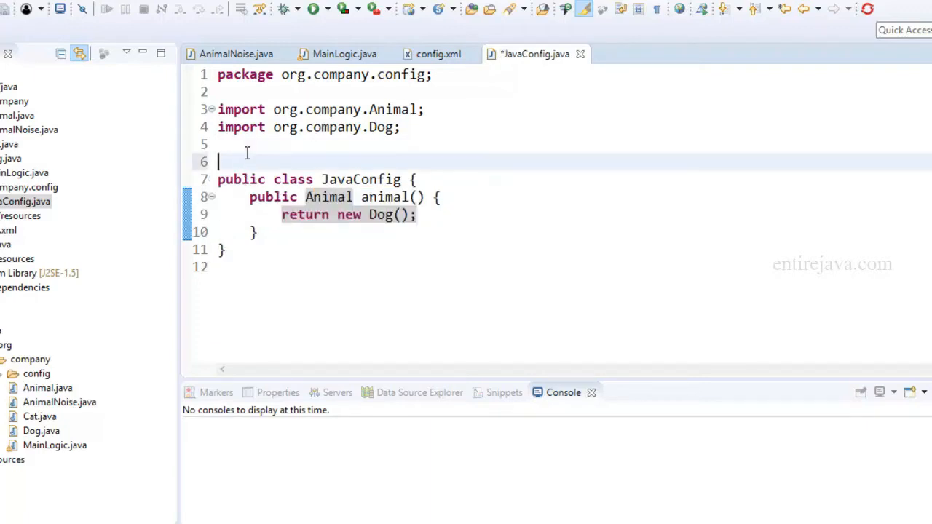
type("@Confi")
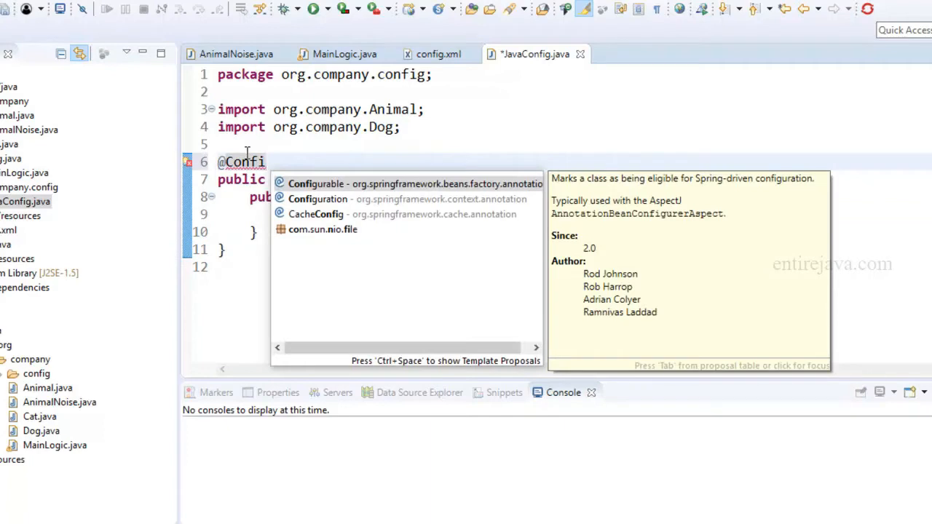
left_click(317, 199)
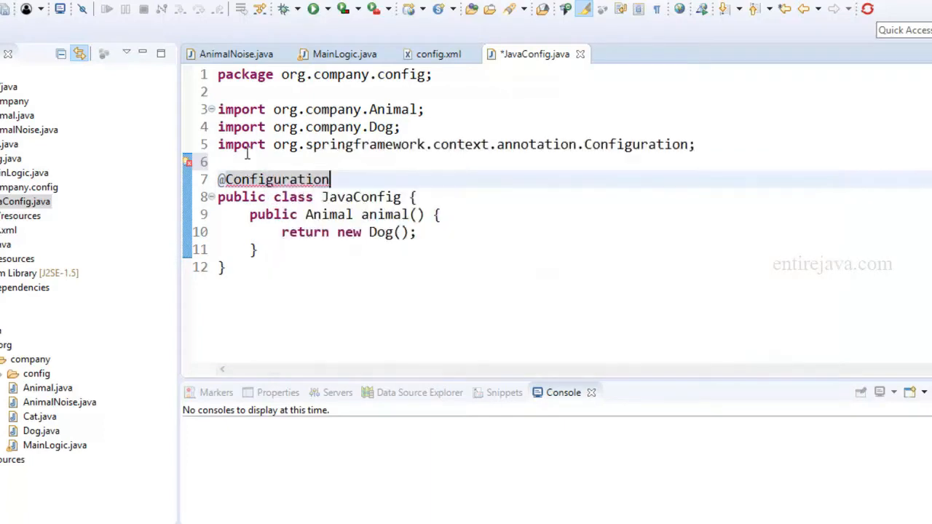
key("ctrl+s")
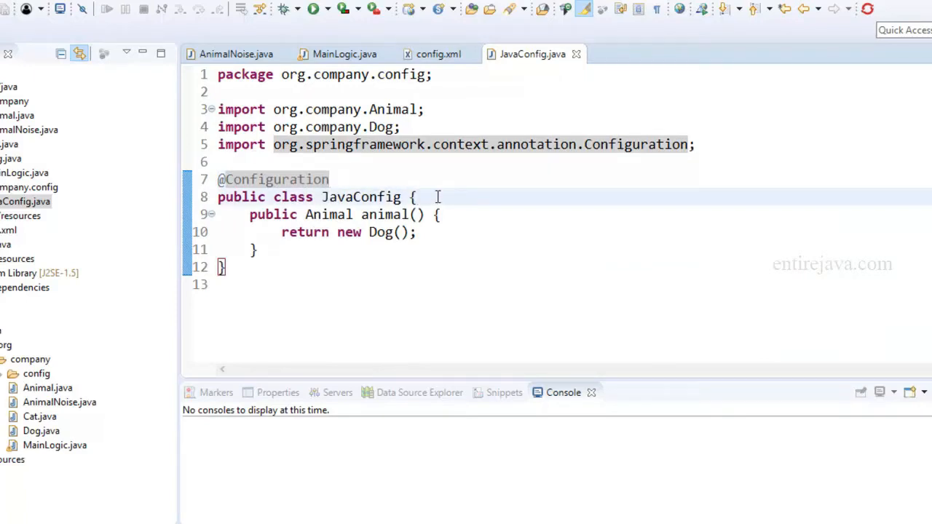
key("Enter")
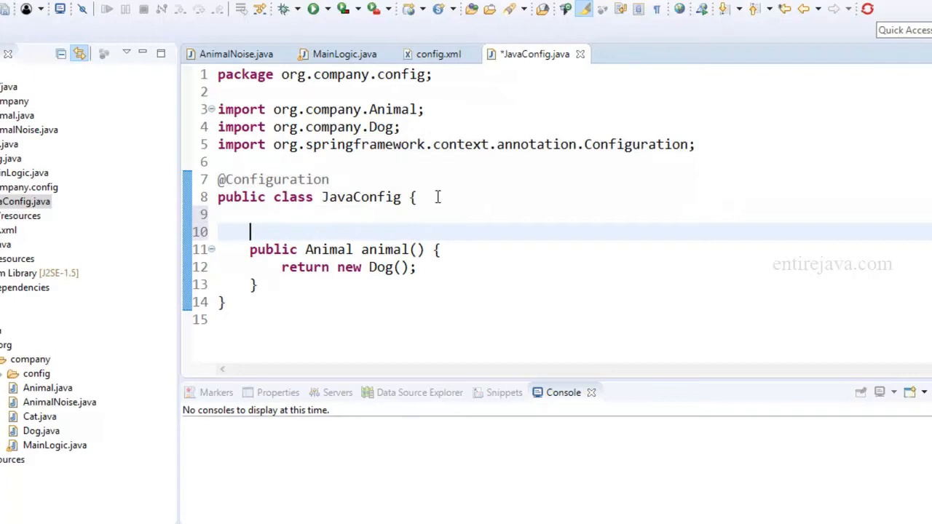
type("@Bean")
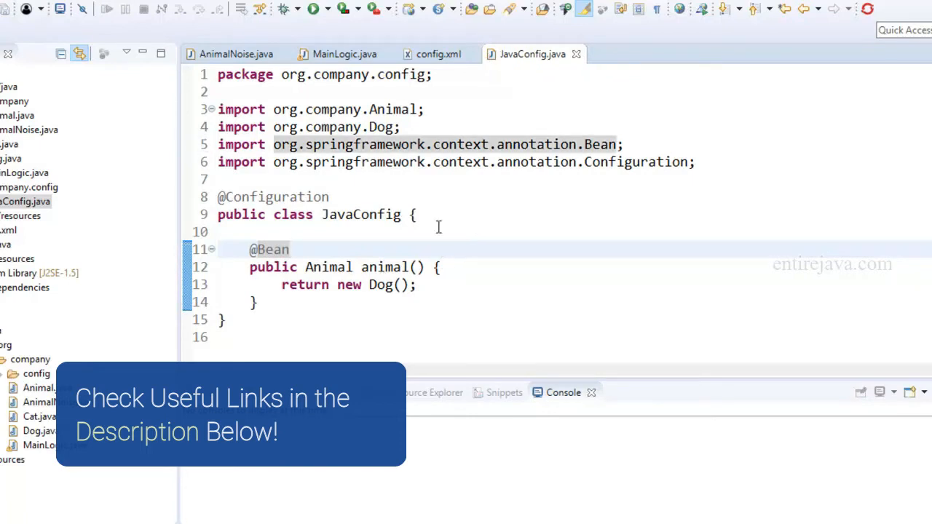
Step: Add a second bean method for AnimalNoise, matching the AnimalNoise bean in config.xml
left_click(437, 37)
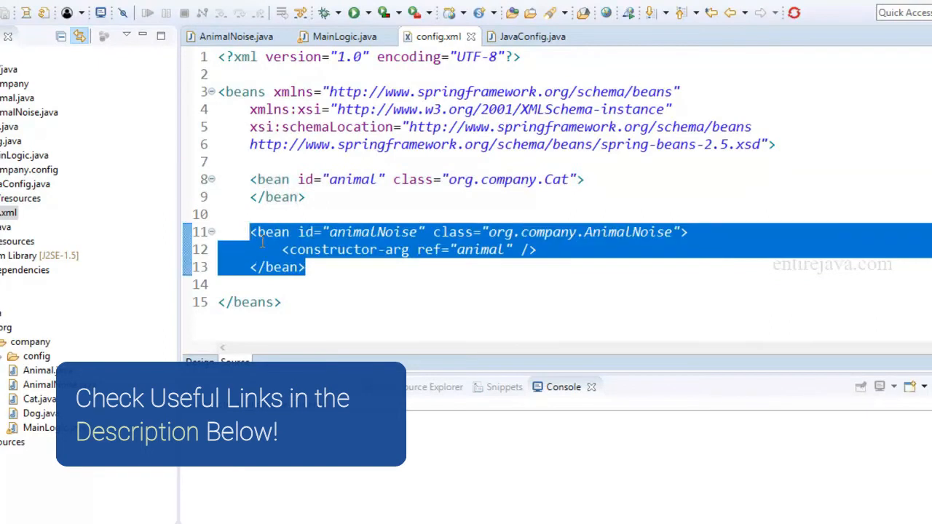
left_click(531, 36)
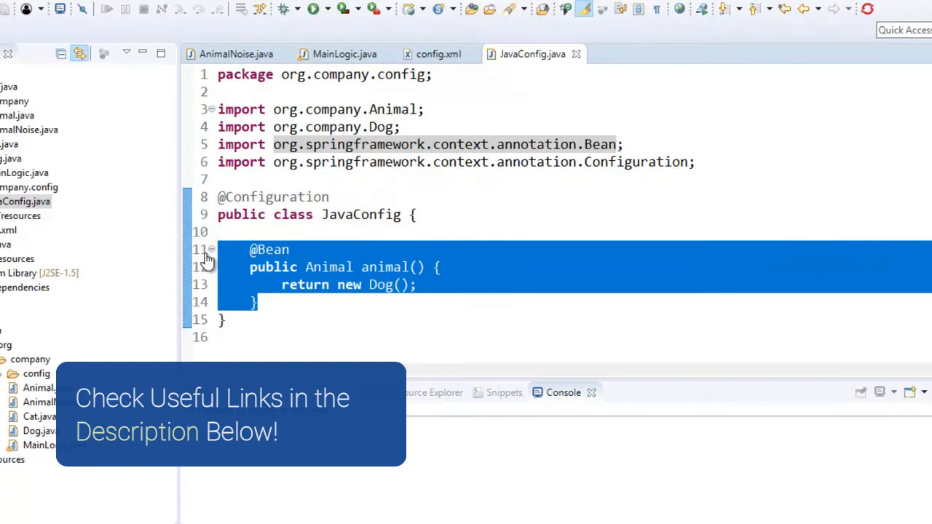
left_click(297, 312)
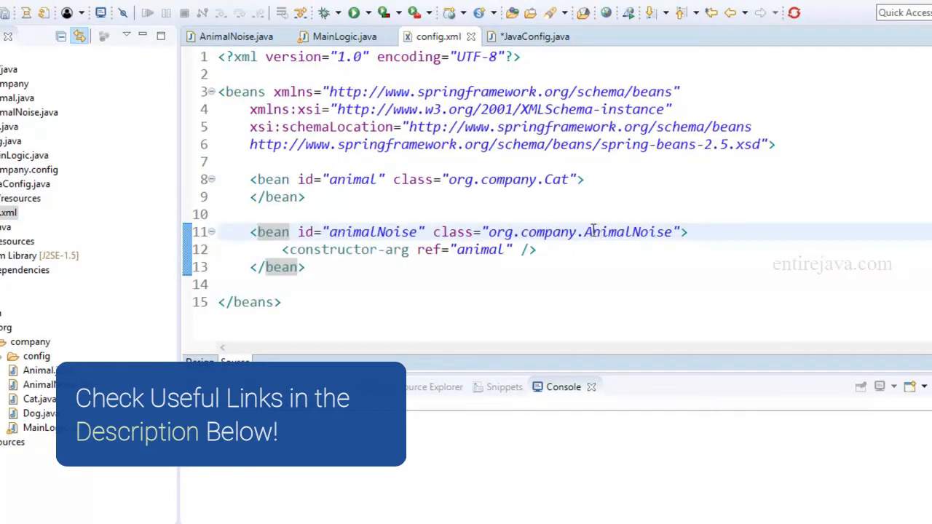
double_click(628, 232)
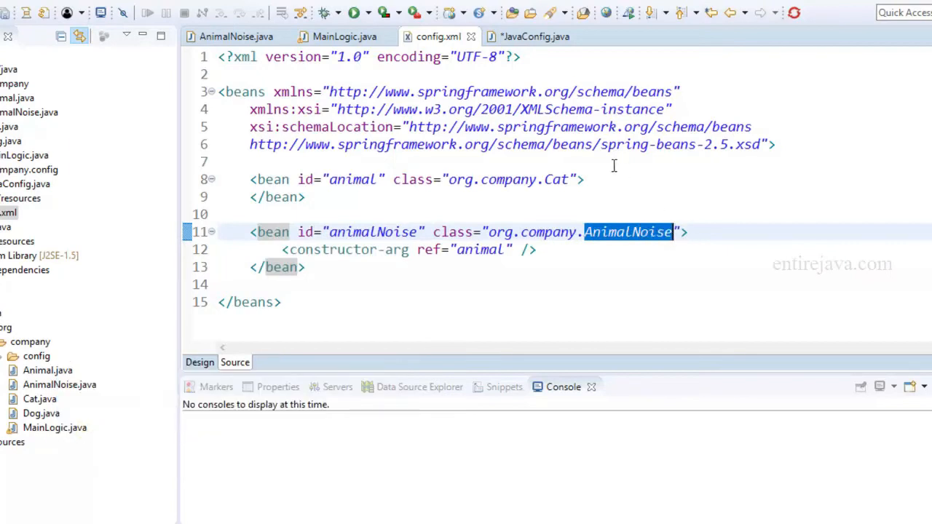
left_click(536, 36)
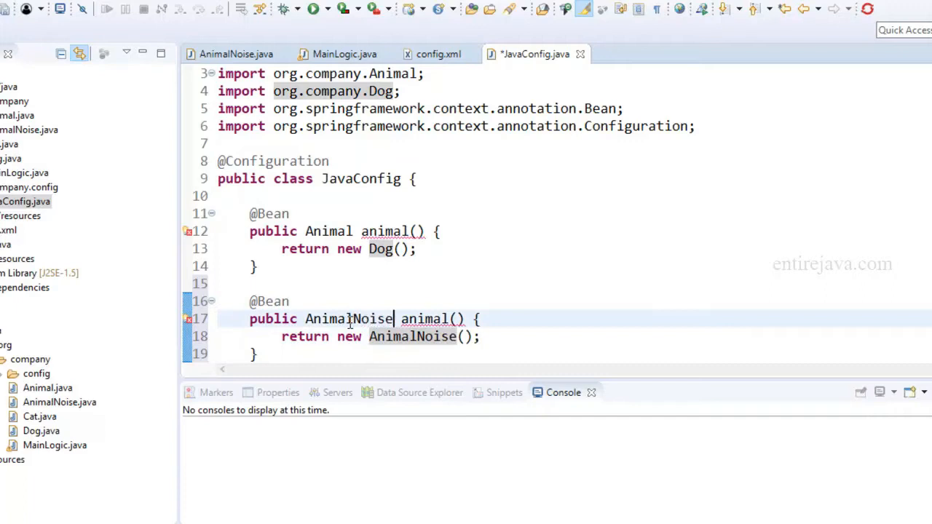
type("AnimalNoise")
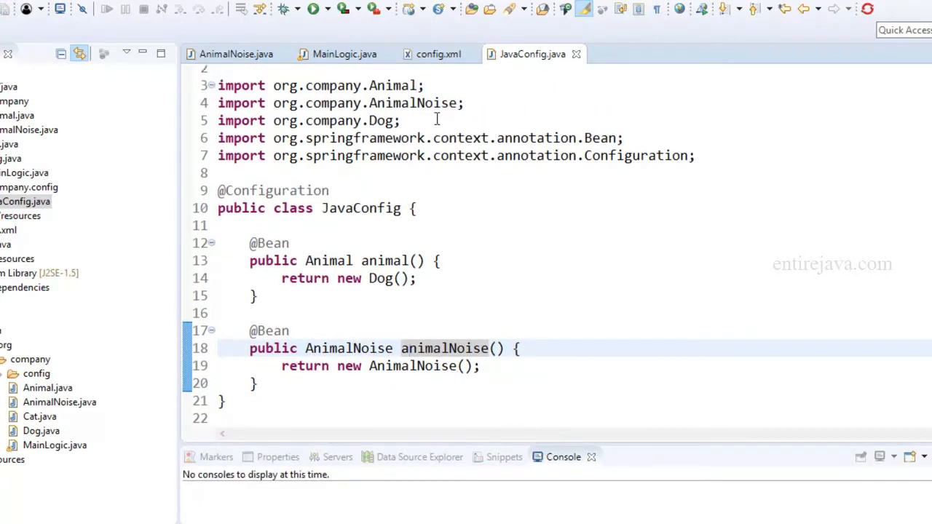
Step: Construct AnimalNoise with animal() in the animalNoise bean, mirroring config.xml's constructor injection
left_click(438, 53)
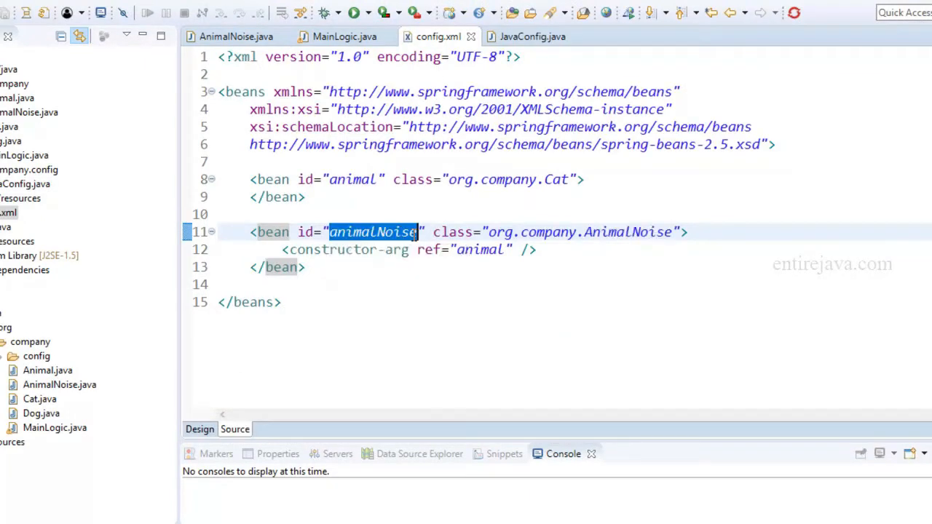
left_click(533, 36)
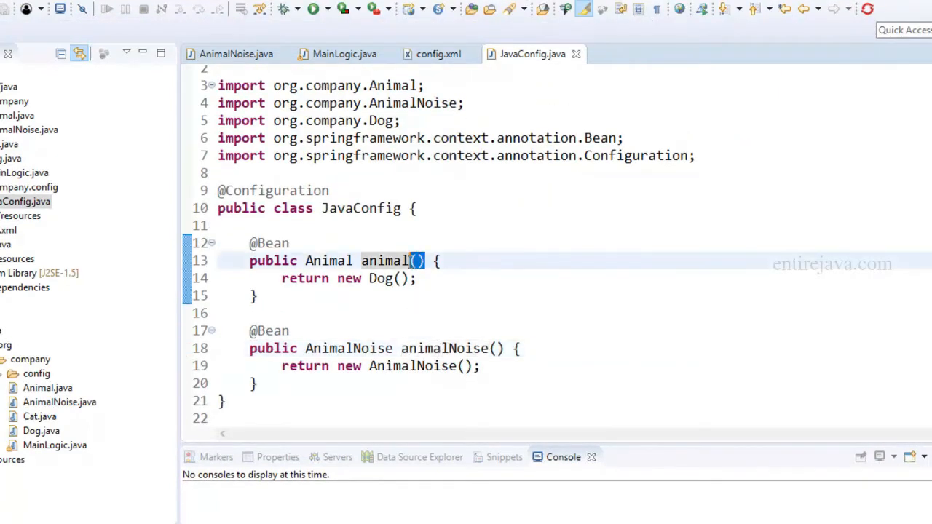
double_click(384, 260)
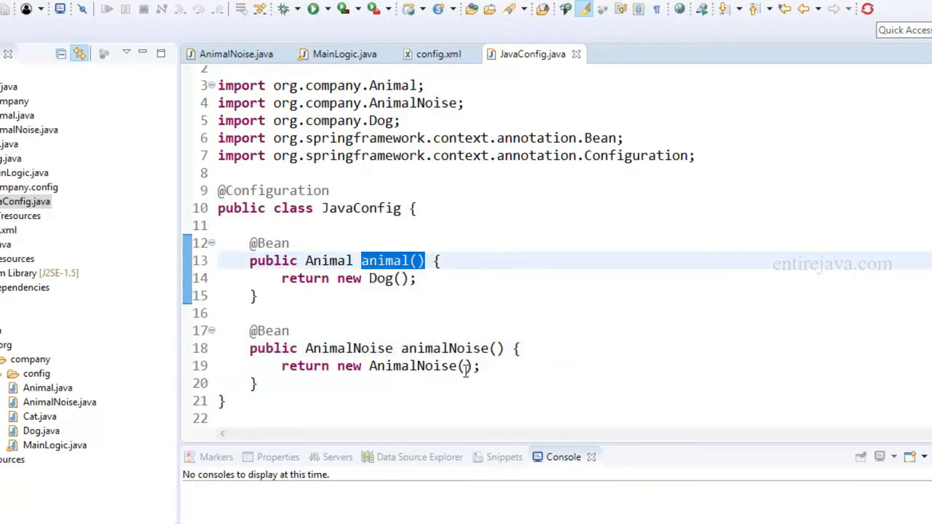
type("animal()")
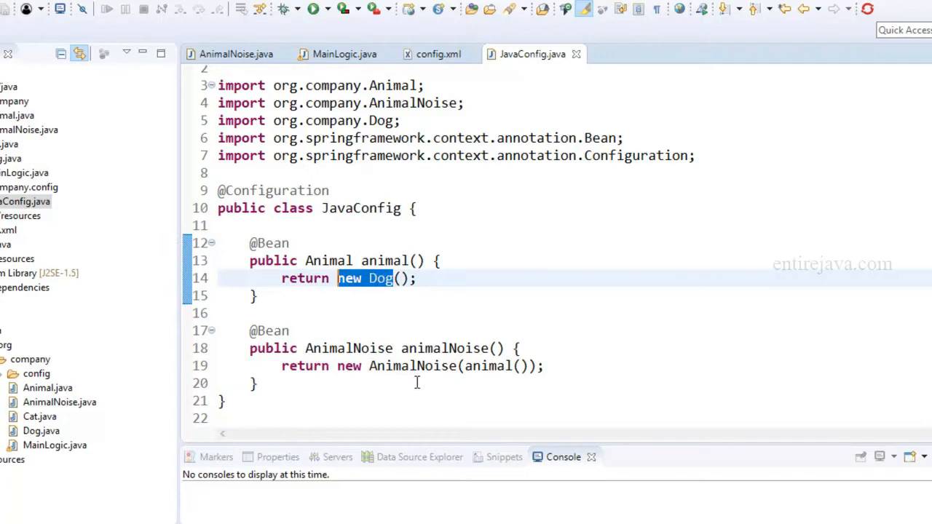
double_click(411, 366)
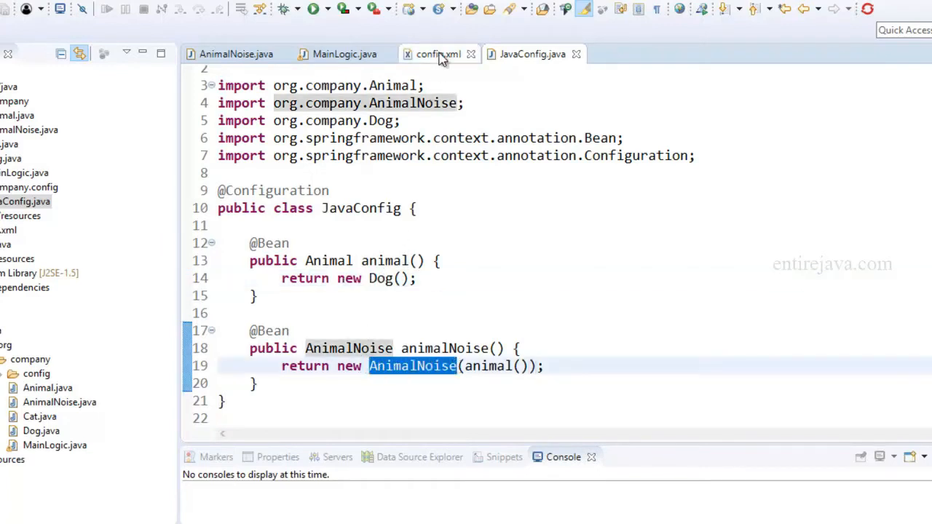
left_click(437, 52)
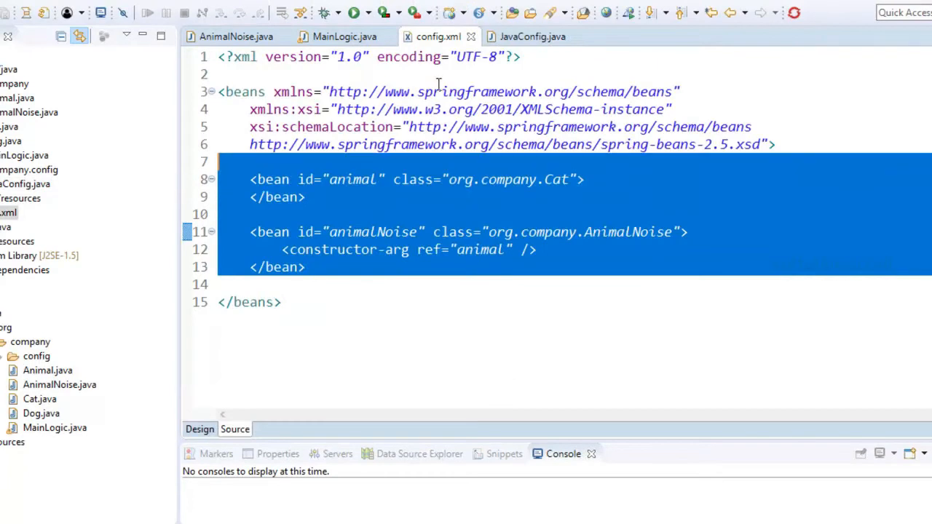
left_click(533, 36)
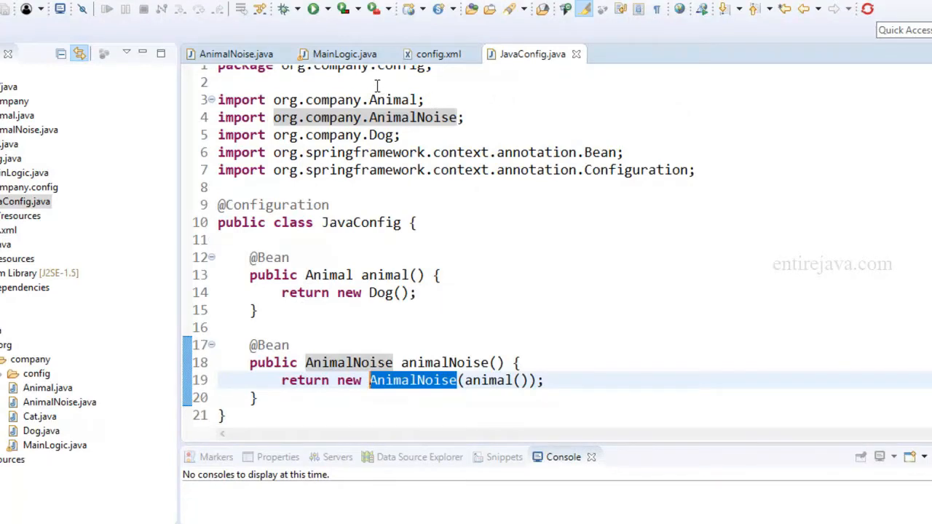
Step: In MainLogic, replace ClassPathXmlApplicationContext with AnnotationConfigApplicationContext and save
left_click(344, 54)
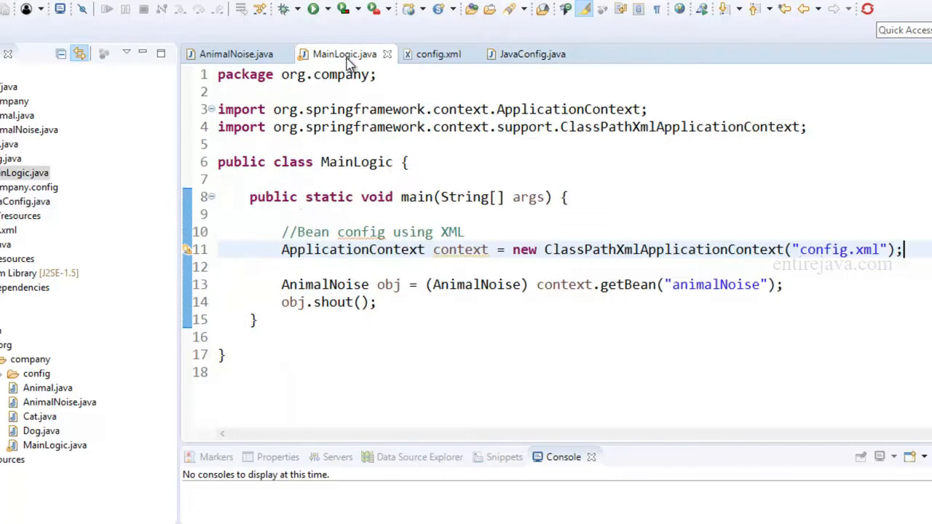
mouse_move(717, 249)
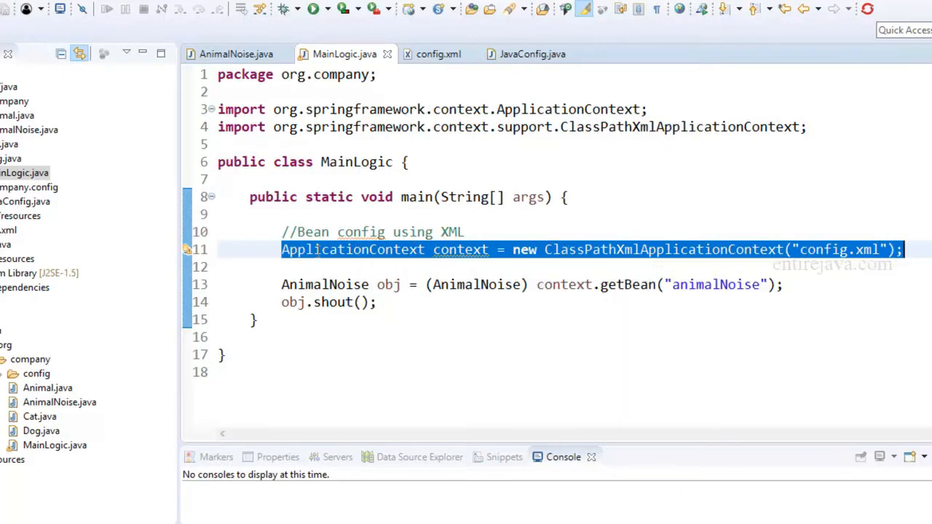
mouse_move(352, 249)
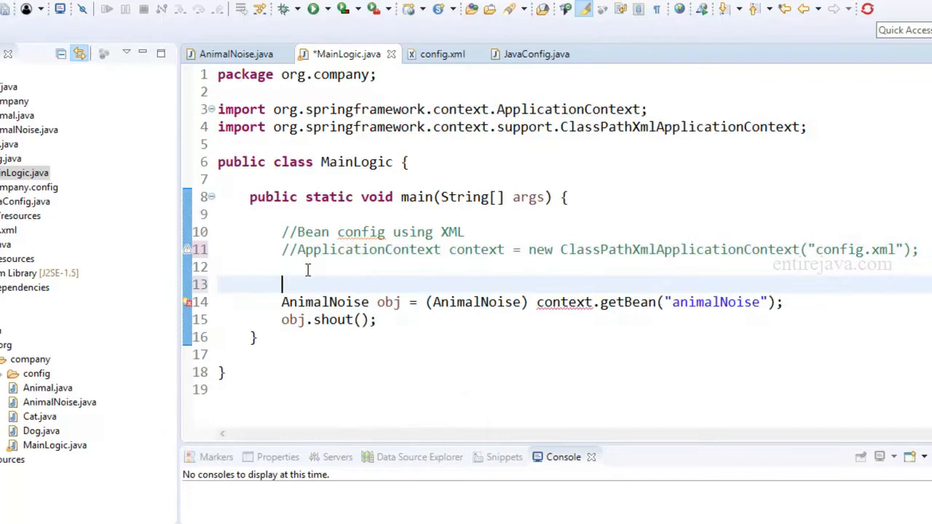
type("ApplicationContext context = new ClassPathXmlApplicationContext(\"config.xml\");")
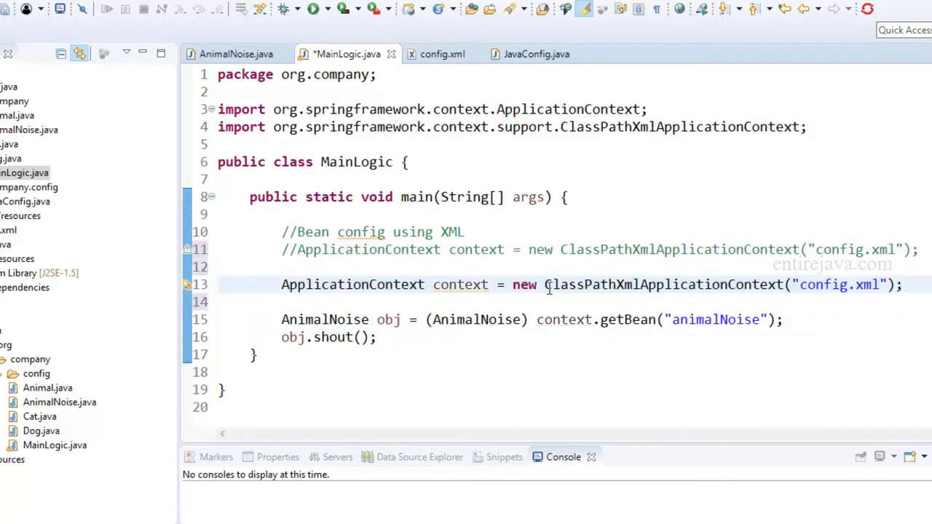
double_click(663, 284)
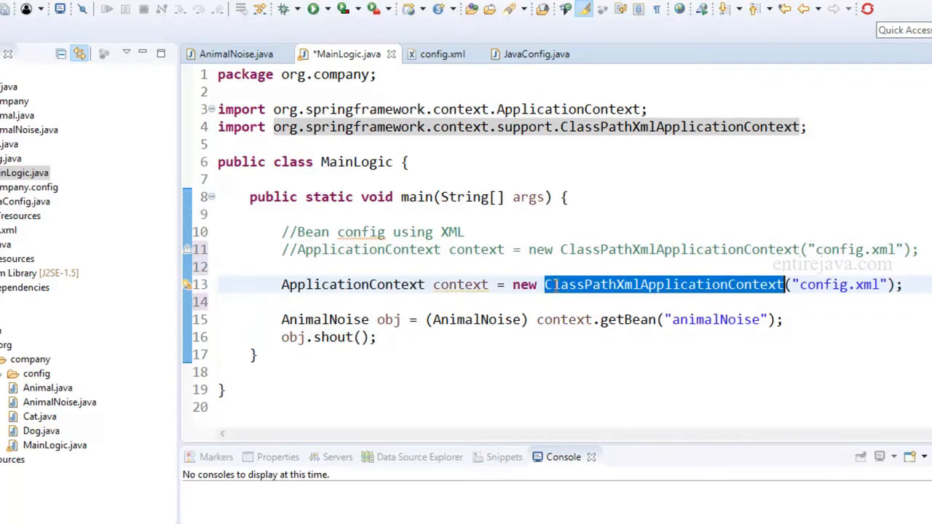
type("Annota")
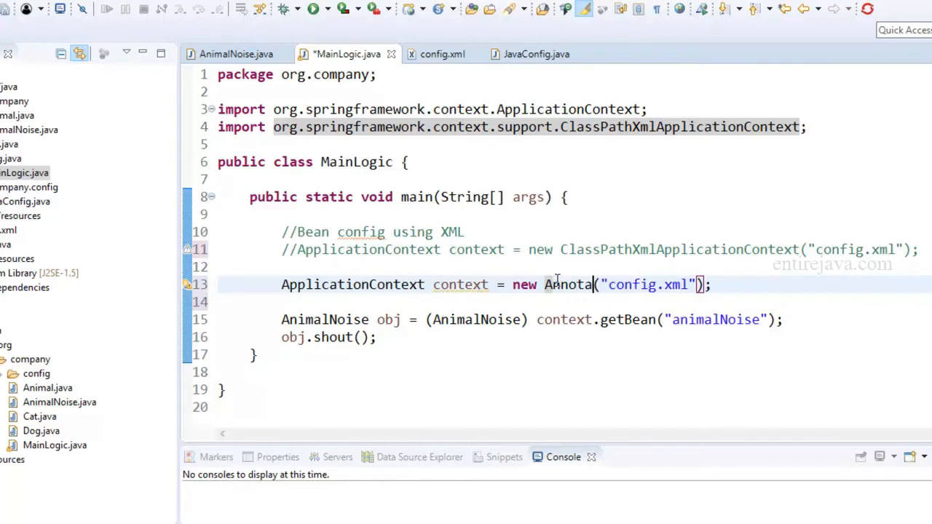
type("tion")
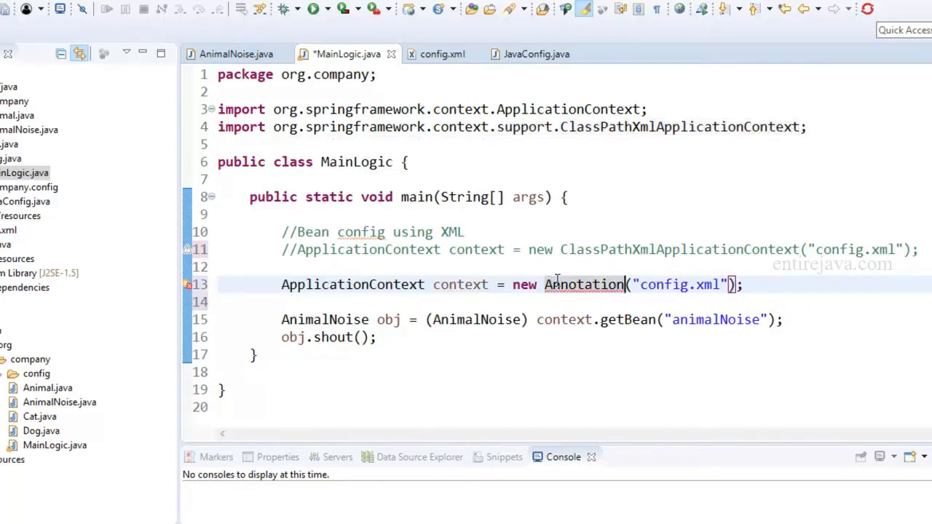
key("ctrl+space")
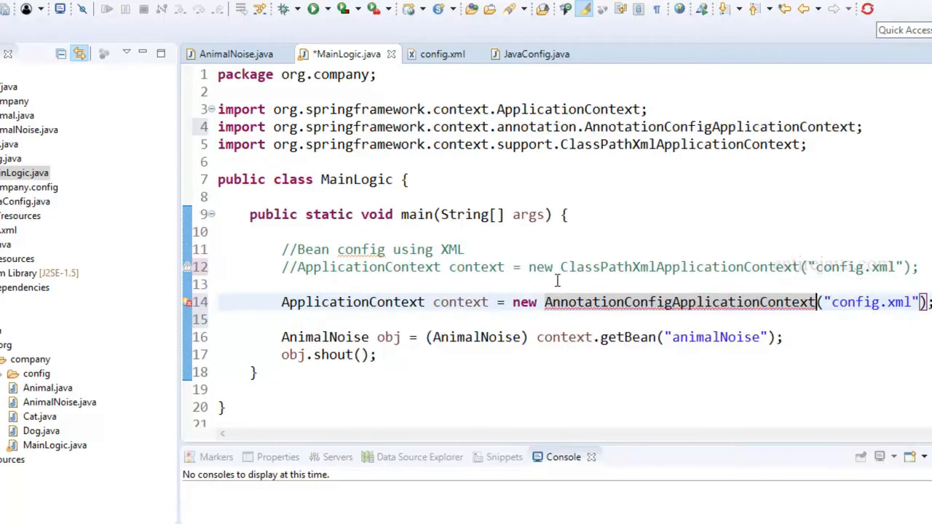
key("ctrl+s")
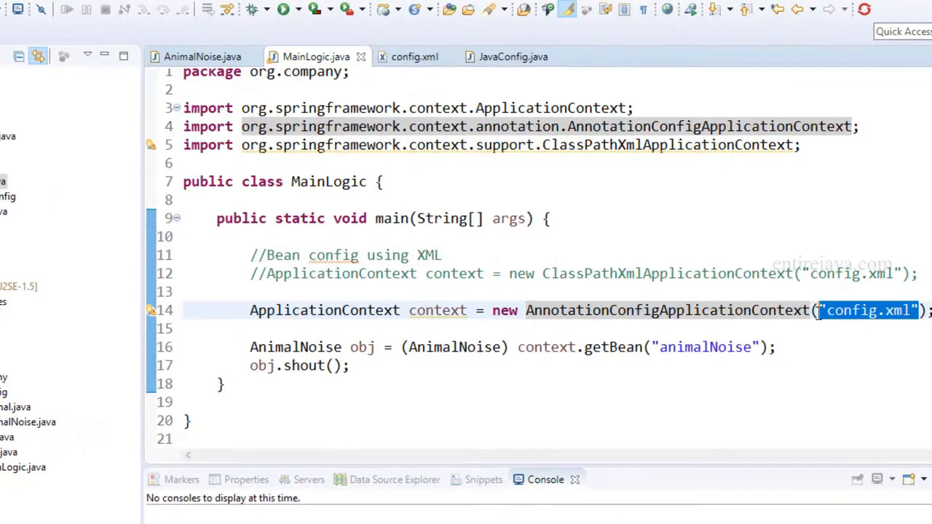
Step: Pass JavaConfig.class to the context instead of "config.xml"
type("JavaConfig")
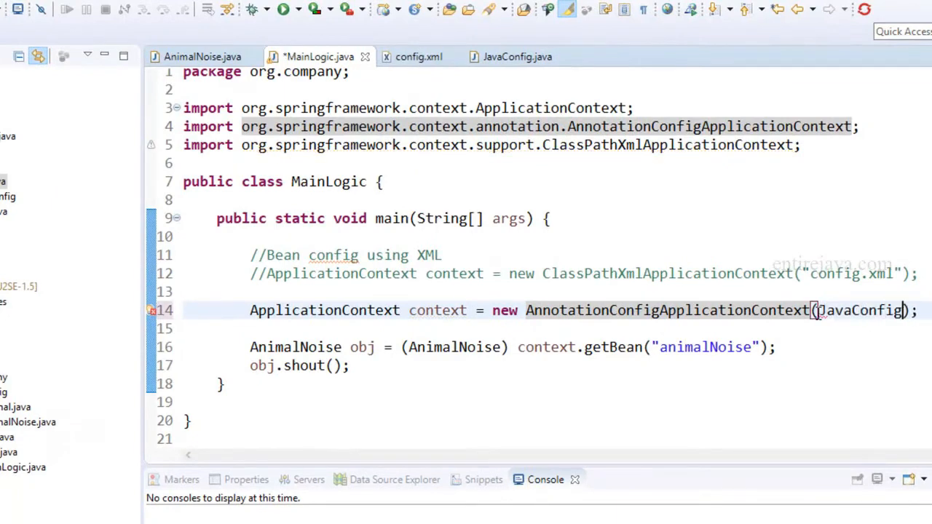
type(".class")
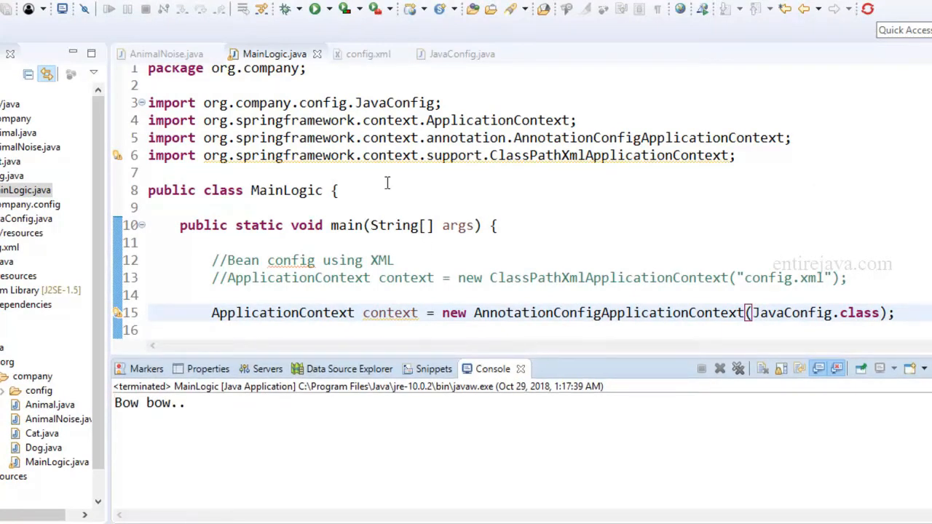
Step: Change animal() to return new Cat() and rerun MainLogic to print Meow meow.
left_click(462, 54)
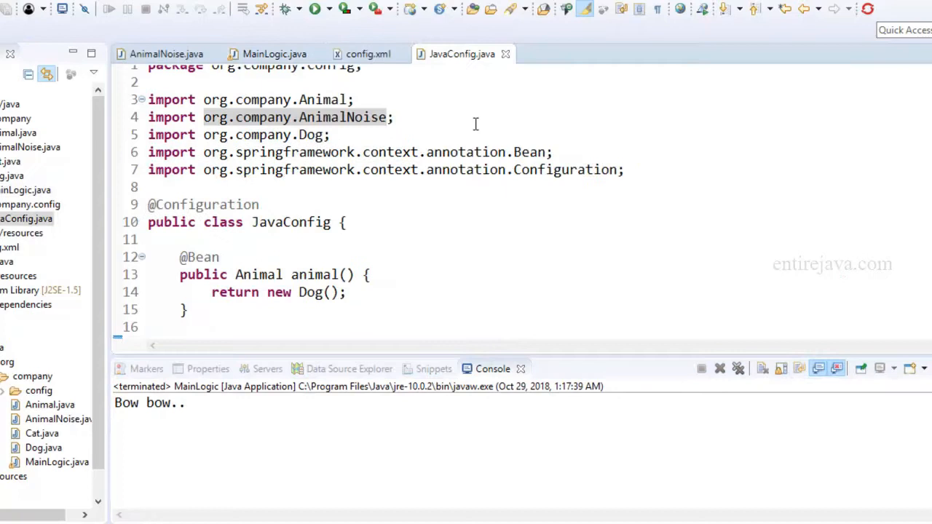
scroll("down", 3)
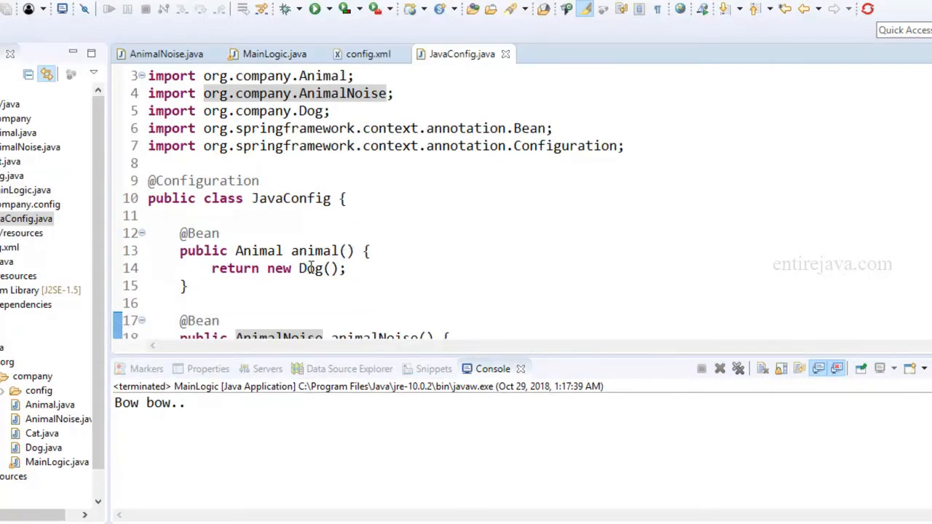
type("Cat")
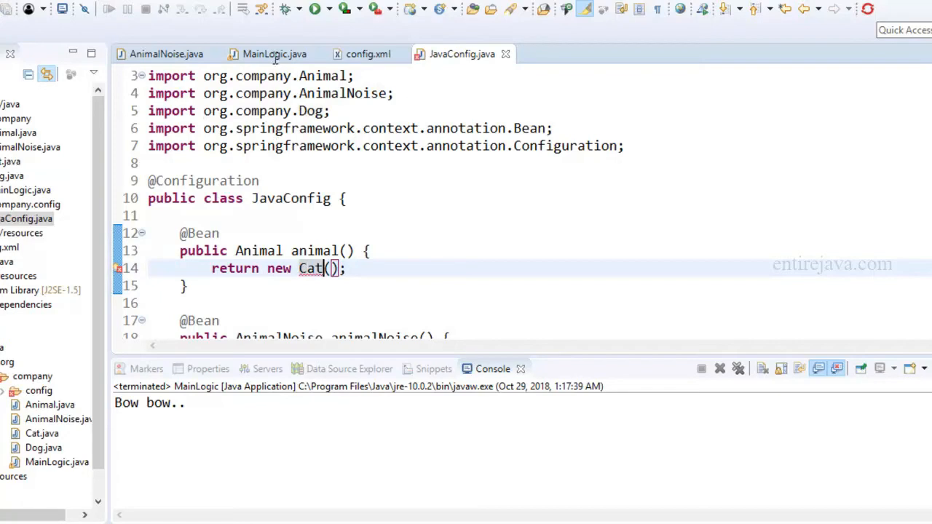
left_click(274, 52)
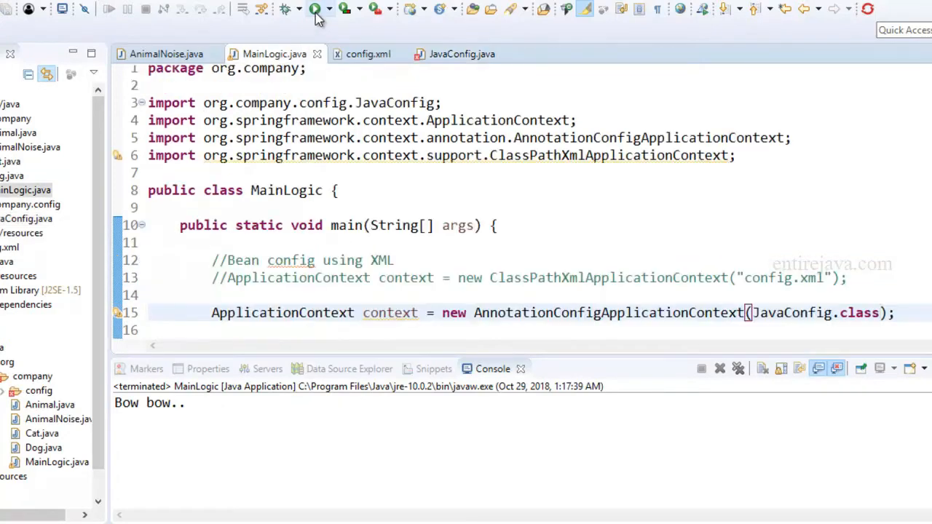
left_click(315, 9)
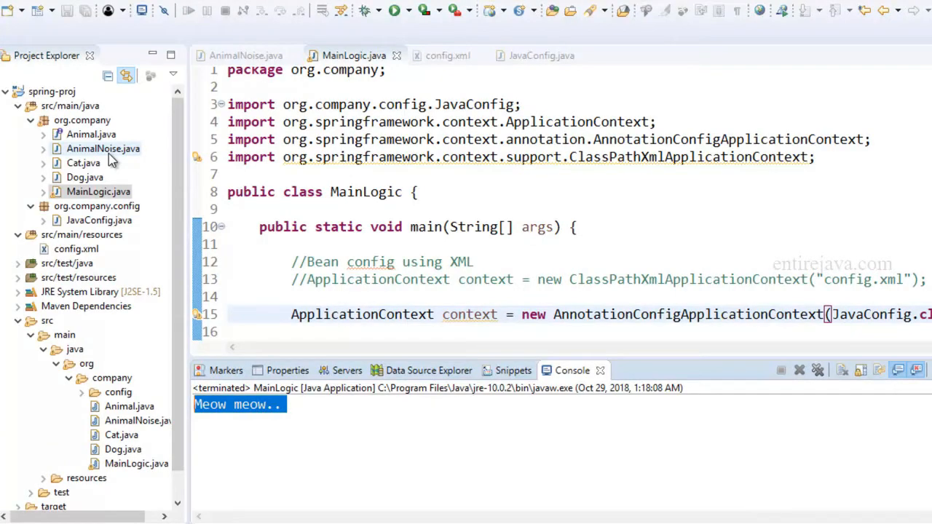
mouse_move(163, 166)
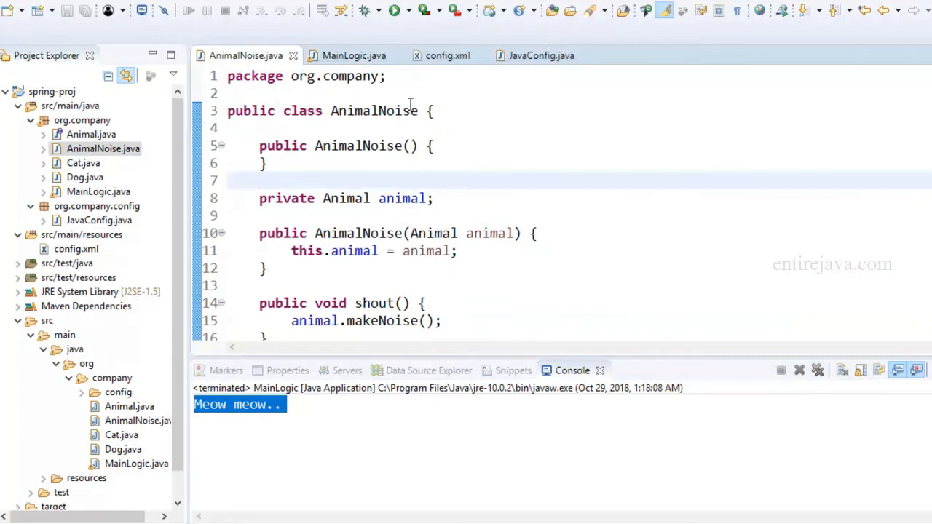
Step: Rename the AnimalNoise class to AnimalSound and update JavaConfig's references
double_click(399, 110)
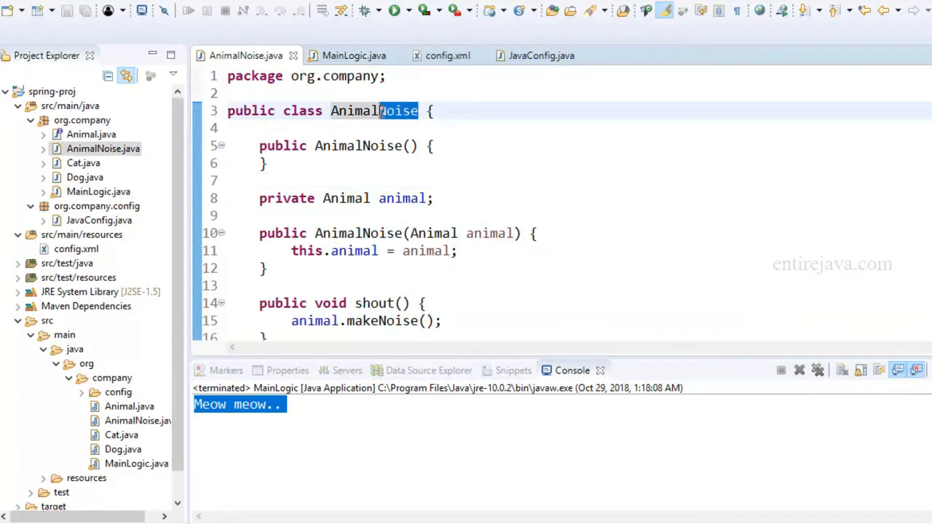
type("Sound")
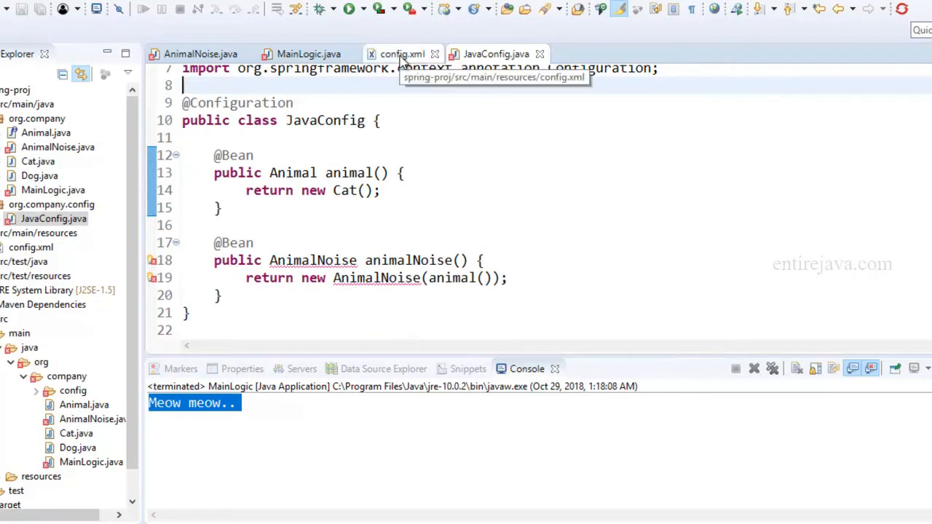
left_click(402, 52)
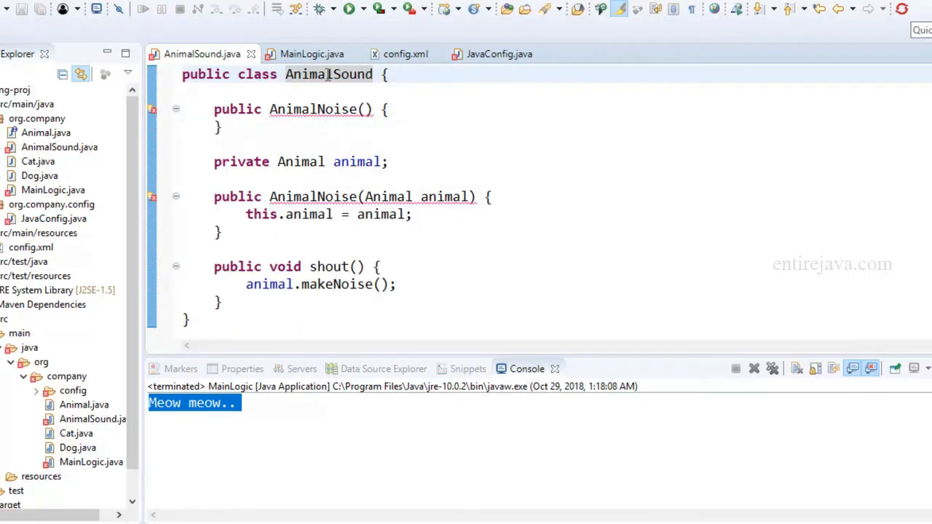
left_click(313, 110)
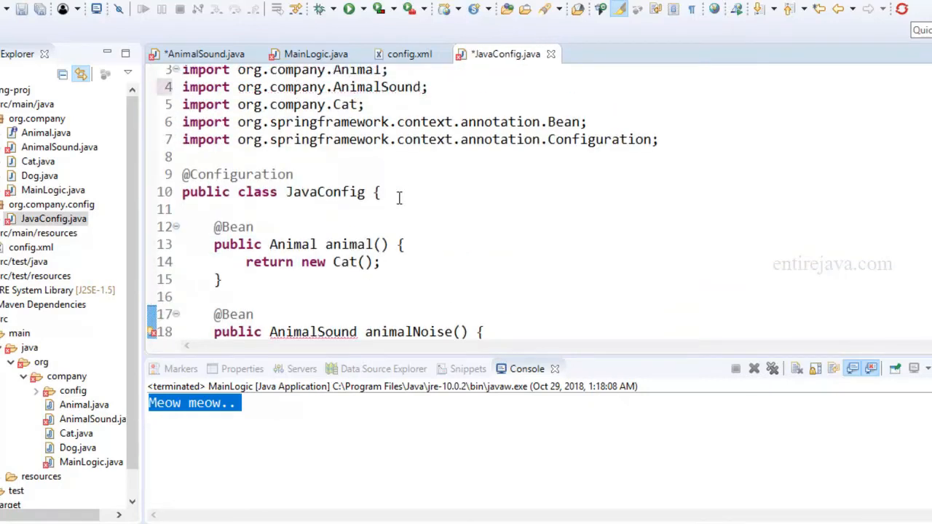
left_click(204, 54)
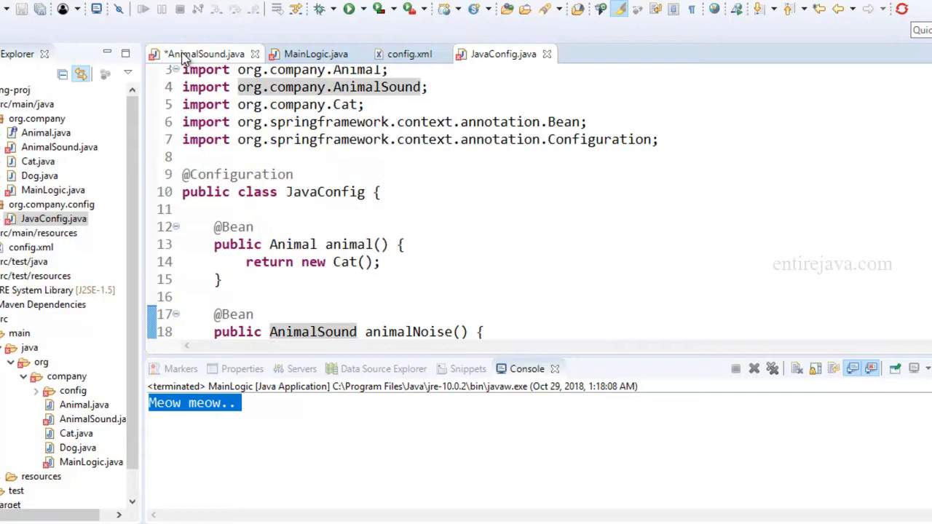
left_click(207, 53)
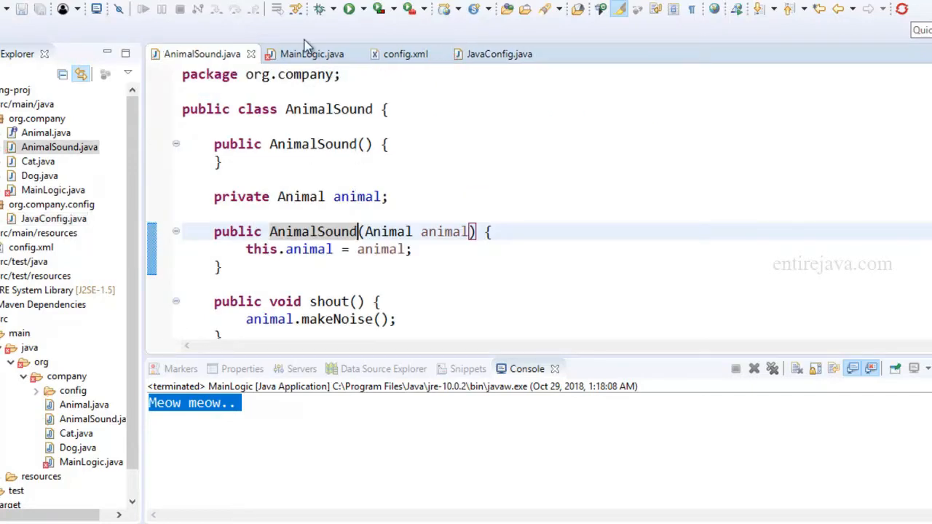
Step: Update the AnimalSound cast in MainLogic and rerun, still printing Meow meow.
left_click(312, 53)
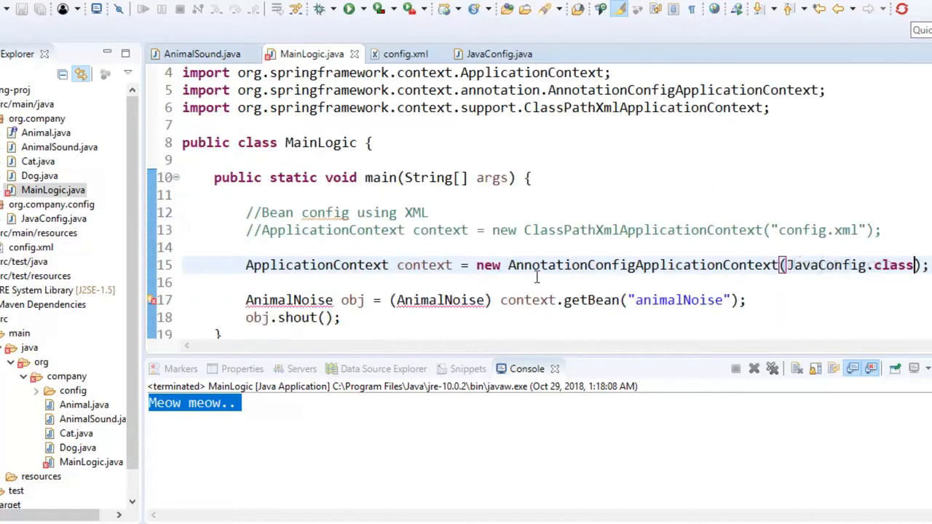
double_click(440, 300)
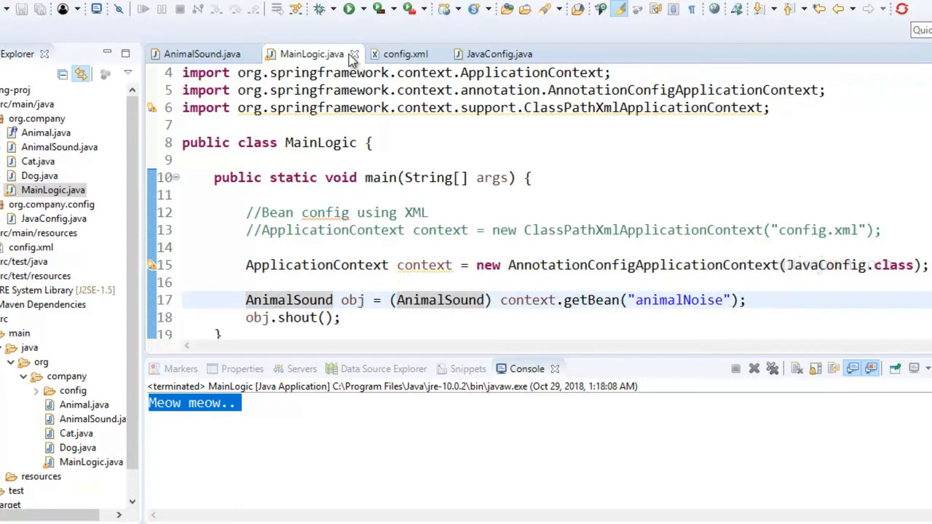
left_click(353, 9)
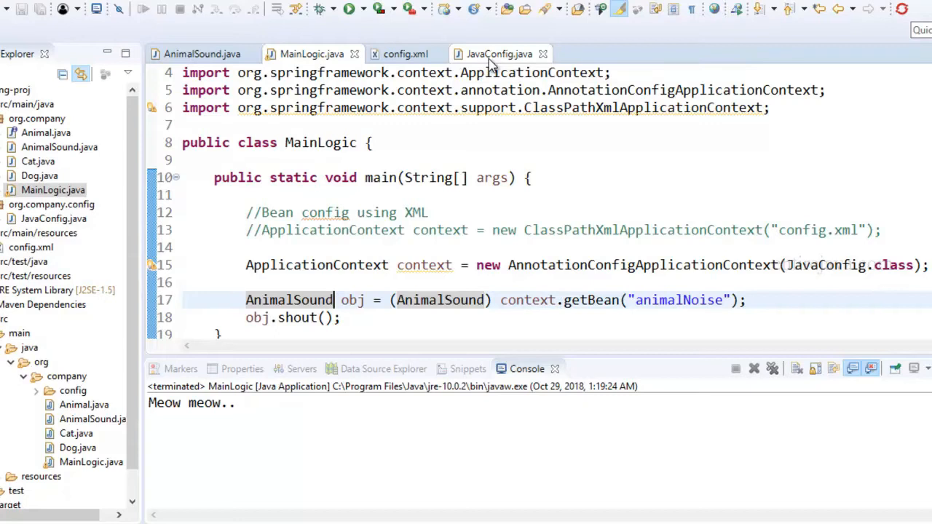
mouse_move(440, 53)
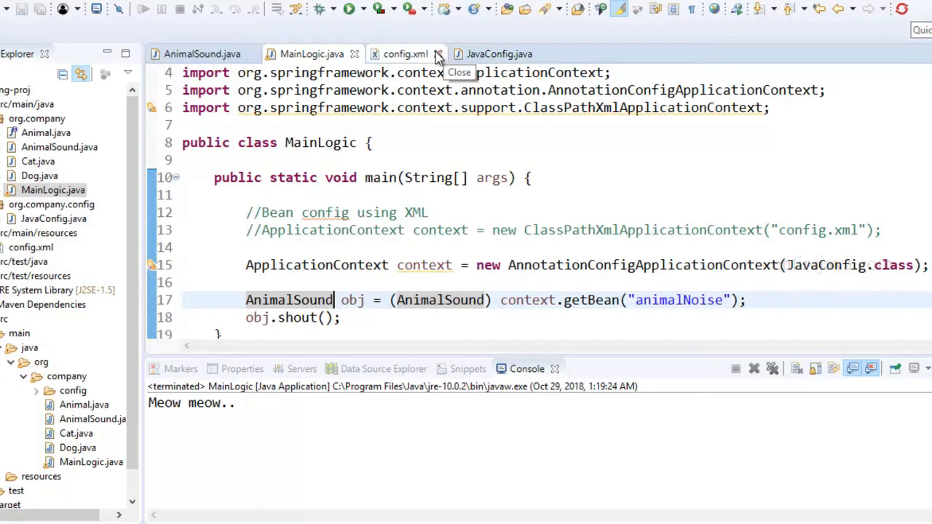
mouse_move(419, 65)
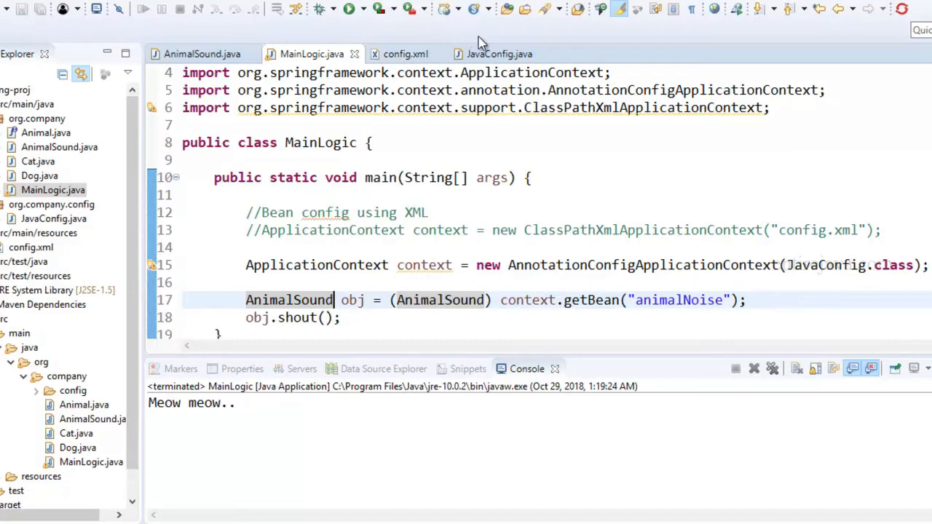
mouse_move(498, 54)
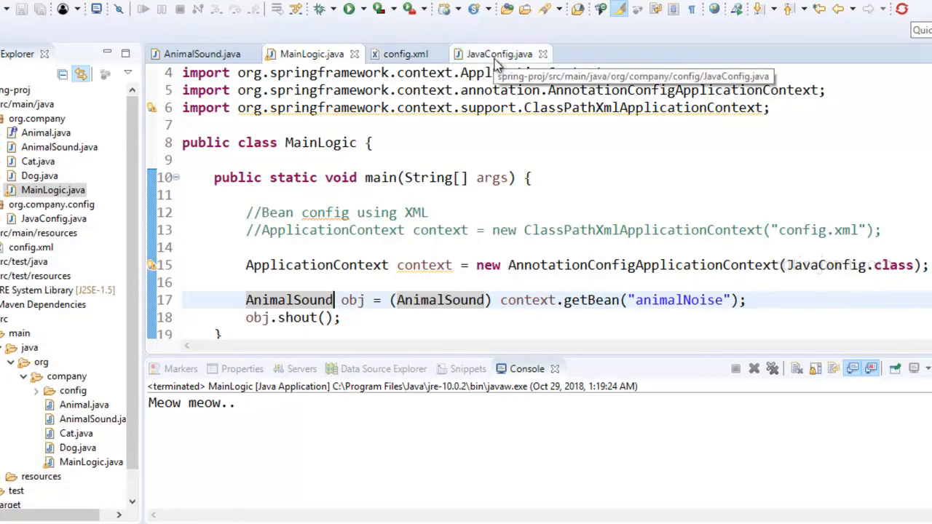
mouse_move(495, 64)
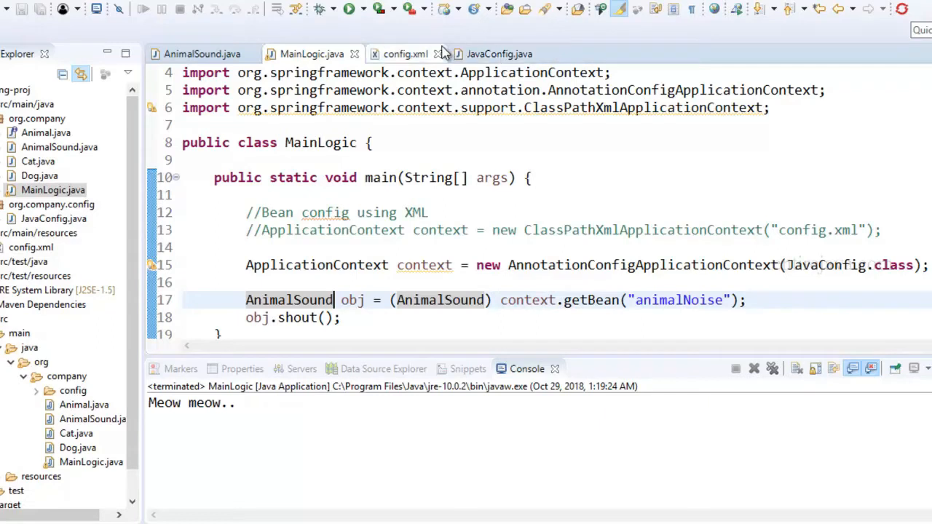
mouse_move(404, 53)
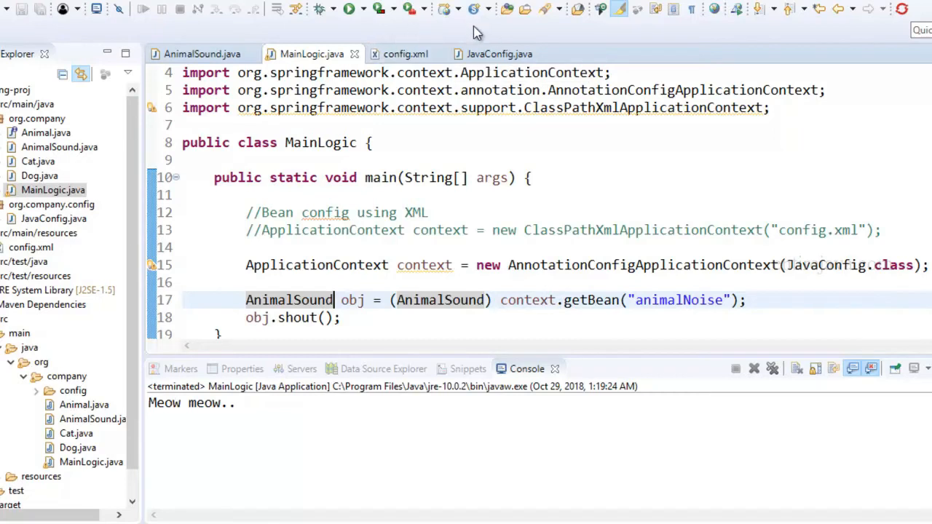
mouse_move(428, 45)
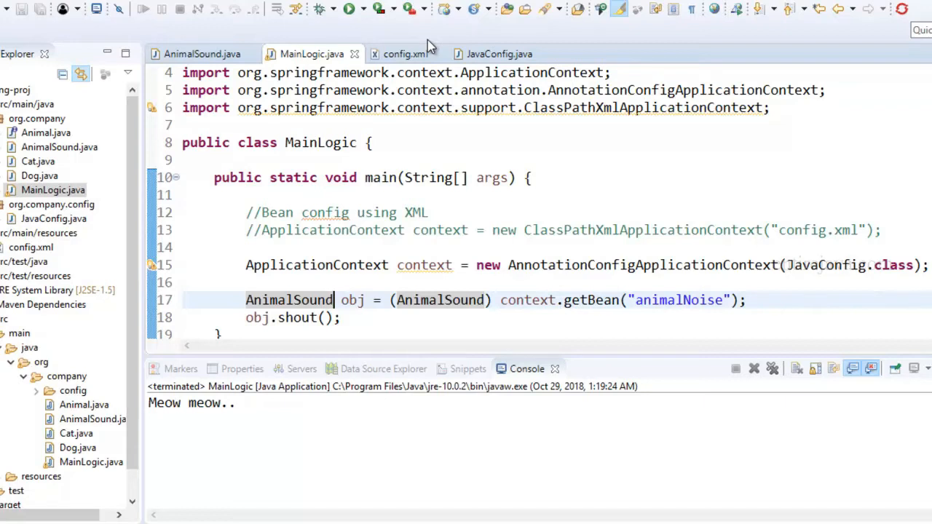
mouse_move(434, 40)
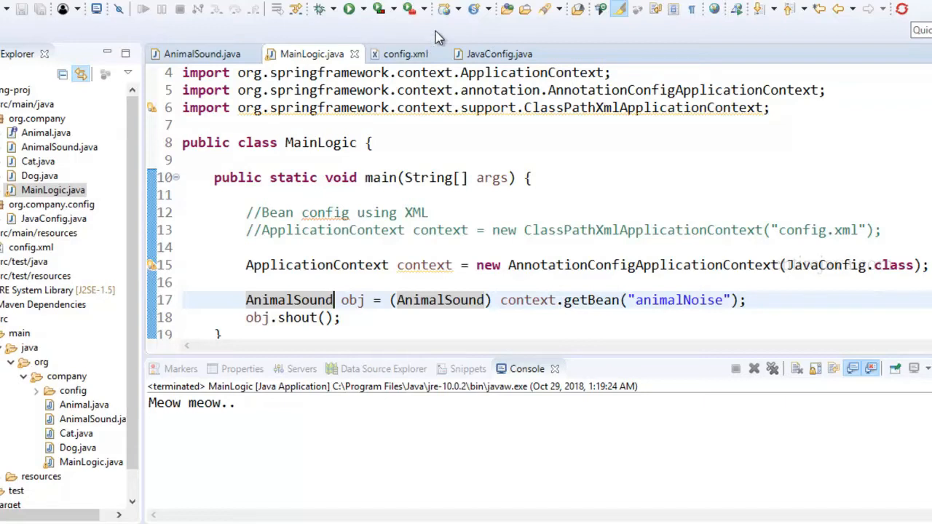
mouse_move(498, 53)
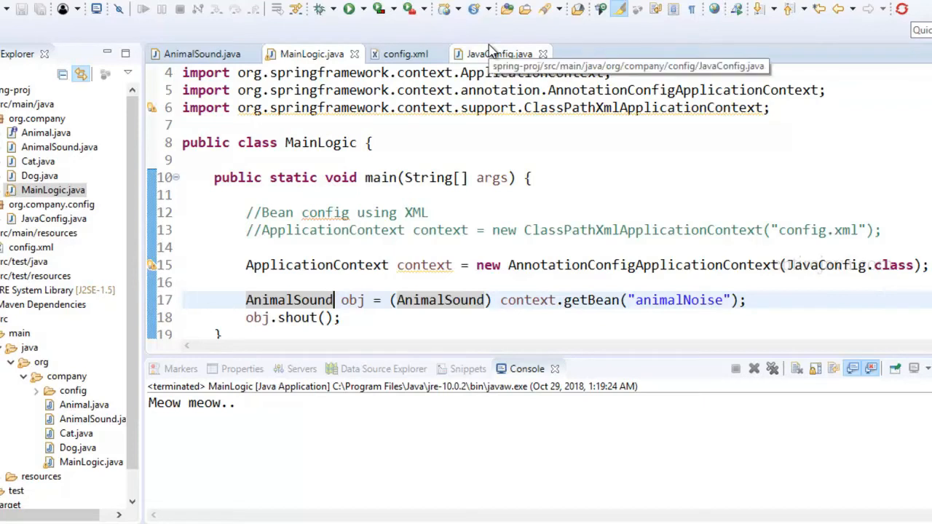
mouse_move(429, 37)
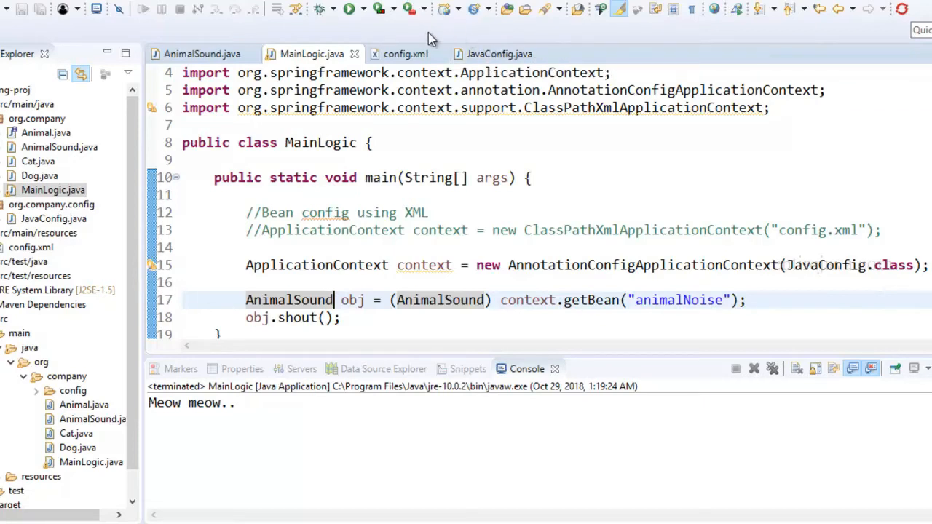
mouse_move(498, 49)
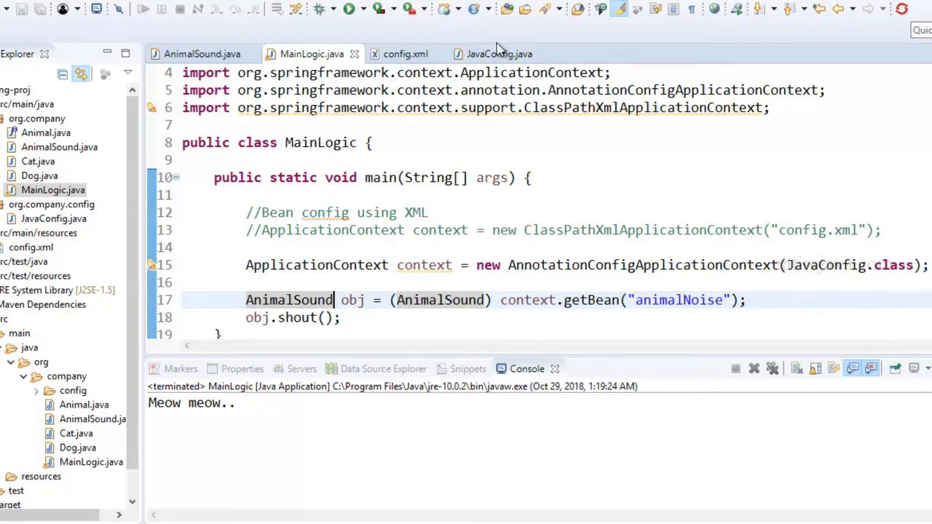
mouse_move(466, 37)
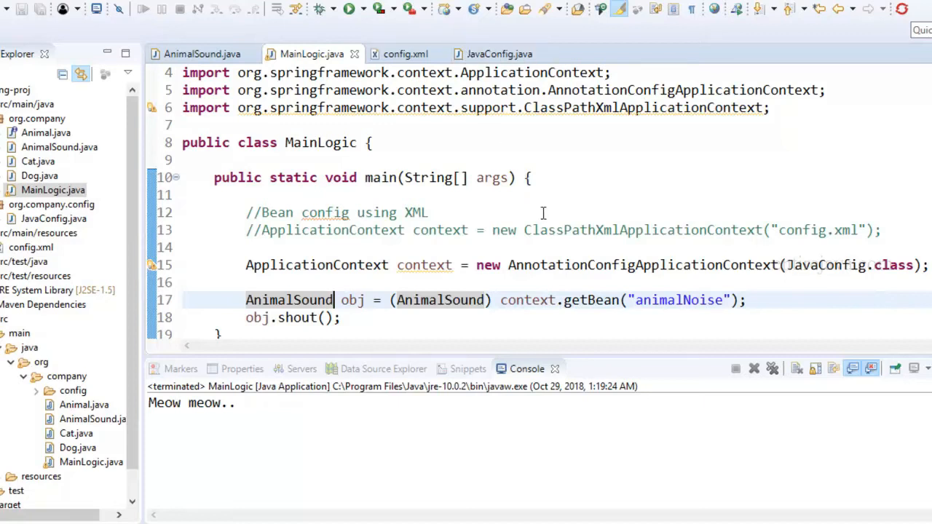
mouse_move(566, 265)
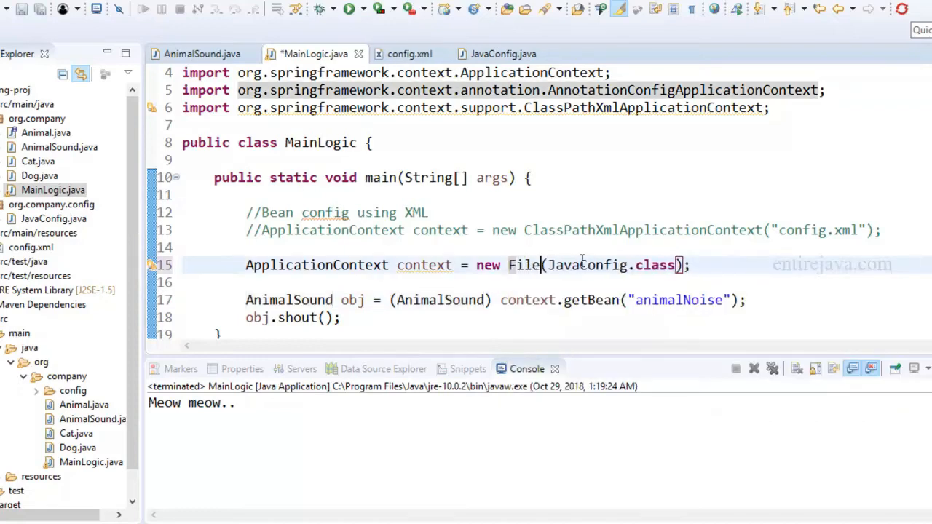
Step: Run MainLogic with the JavaConfig context and open config.xml
type("system")
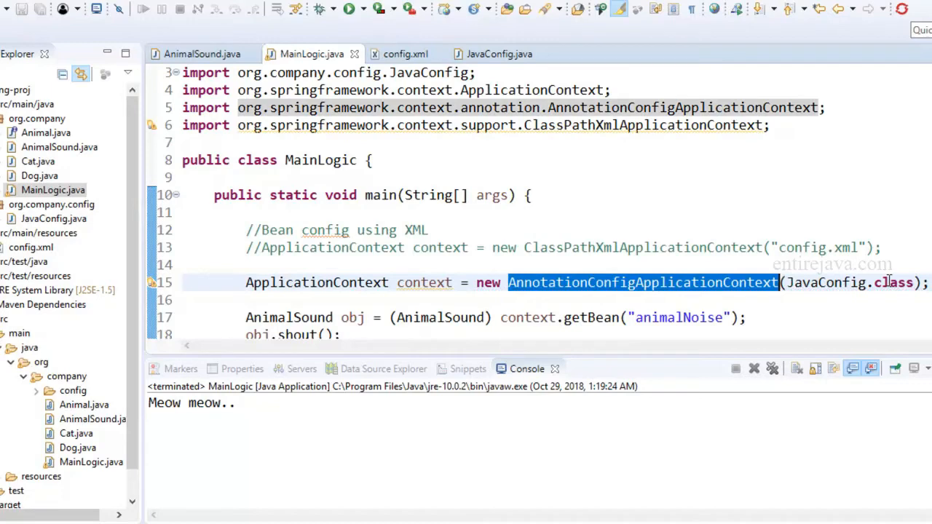
left_click(406, 52)
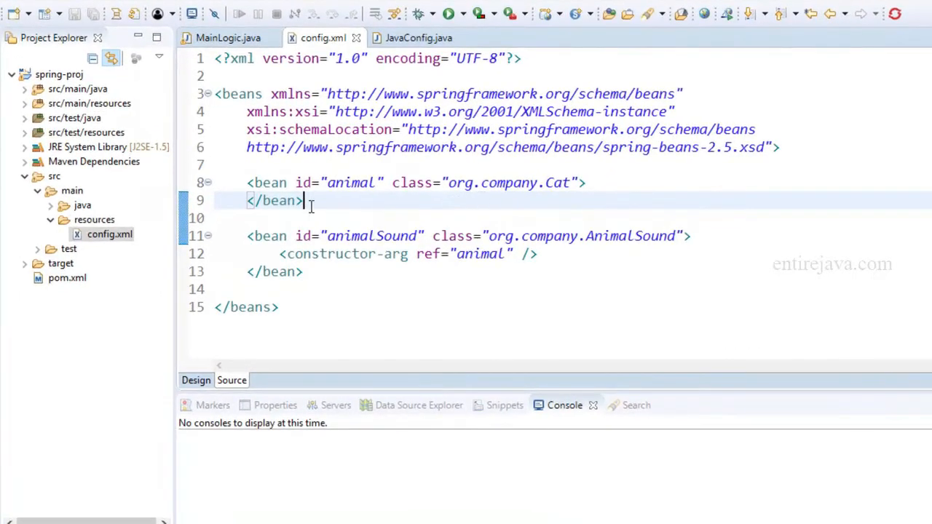
mouse_move(306, 201)
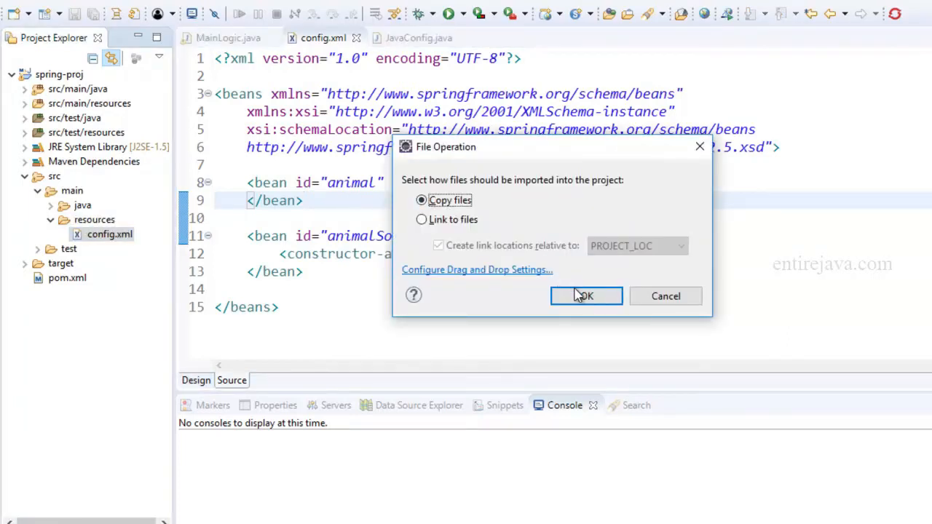
Step: Duplicate config.xml in resources as a copy named config2.xml
left_click(585, 295)
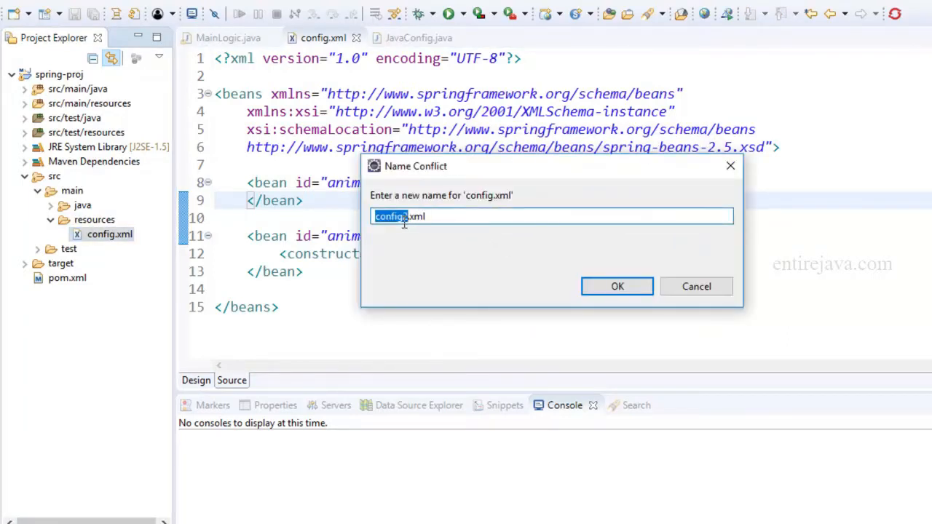
type("2")
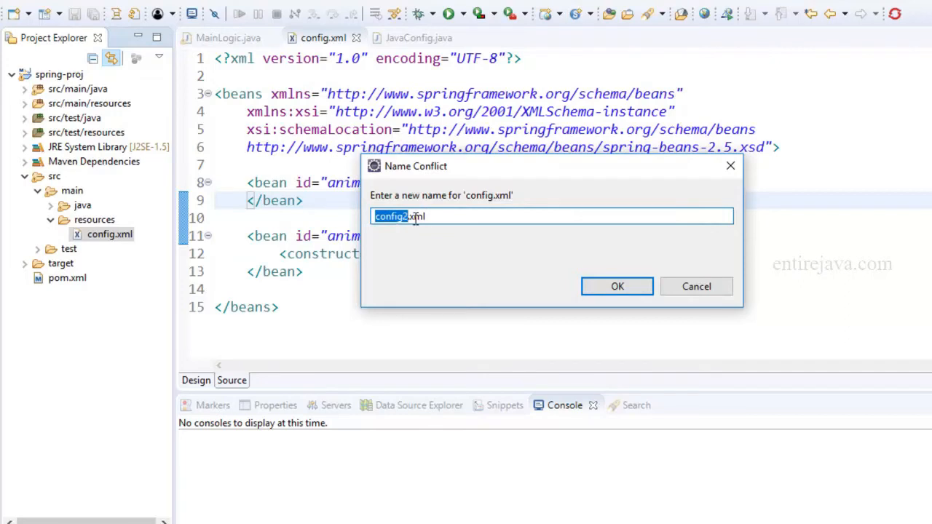
left_click(618, 285)
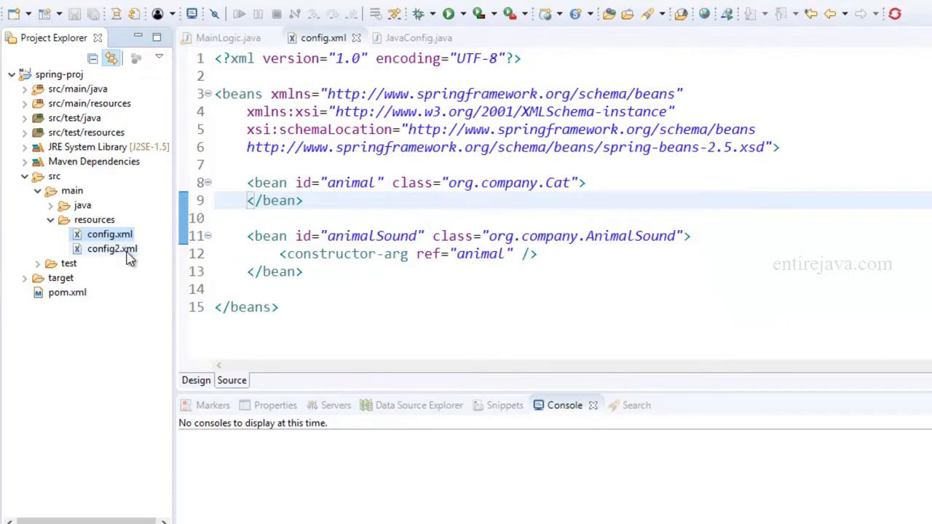
Step: Open config2.xml and select the Cat animal bean definition
double_click(112, 247)
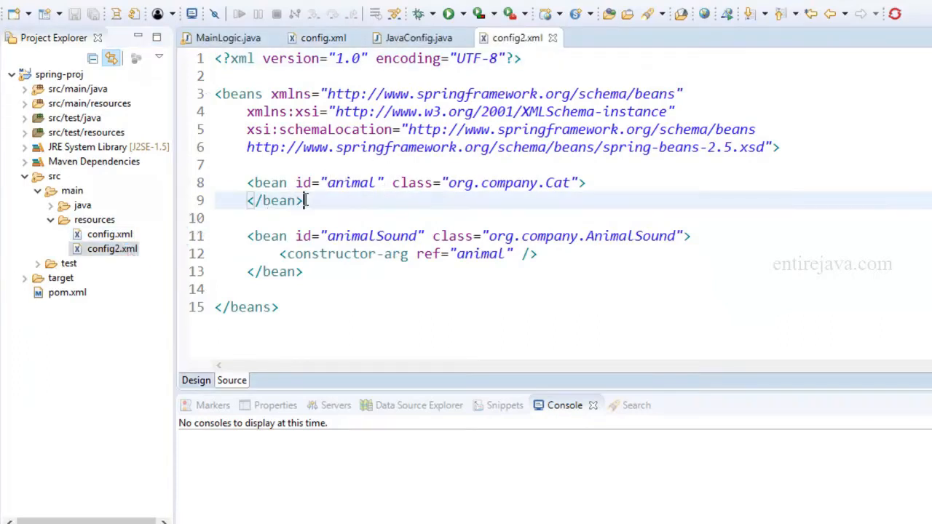
left_click_drag(305, 201, 303, 272)
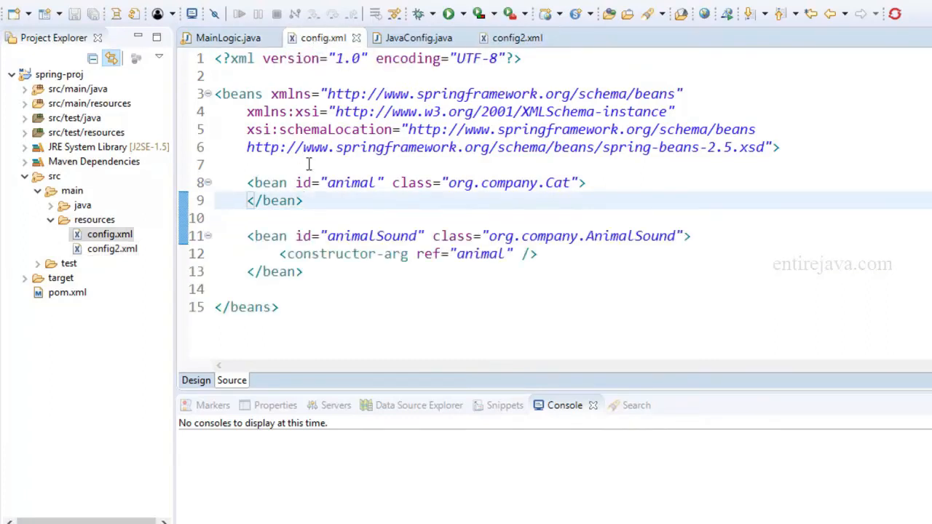
left_click_drag(246, 236, 303, 272)
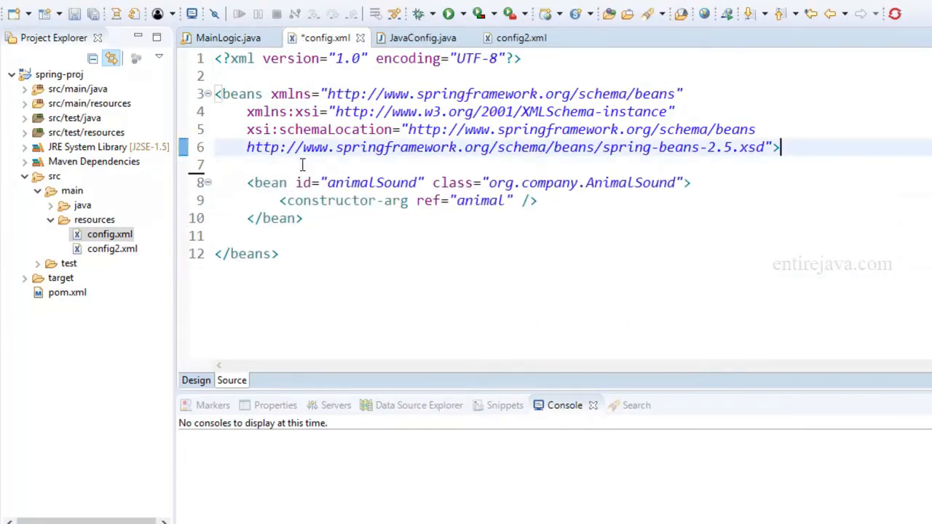
Step: Remove the animal bean from config.xml and add <import resource="config2.xml"/> in its place
key("ctrl+s")
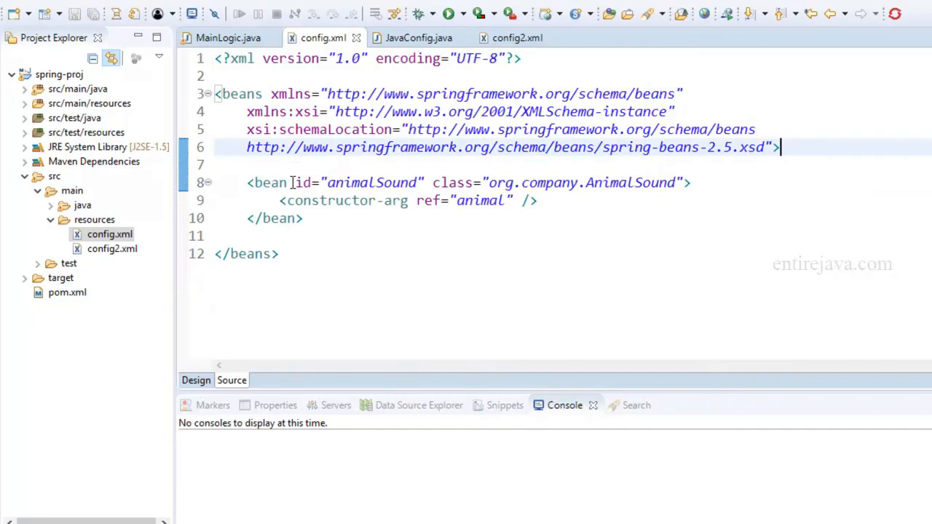
mouse_move(419, 37)
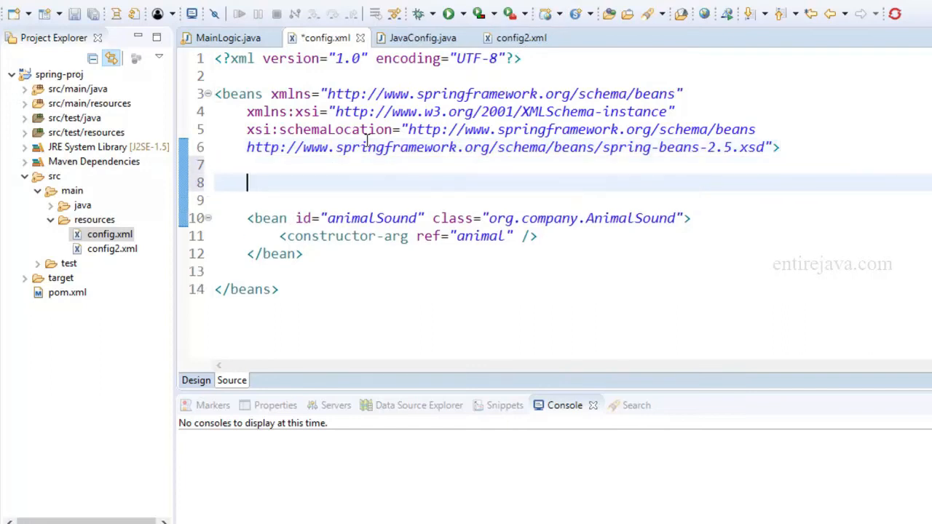
type("<import resource=\"\"/>")
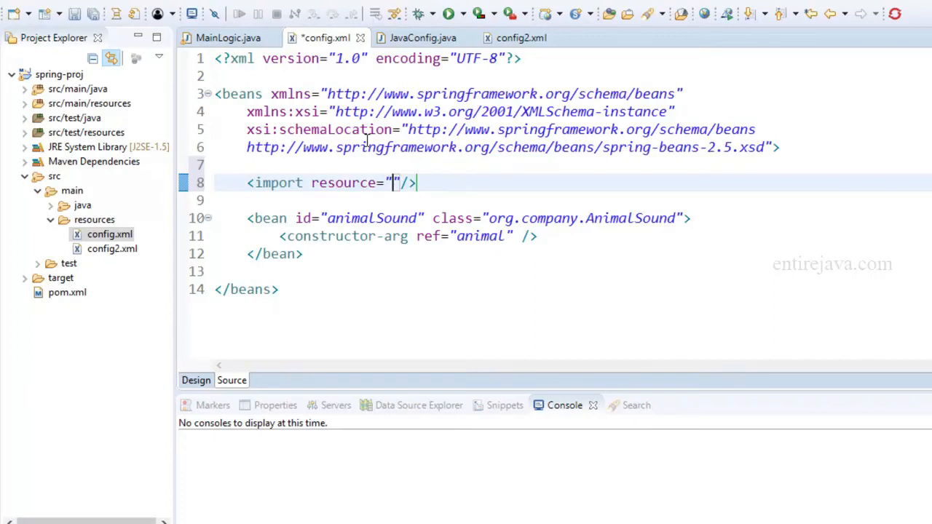
type("config2.")
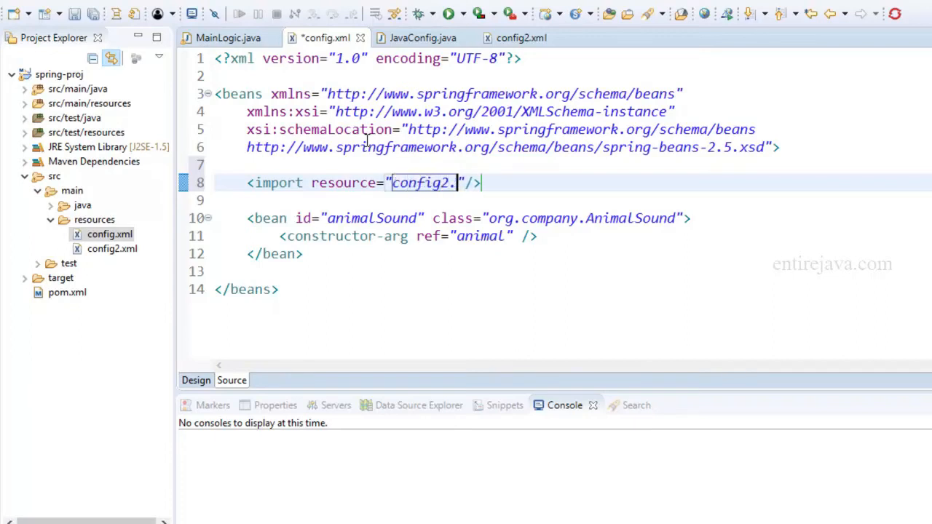
type("xml")
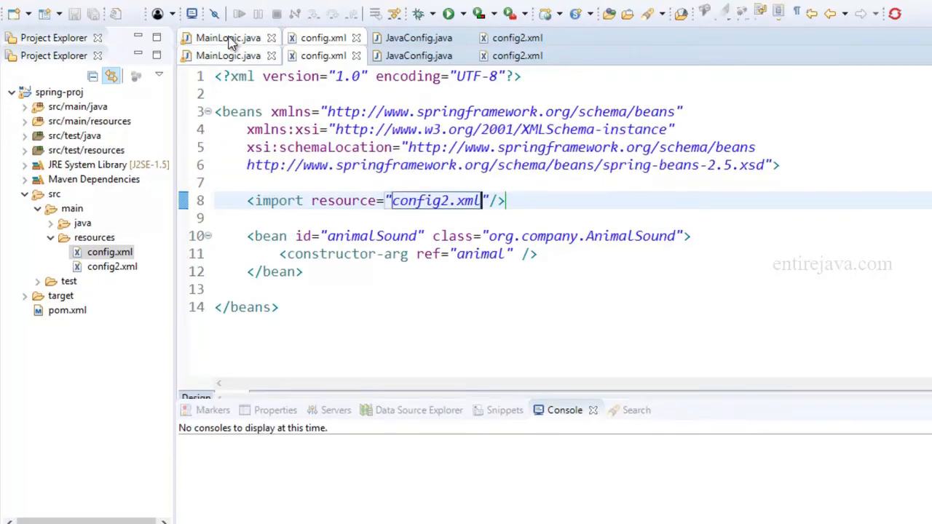
Step: Run MainLogic with the XML context so the console prints Meow meow.
left_click(227, 38)
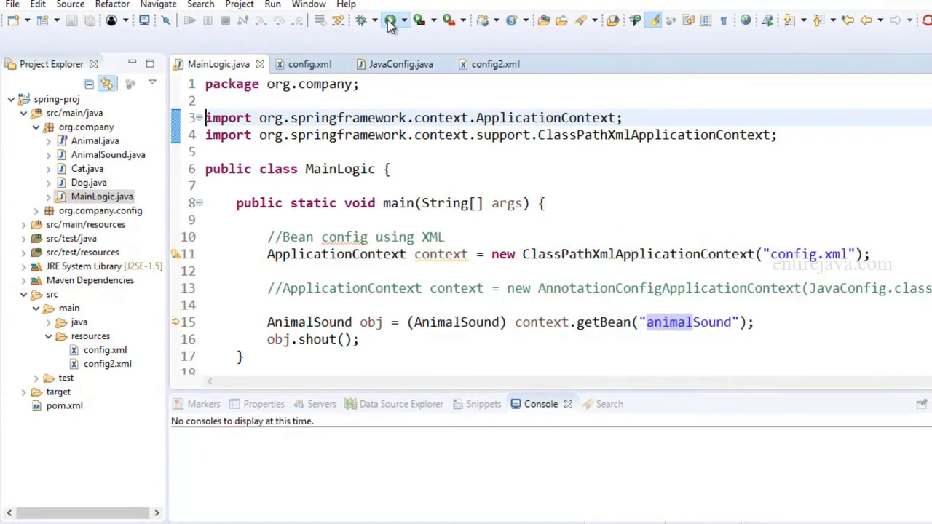
left_click(390, 21)
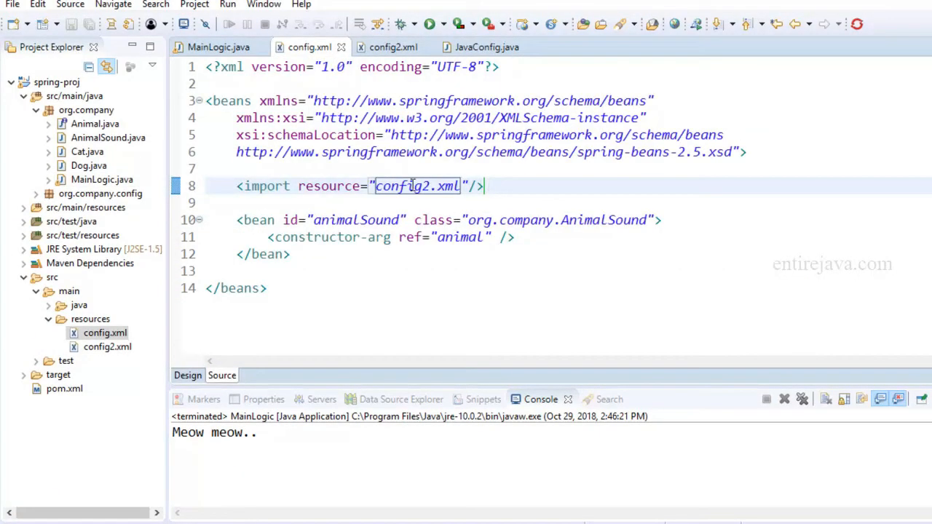
left_click(393, 46)
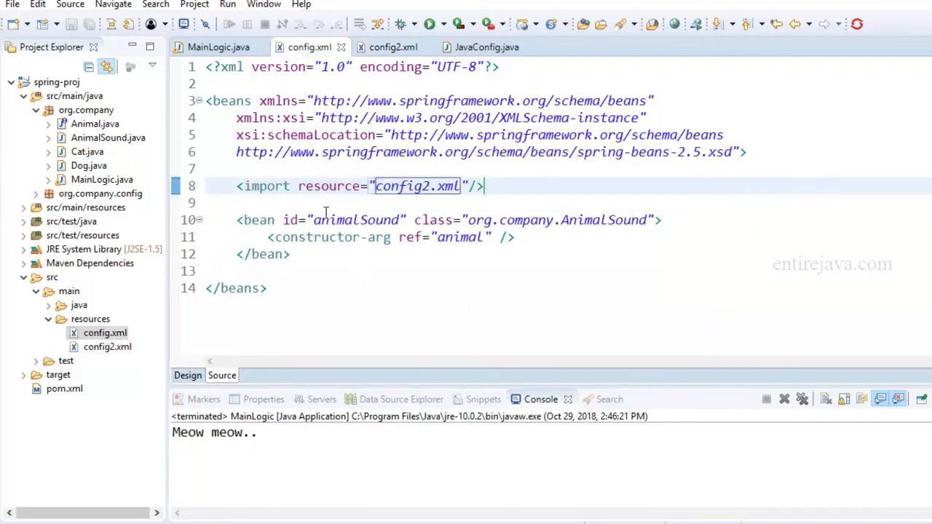
mouse_move(356, 220)
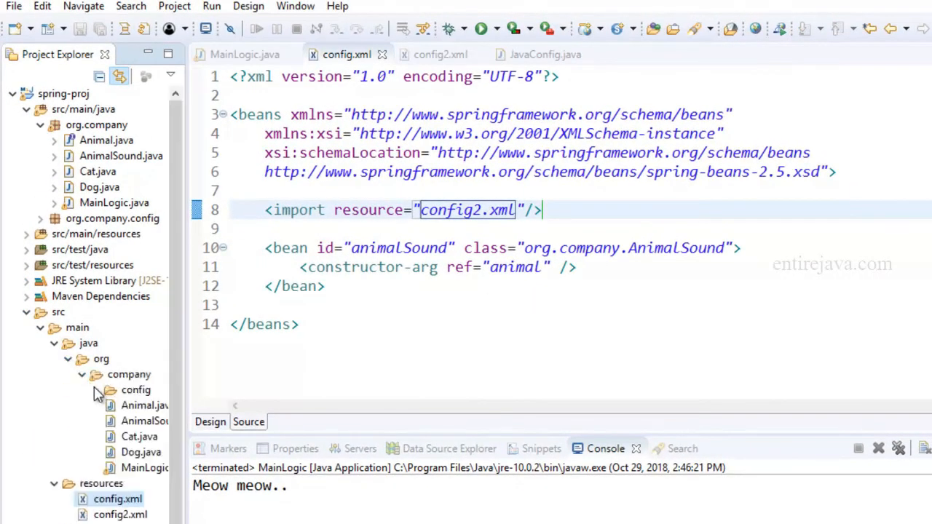
Step: Duplicate JavaConfig.java into the config package as JavaConfig2.java
left_click(135, 391)
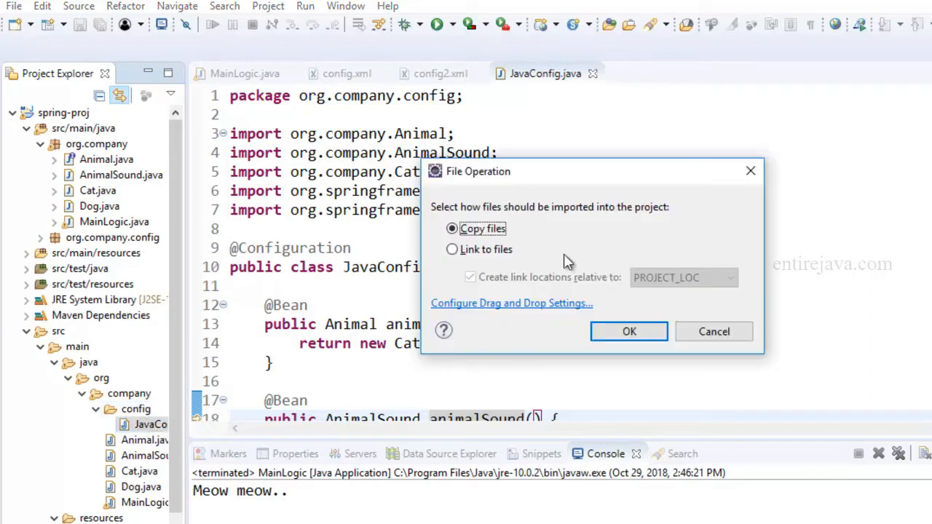
left_click(629, 332)
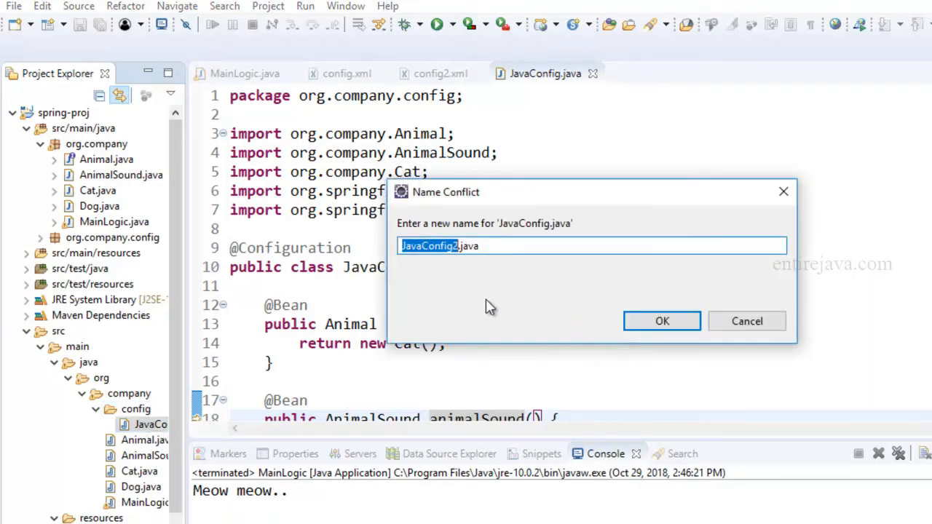
mouse_move(502, 251)
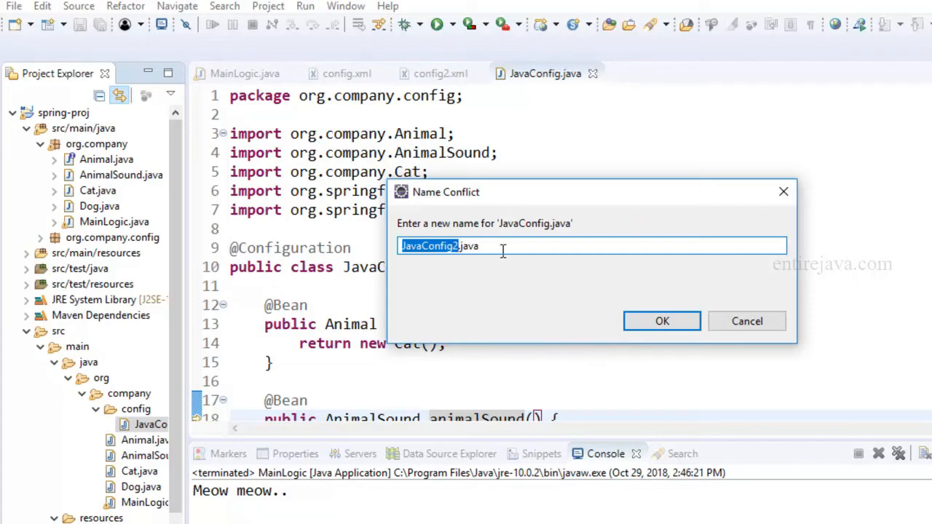
left_click(661, 322)
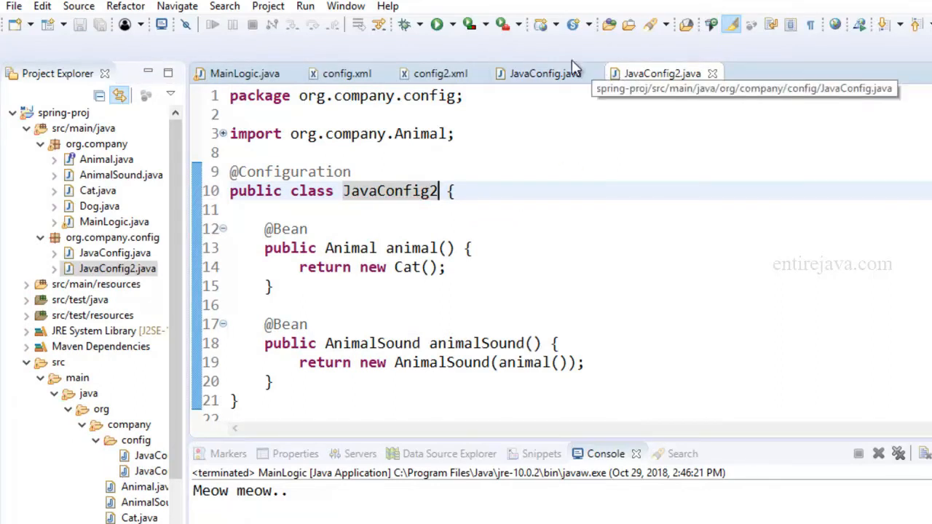
mouse_move(539, 70)
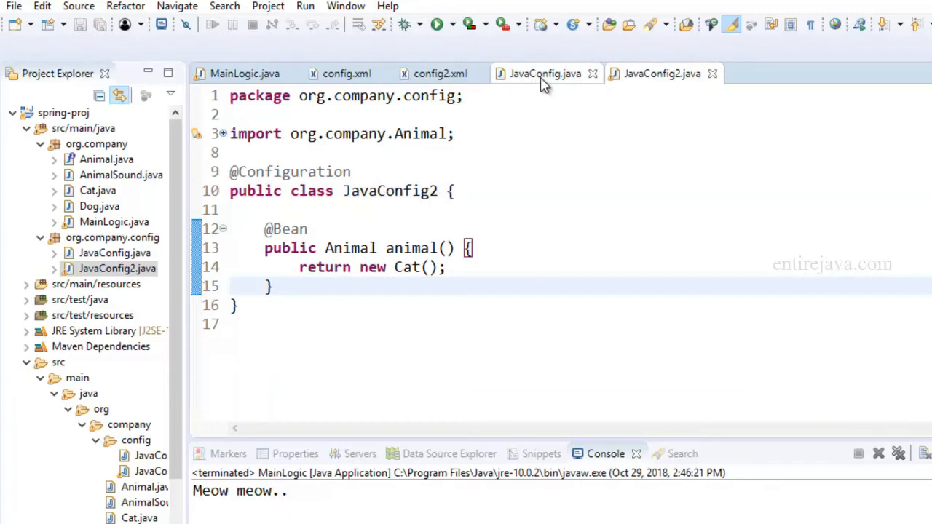
Step: Return to the original JavaConfig class and config.xml to trim their beans
left_click(544, 73)
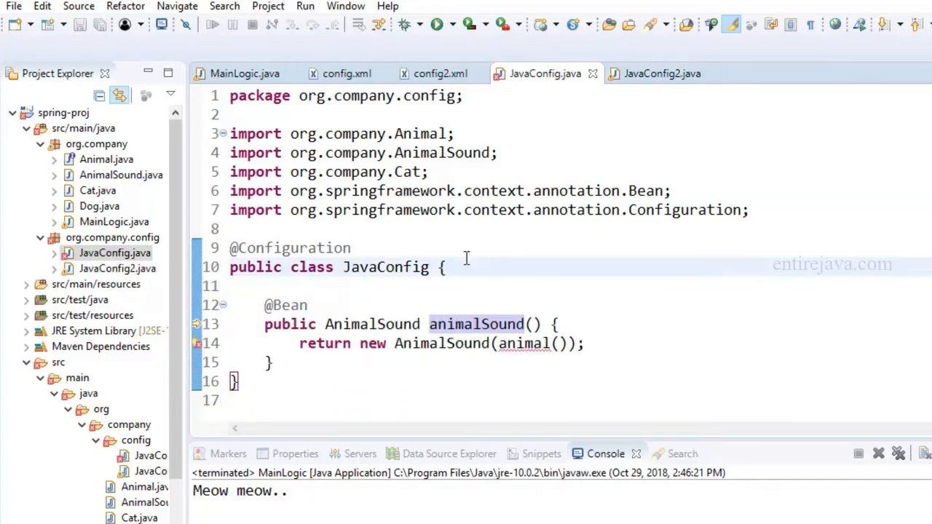
left_click(440, 73)
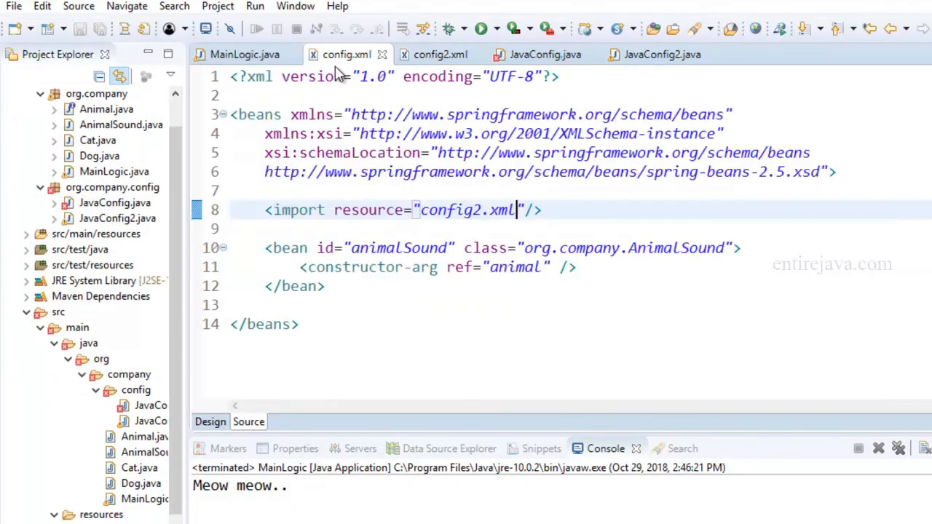
double_click(297, 209)
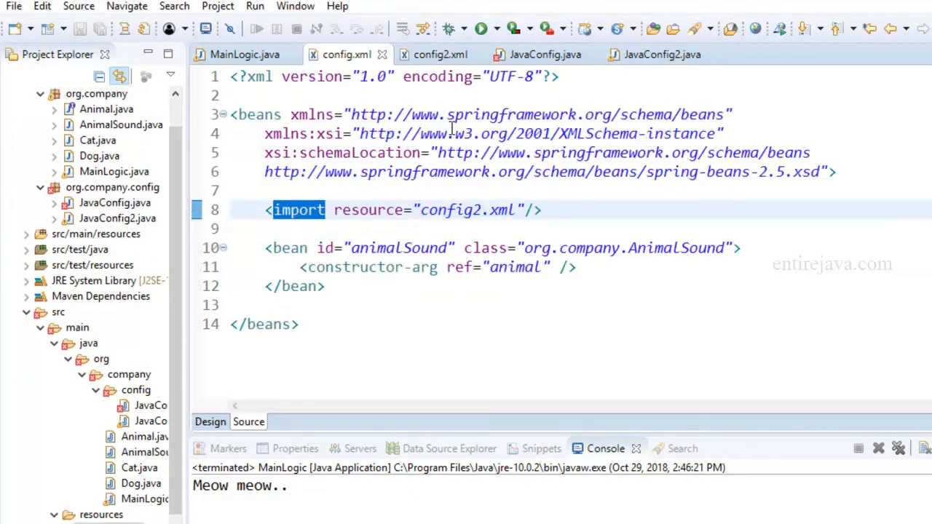
left_click(544, 54)
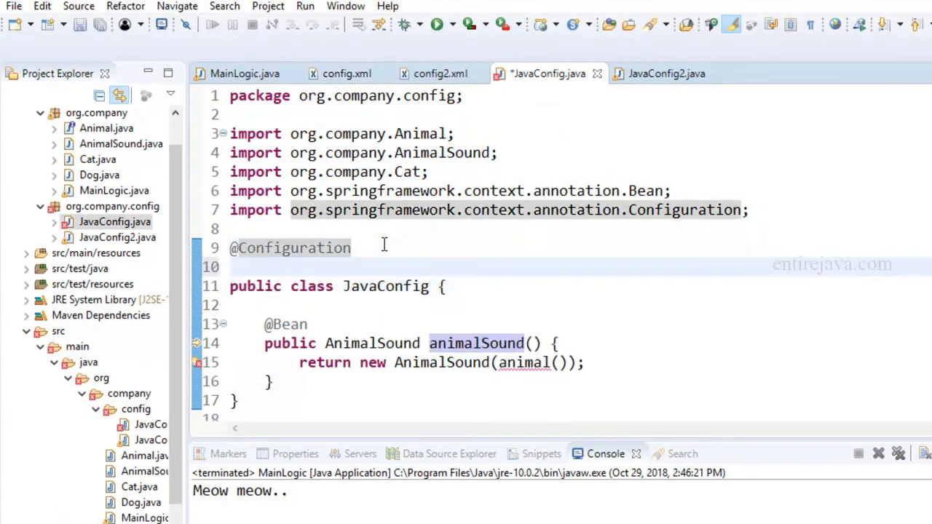
type("@I")
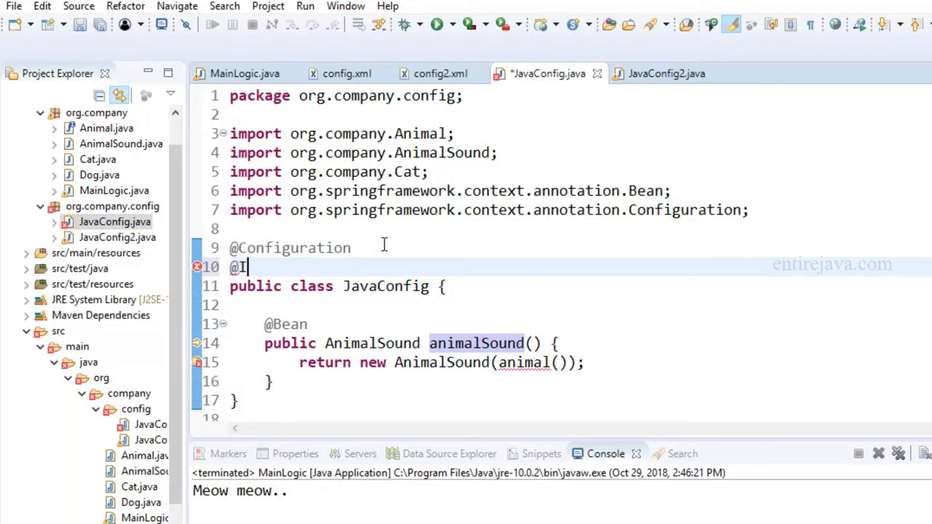
type("mport")
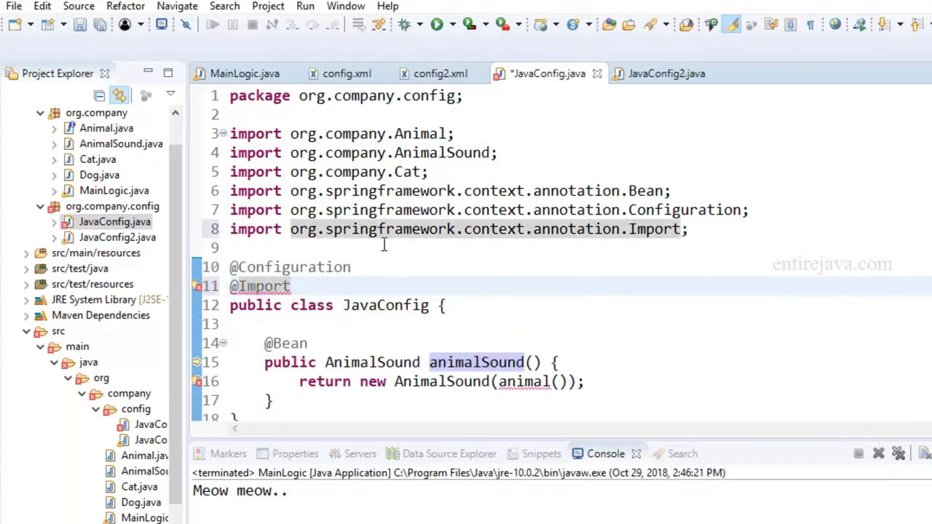
type("()")
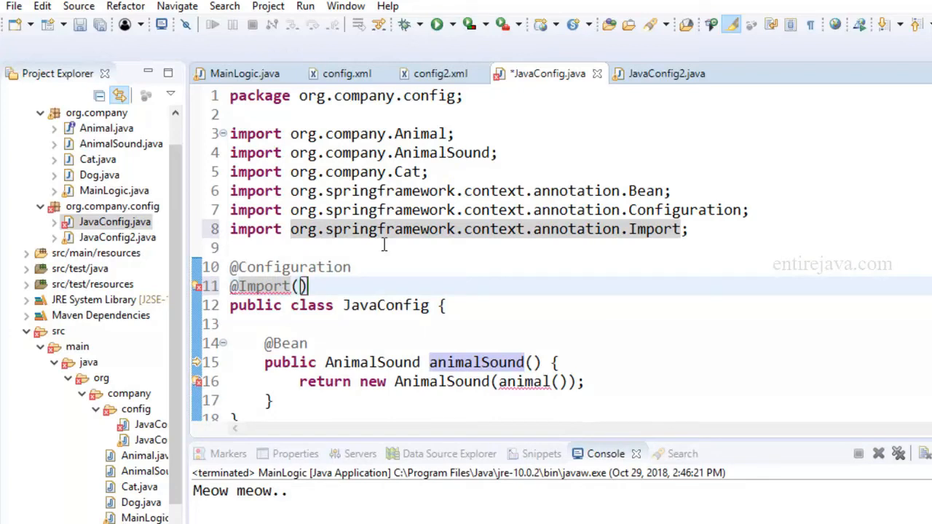
type("JavaConfig2.class")
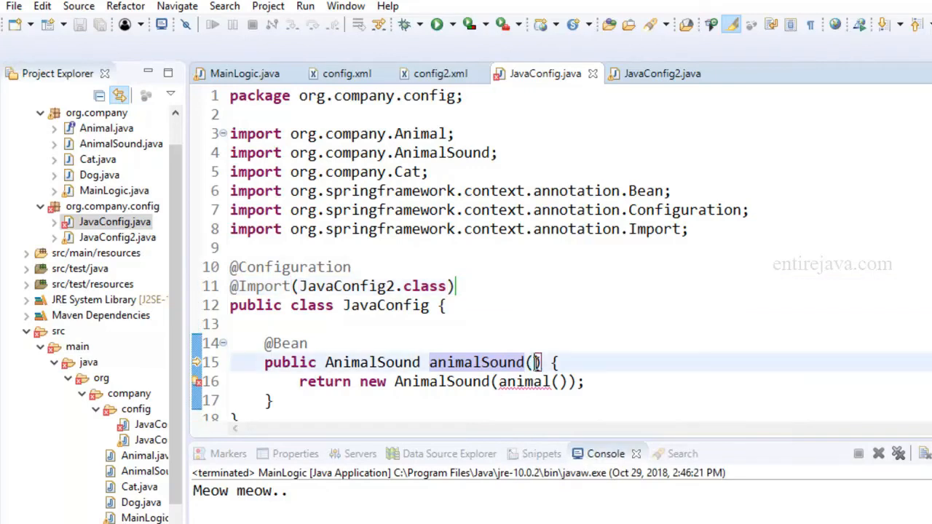
Step: Give the animalSound bean method an Animal animal parameter passed to AnimalSound
type("Animal a")
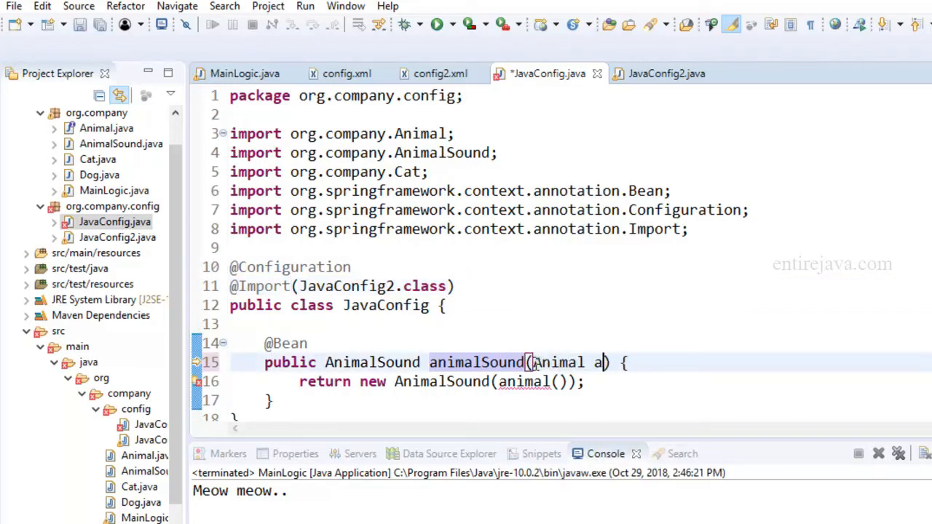
type("nimal")
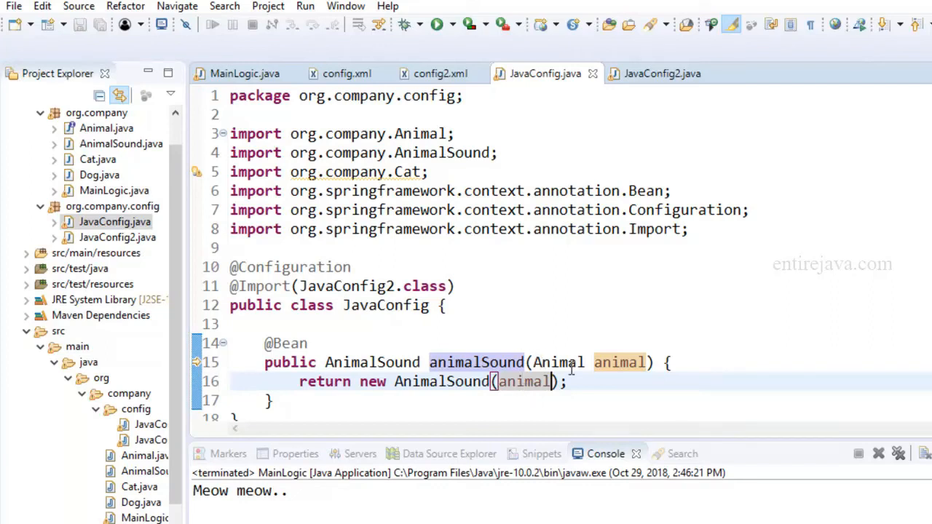
mouse_move(523, 381)
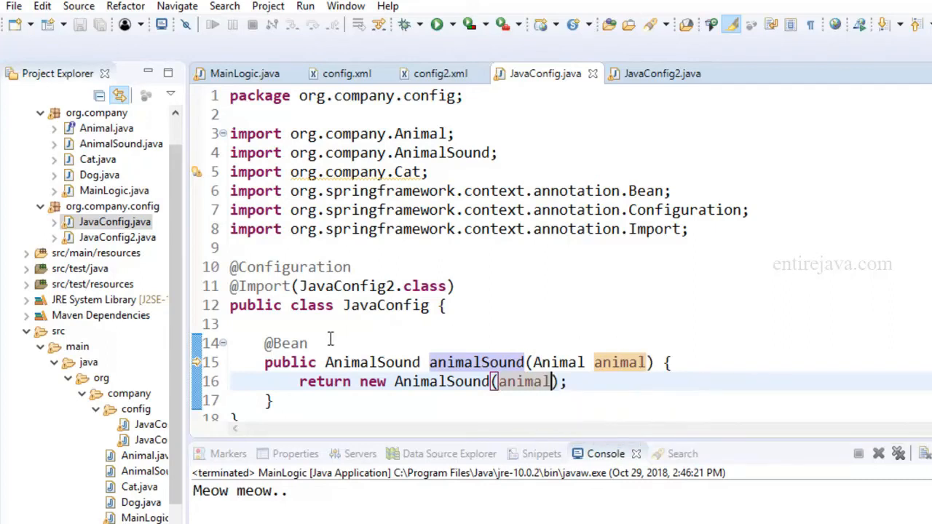
double_click(285, 344)
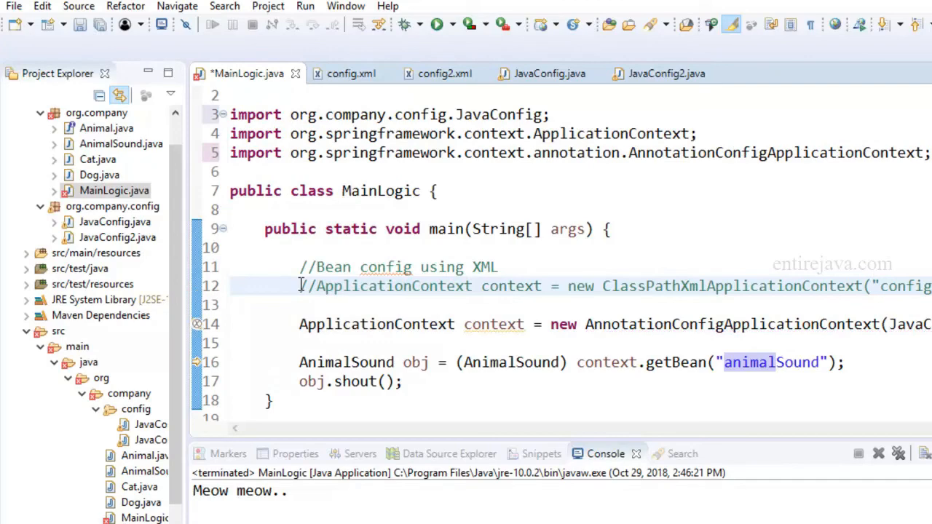
Step: Run MainLogic again, then clear the JavaConfig2.class reference from JavaConfig's import annotation
key("ctrl+s")
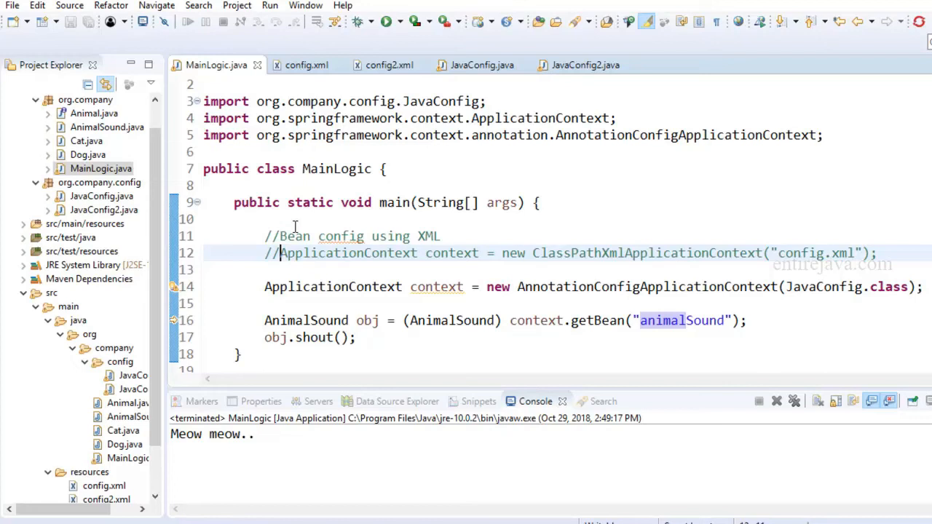
left_click(480, 64)
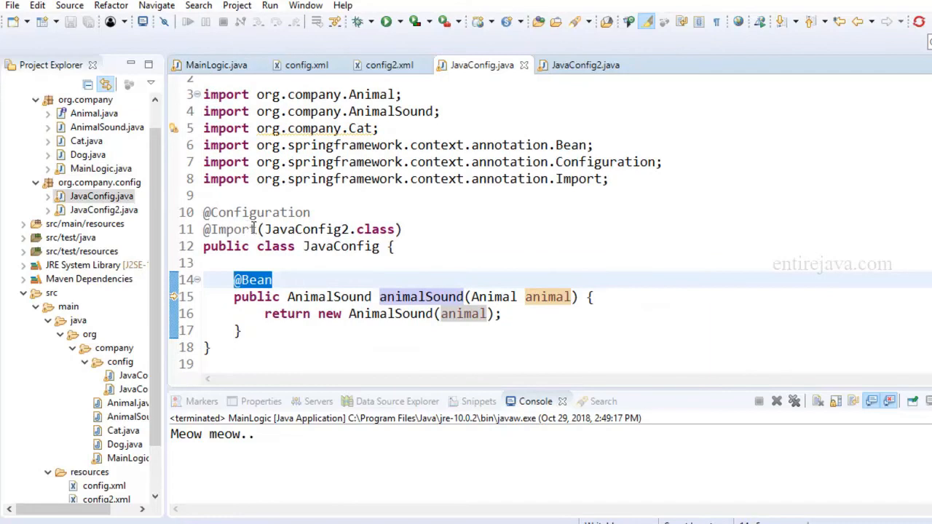
mouse_move(225, 229)
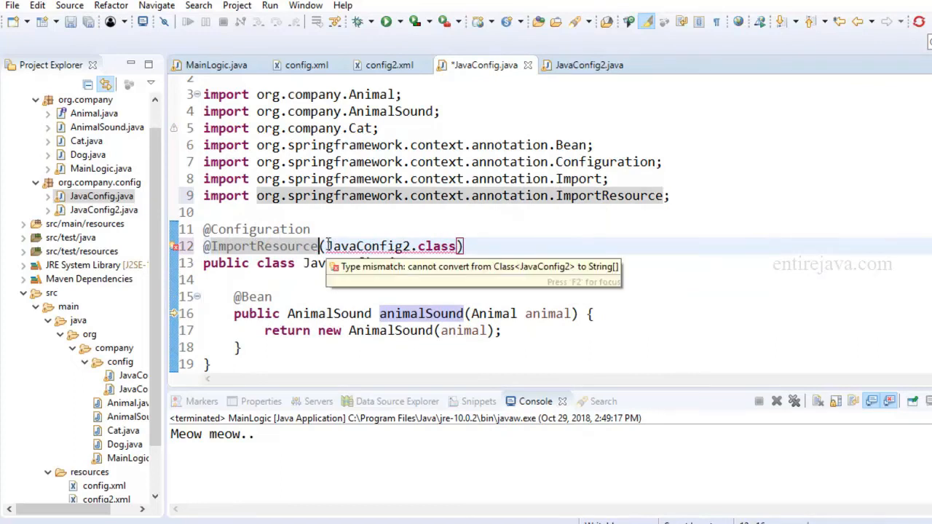
type("\"")
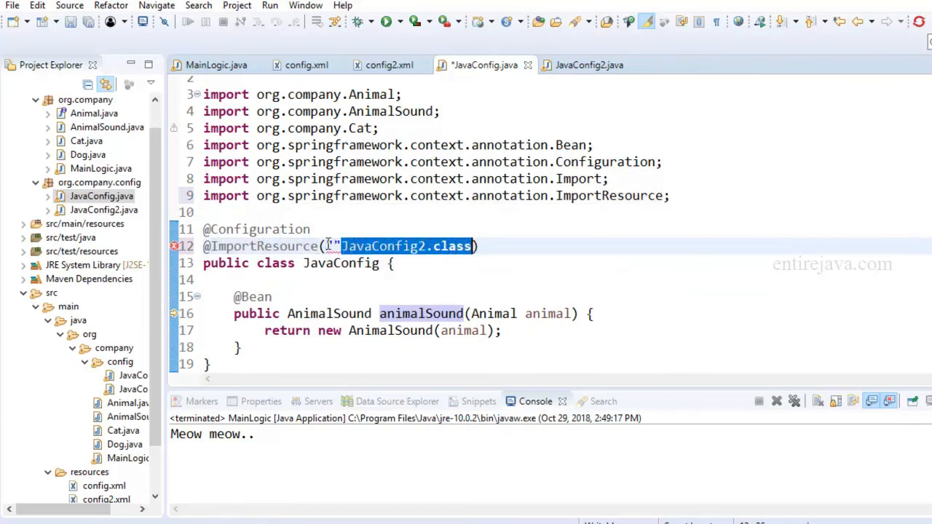
key("Delete")
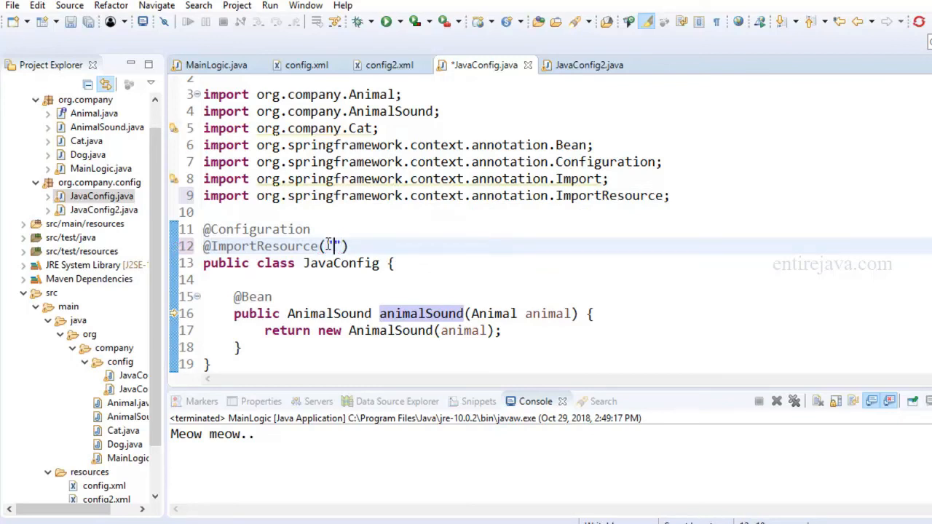
type("c")
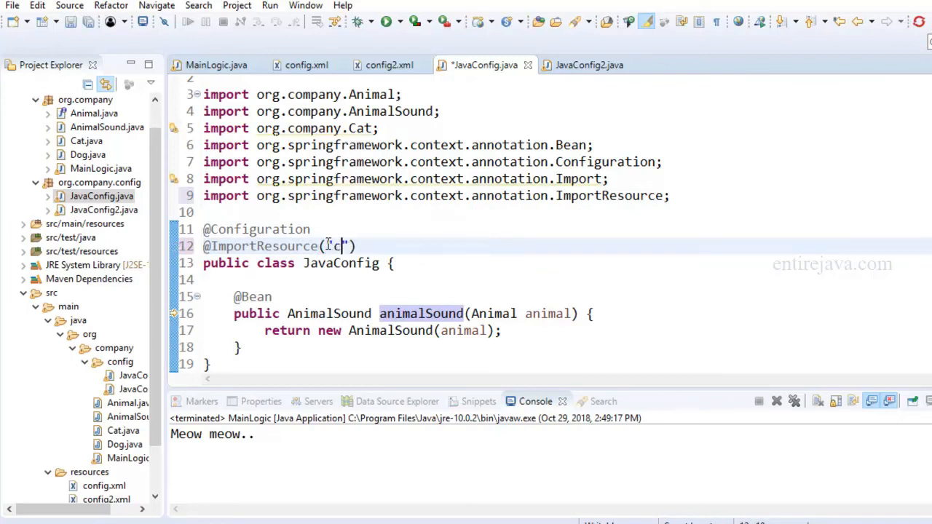
type("lasspath")
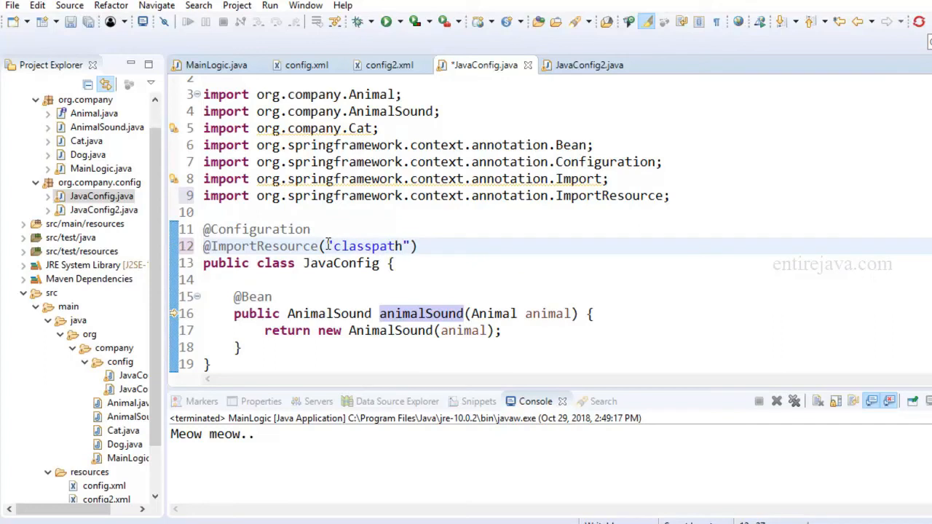
type(":")
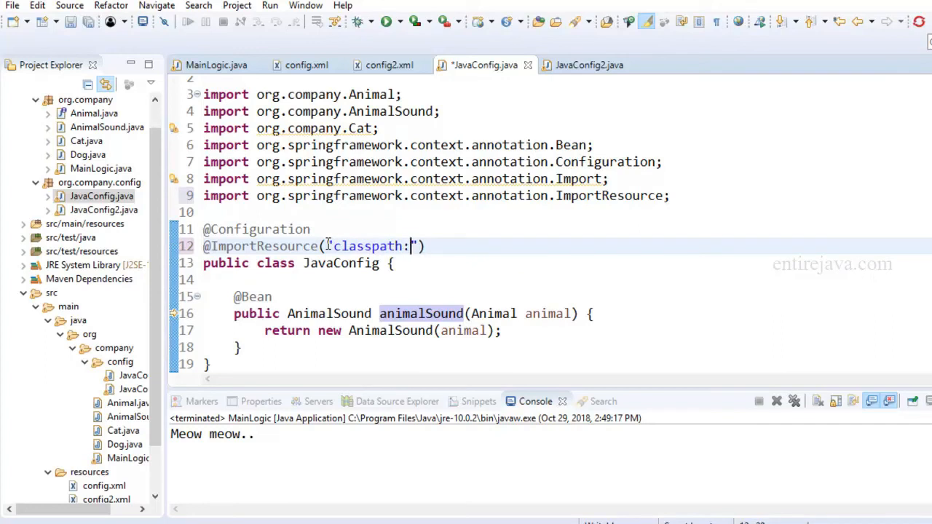
type("c")
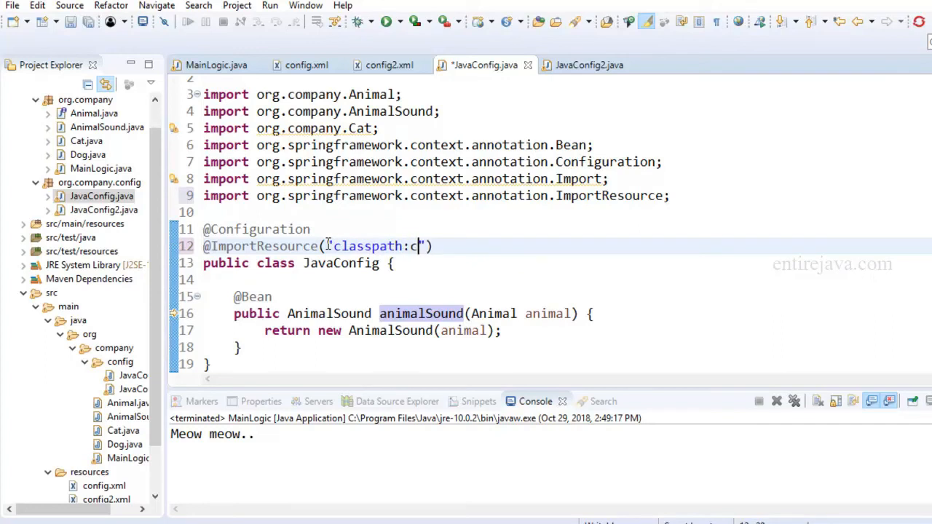
type("onfig2.xml")
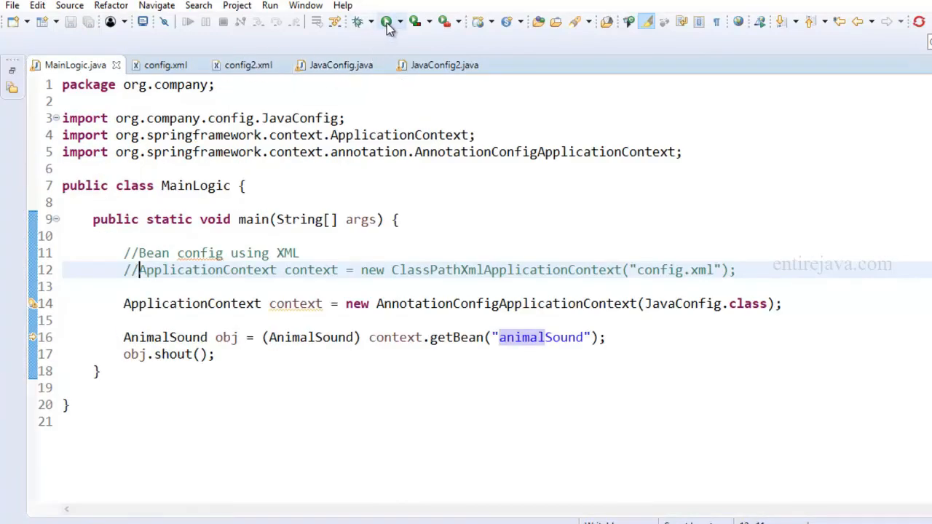
Step: Run MainLogic using the ClassPathXmlApplicationContext built from config.xml
left_click(387, 22)
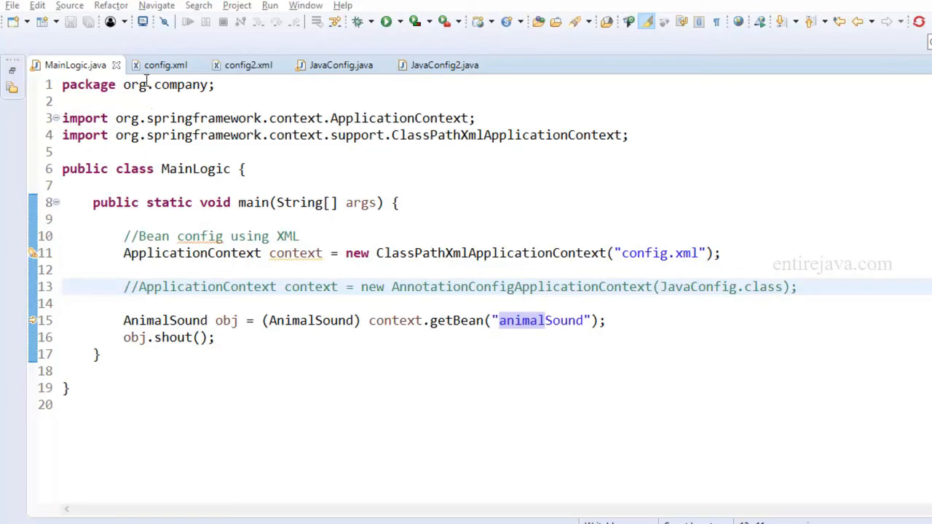
left_click(166, 64)
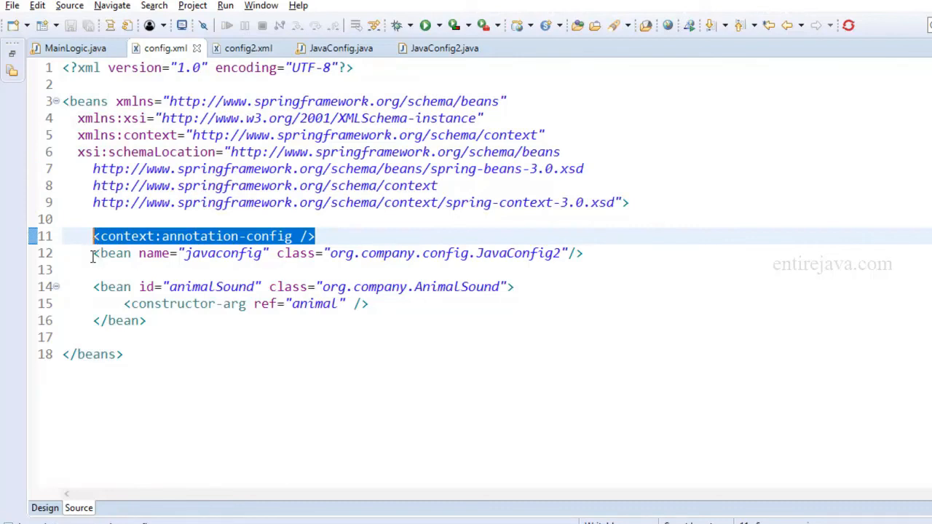
left_click(93, 254)
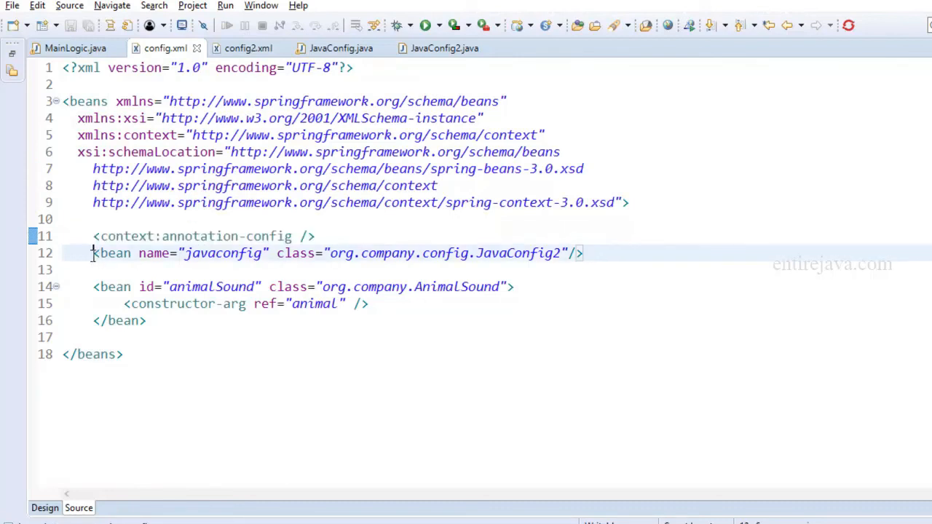
double_click(110, 254)
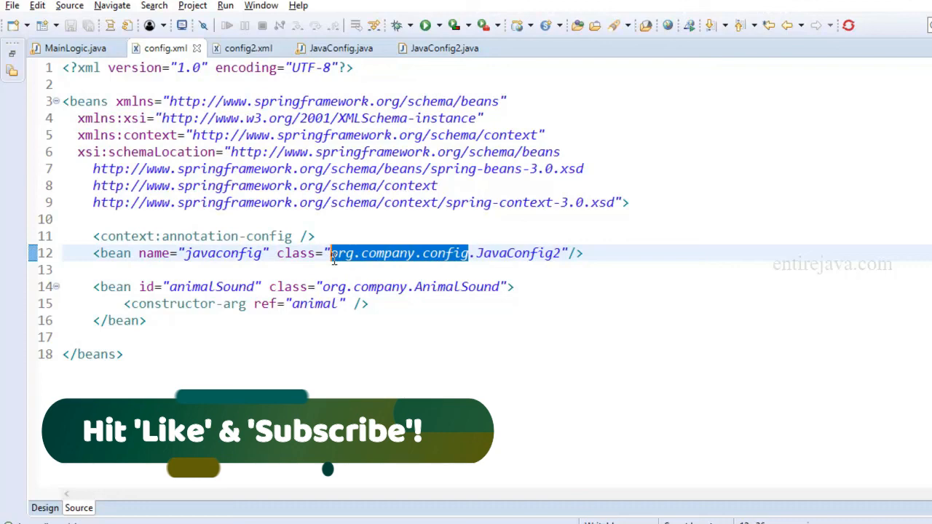
left_click(444, 48)
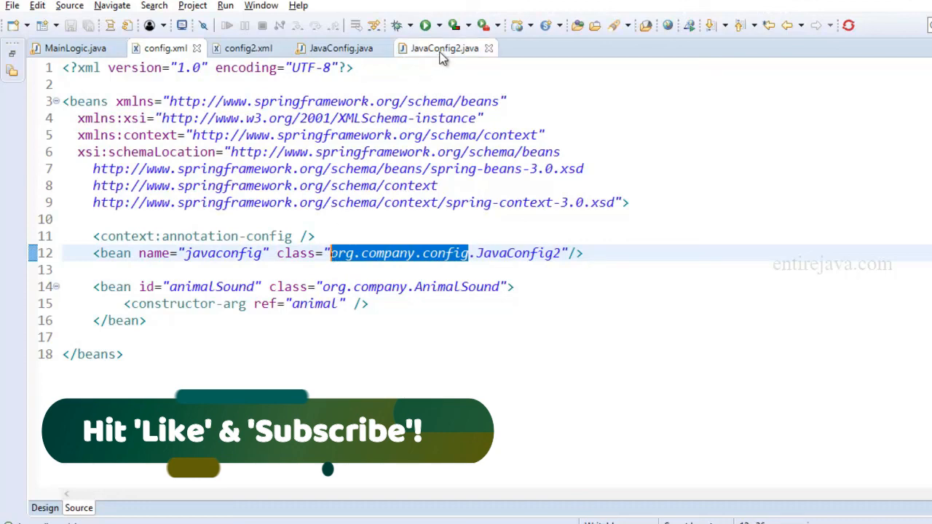
left_click(444, 48)
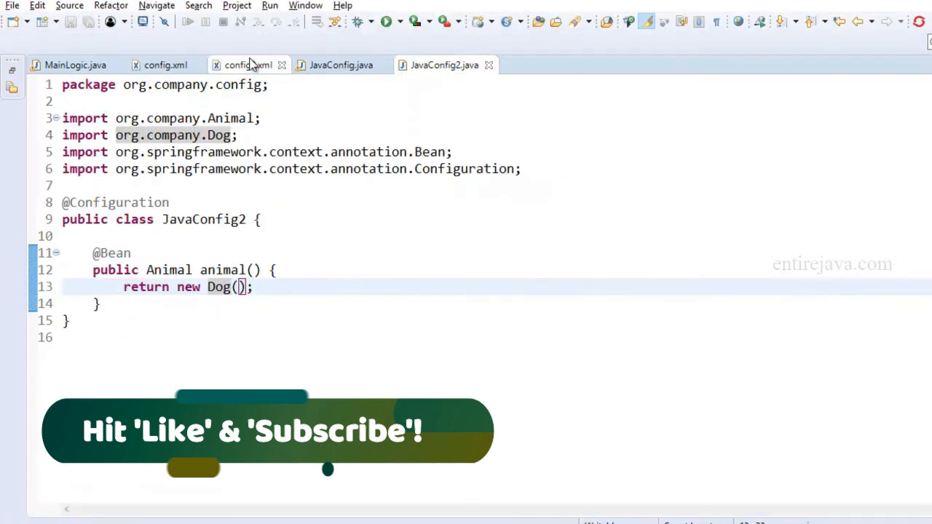
left_click(166, 48)
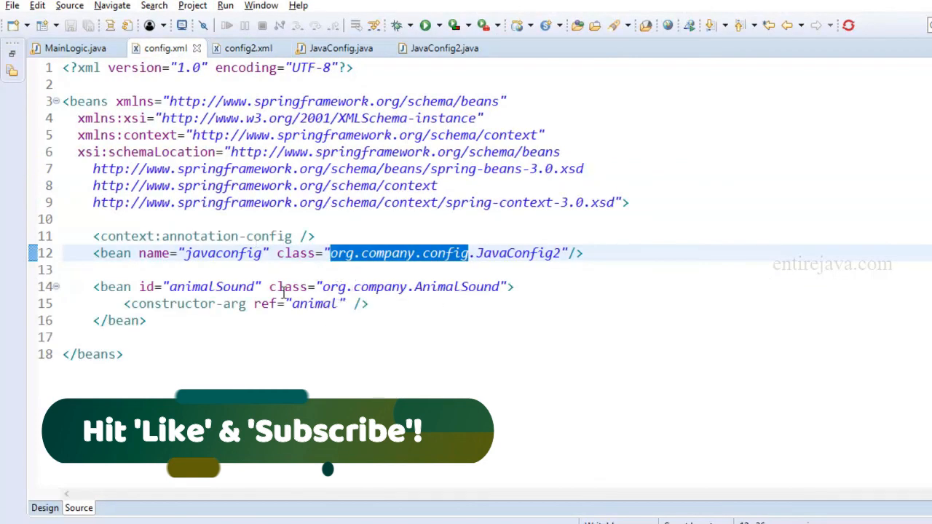
double_click(314, 304)
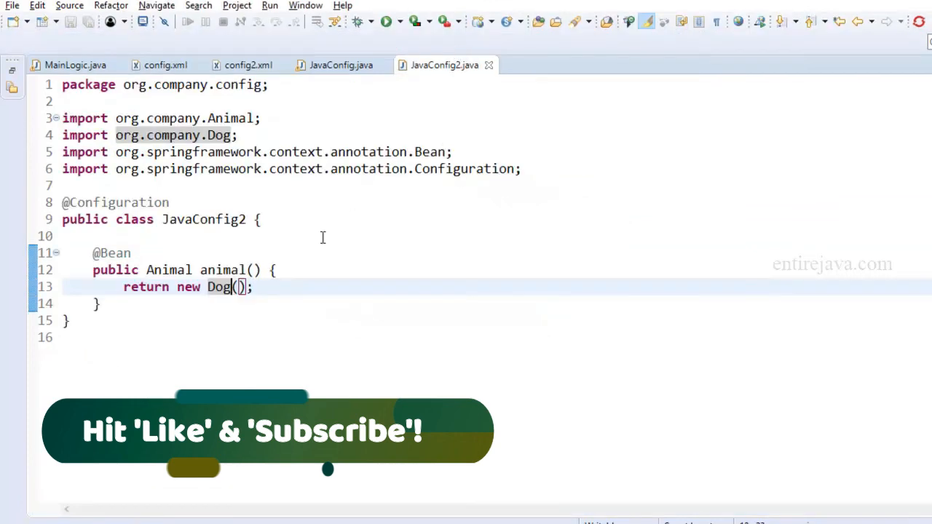
double_click(221, 269)
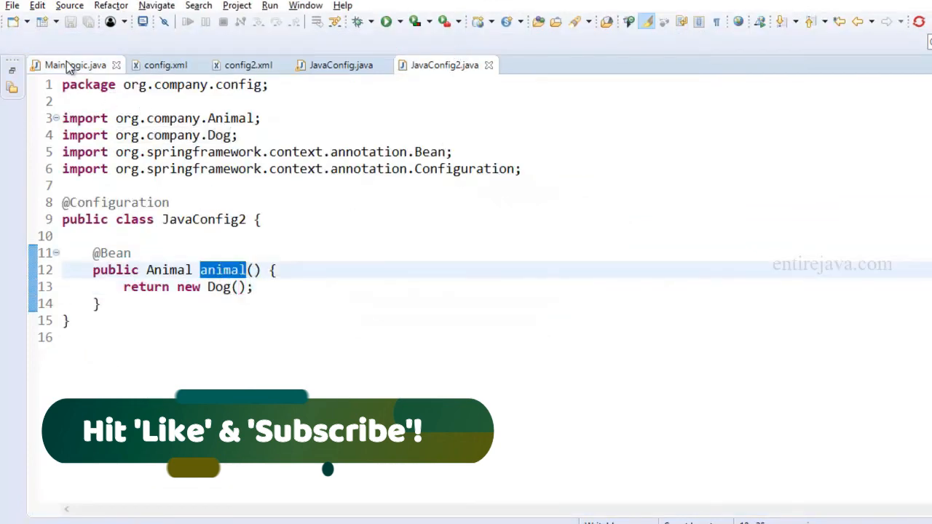
left_click(75, 64)
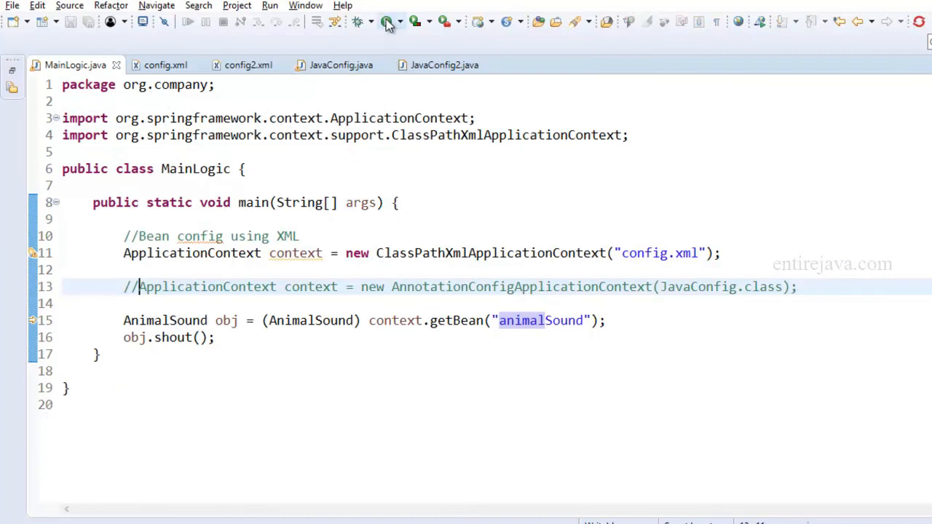
Step: Run MainLogic (prints Bow bow..), then make JavaConfig2's animal bean return a new Cat
left_click(187, 22)
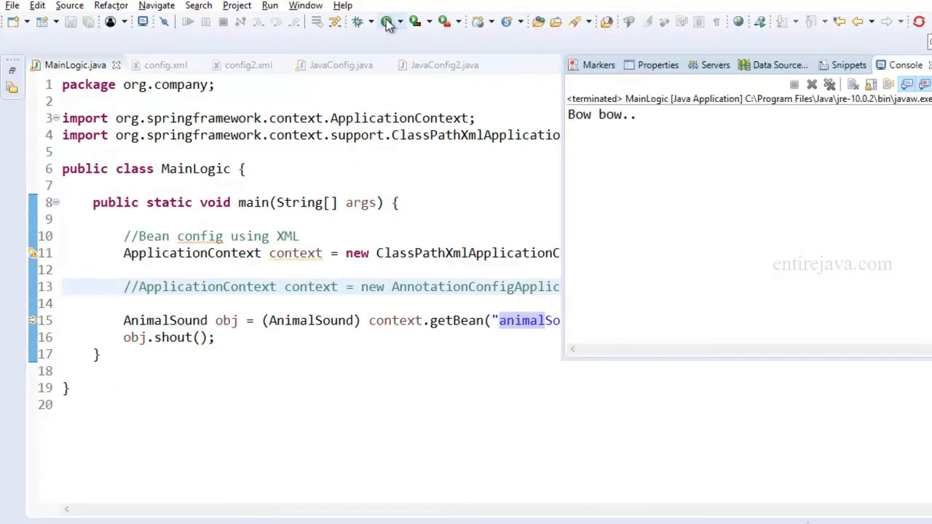
left_click(444, 64)
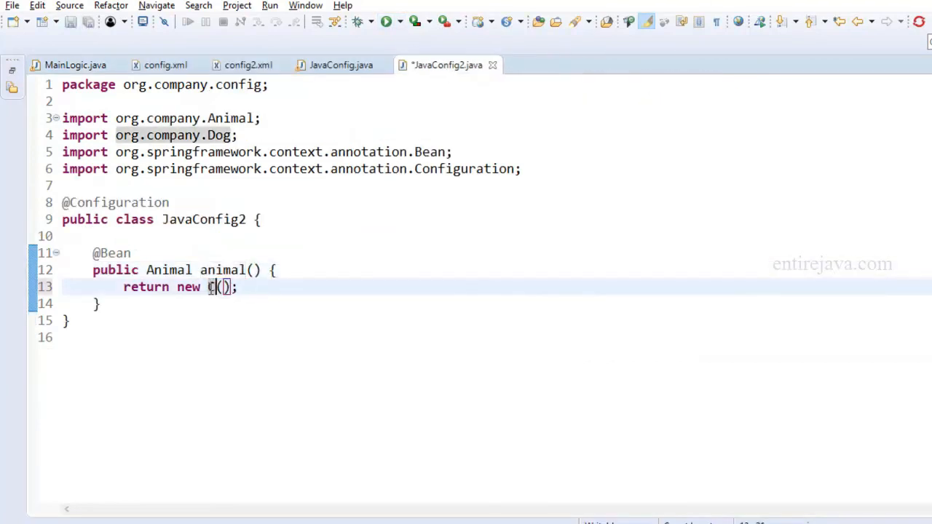
type("Cat")
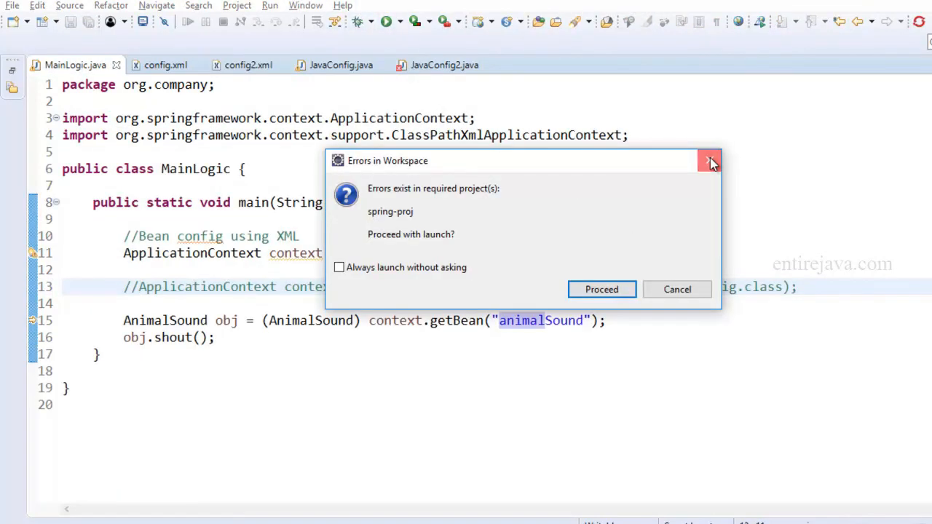
left_click(675, 288)
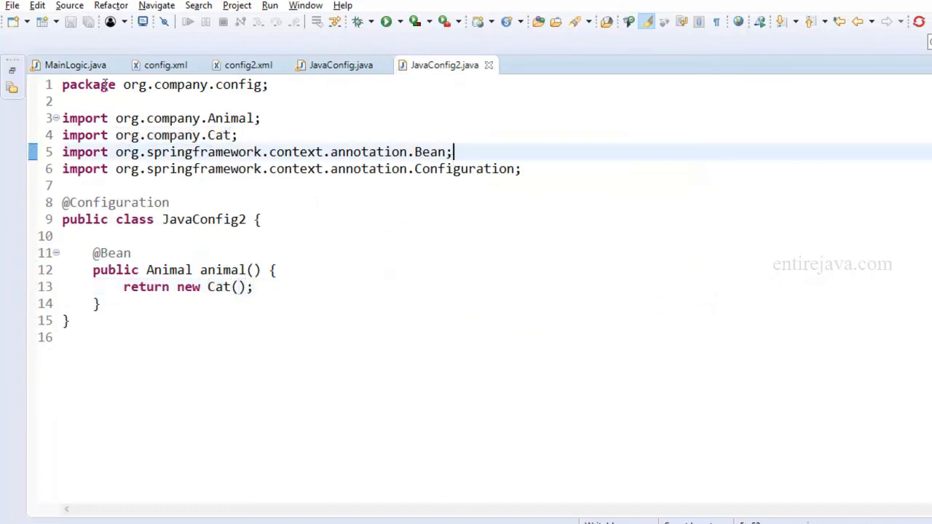
left_click(76, 64)
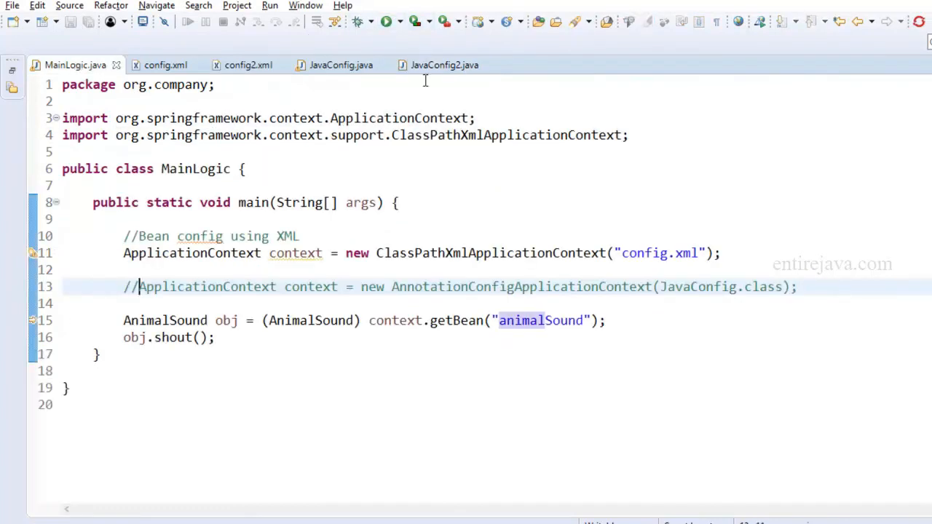